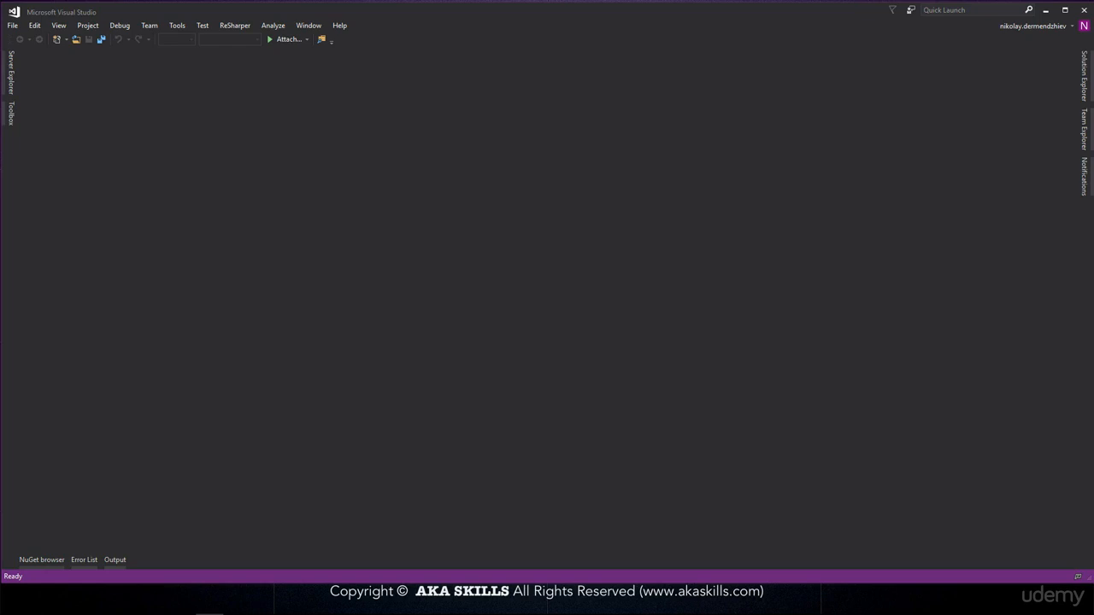
{"action": "mouse_move", "coordinate": [219, 134]}
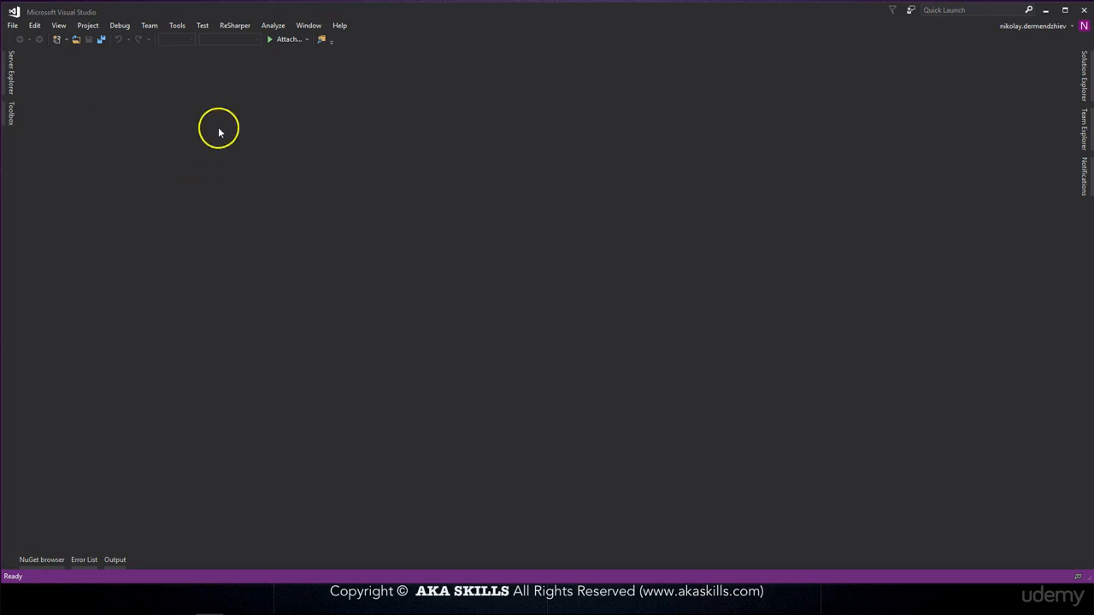
Create an ASP.NET Core Web Application project named UsingGulp from the Web Application template.
{"action": "type", "text": "Gulp"}
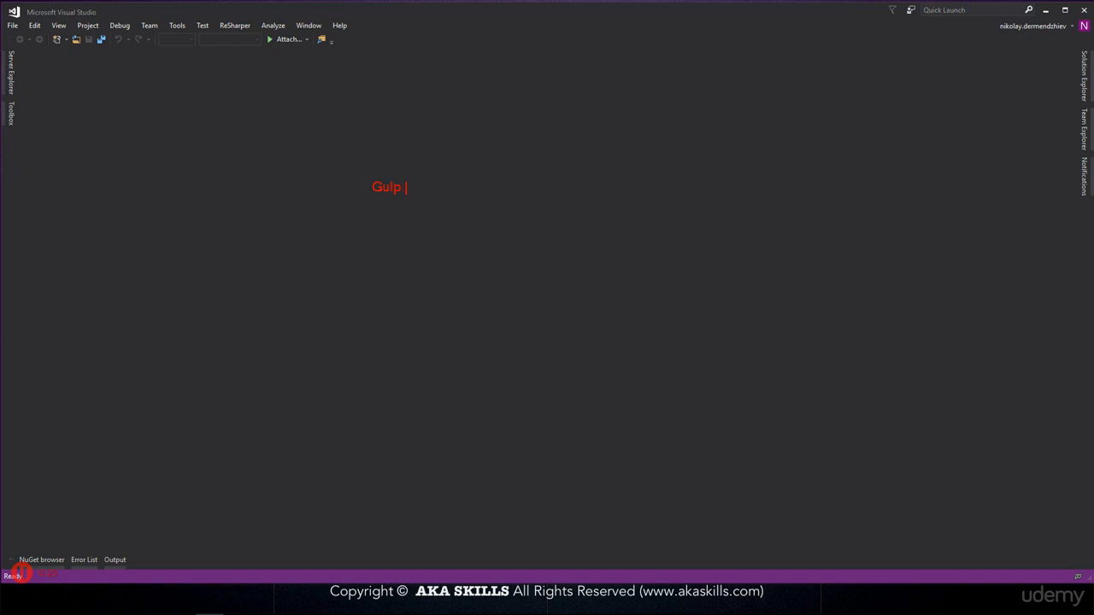
{"action": "type", "text": ".js"}
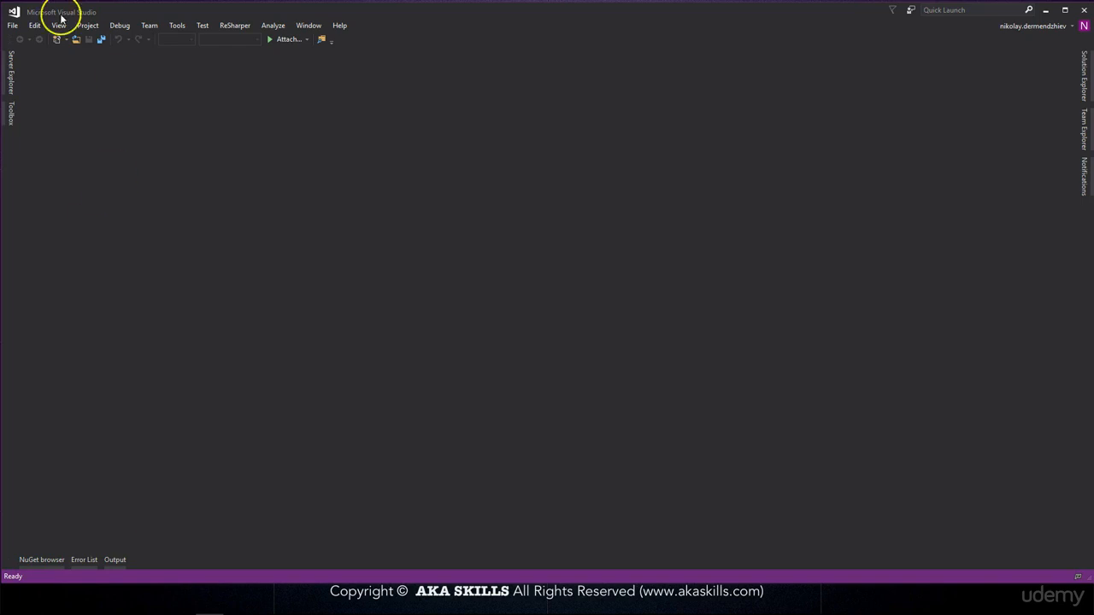
{"action": "left_click", "coordinate": [14, 26]}
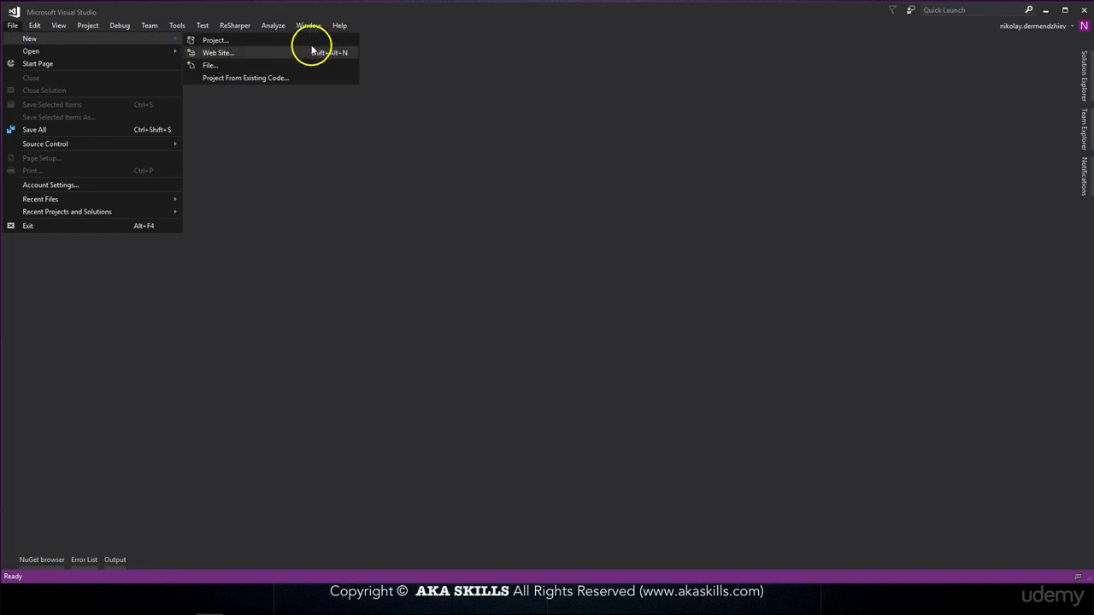
{"action": "left_click", "coordinate": [216, 41]}
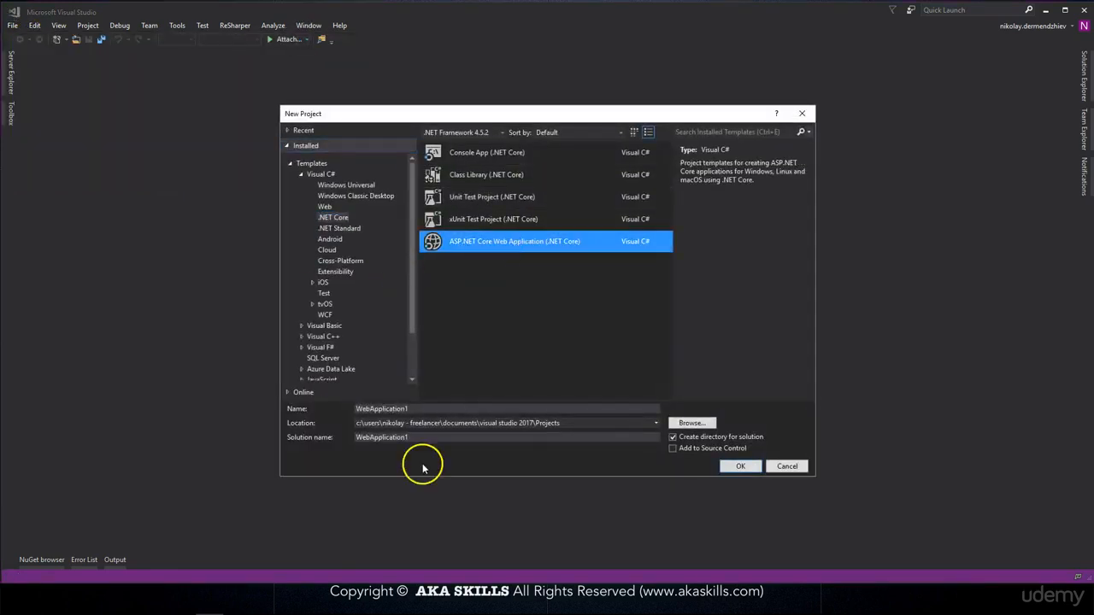
{"action": "type", "text": "Using"}
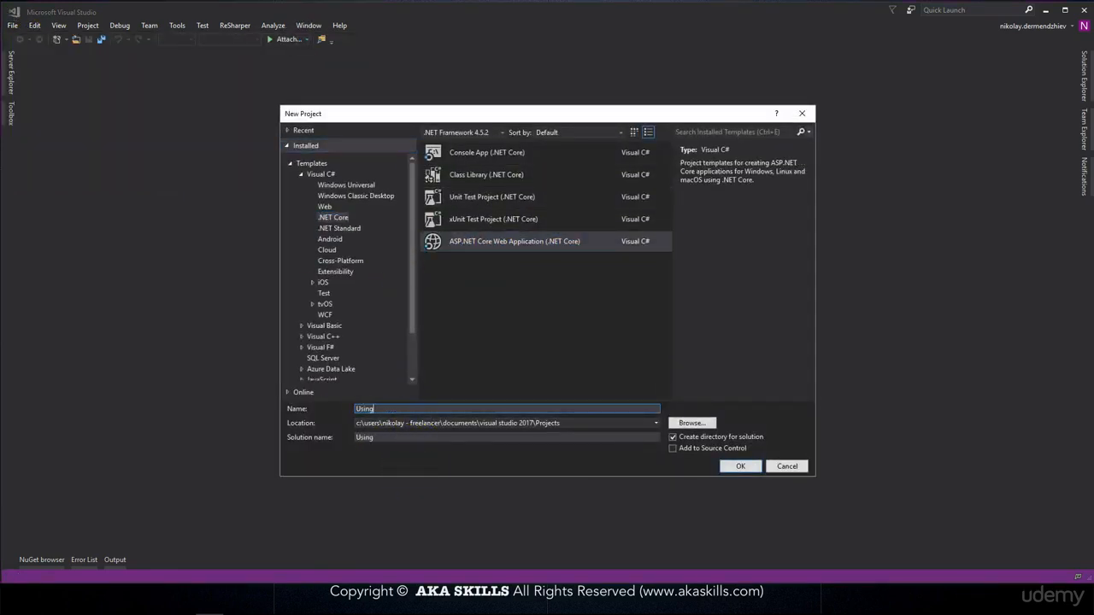
{"action": "type", "text": "Gulp"}
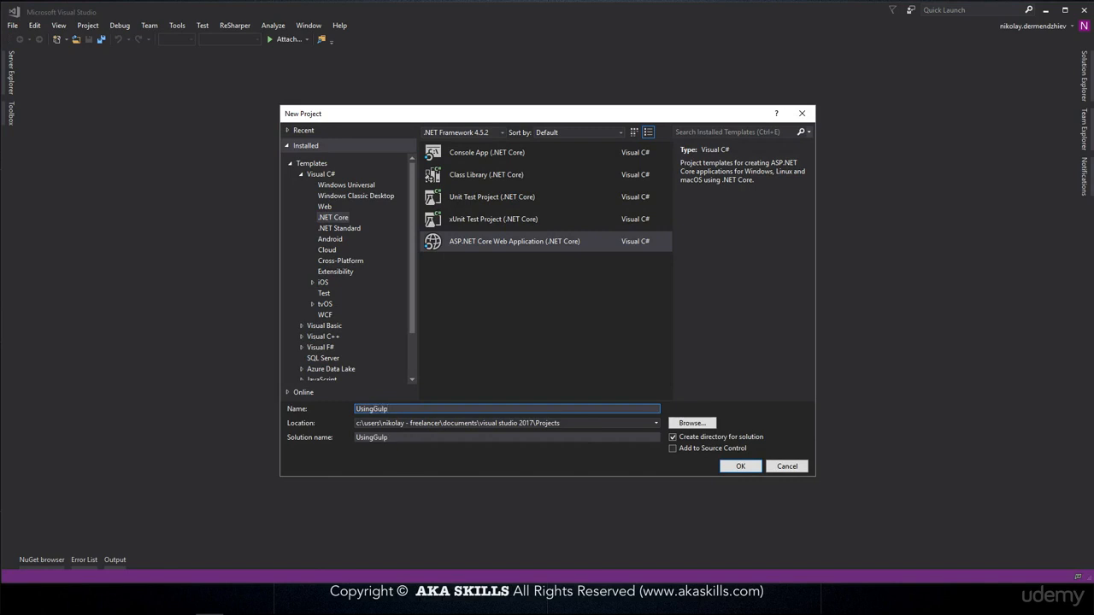
{"action": "left_click", "coordinate": [739, 464]}
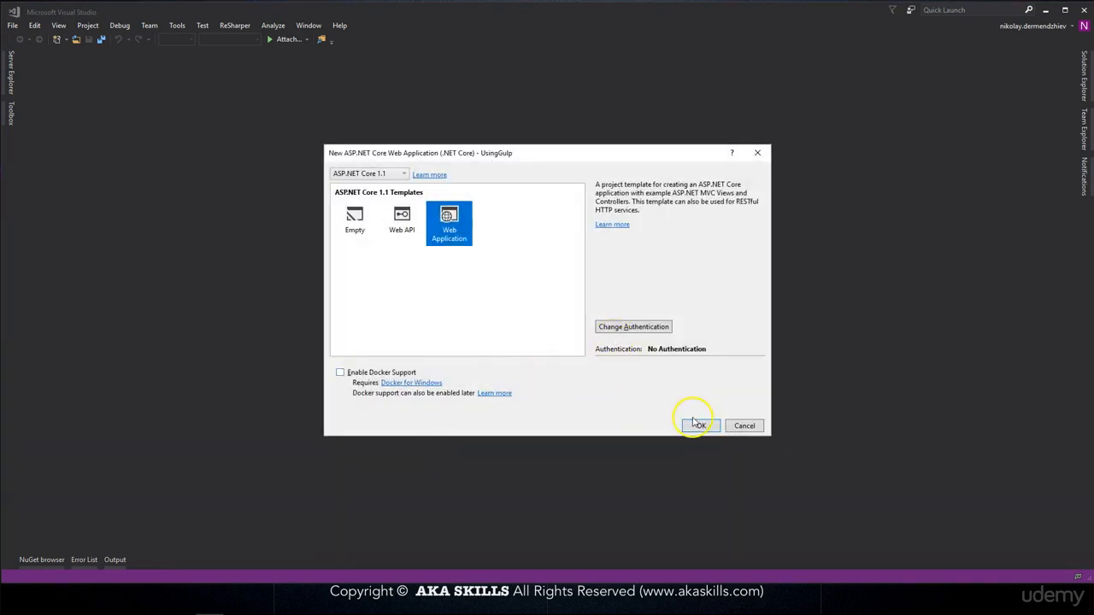
{"action": "left_click", "coordinate": [697, 426]}
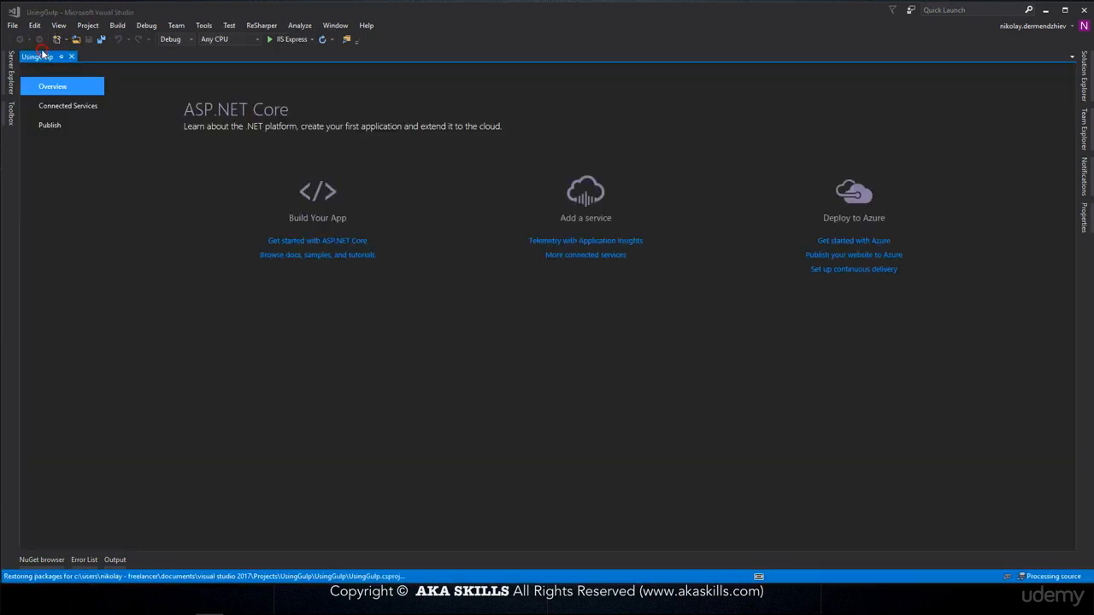
Add an npm configuration file (package.json) to the UsingGulp project via Add New Item.
{"action": "left_click", "coordinate": [72, 56]}
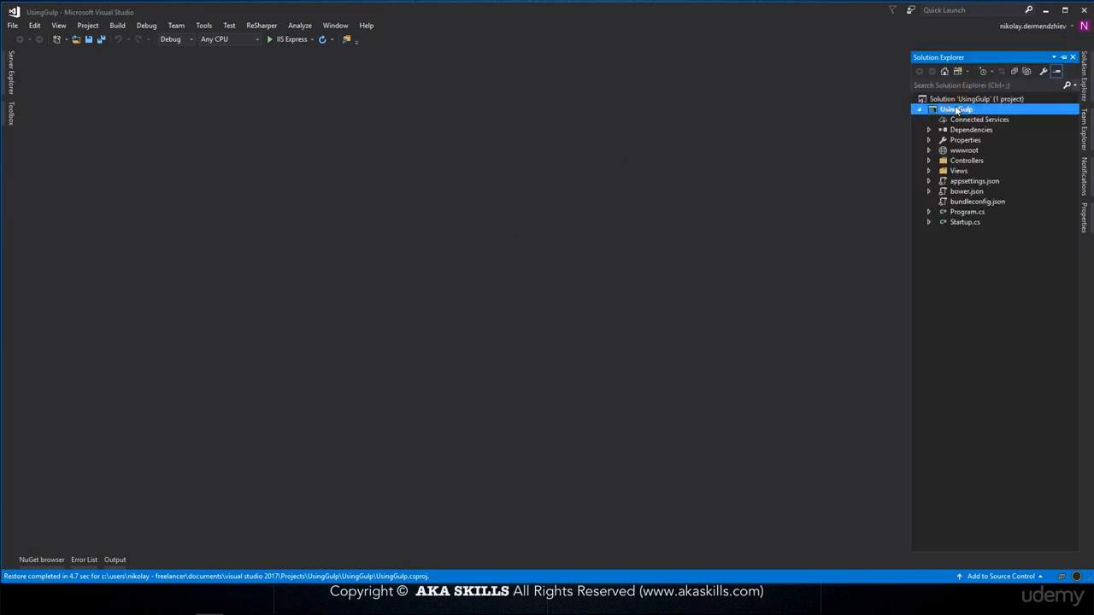
{"action": "right_click", "coordinate": [954, 110]}
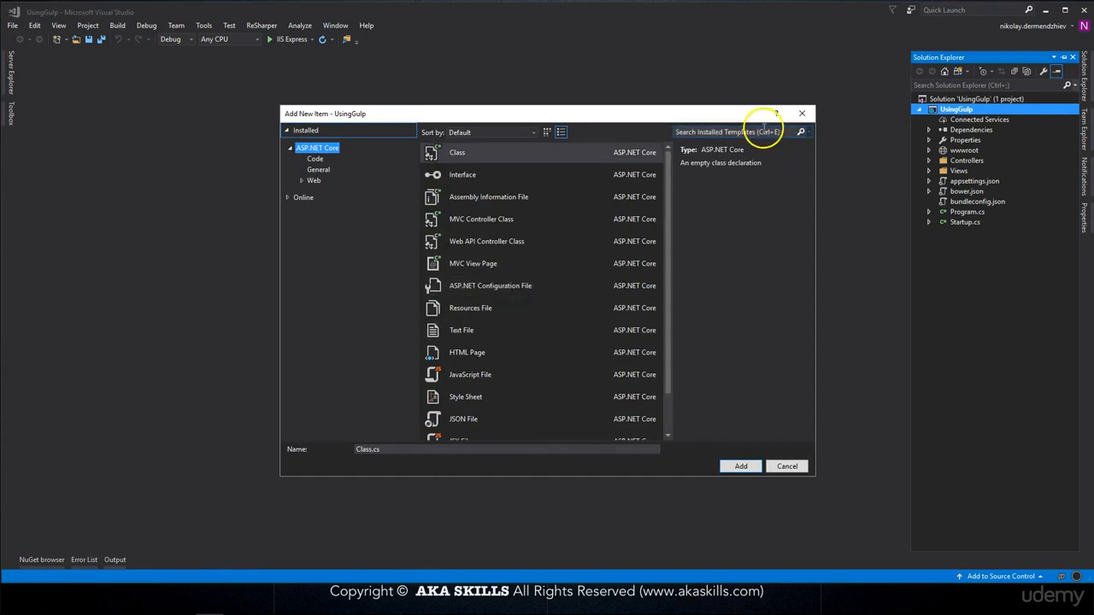
{"action": "type", "text": "npm"}
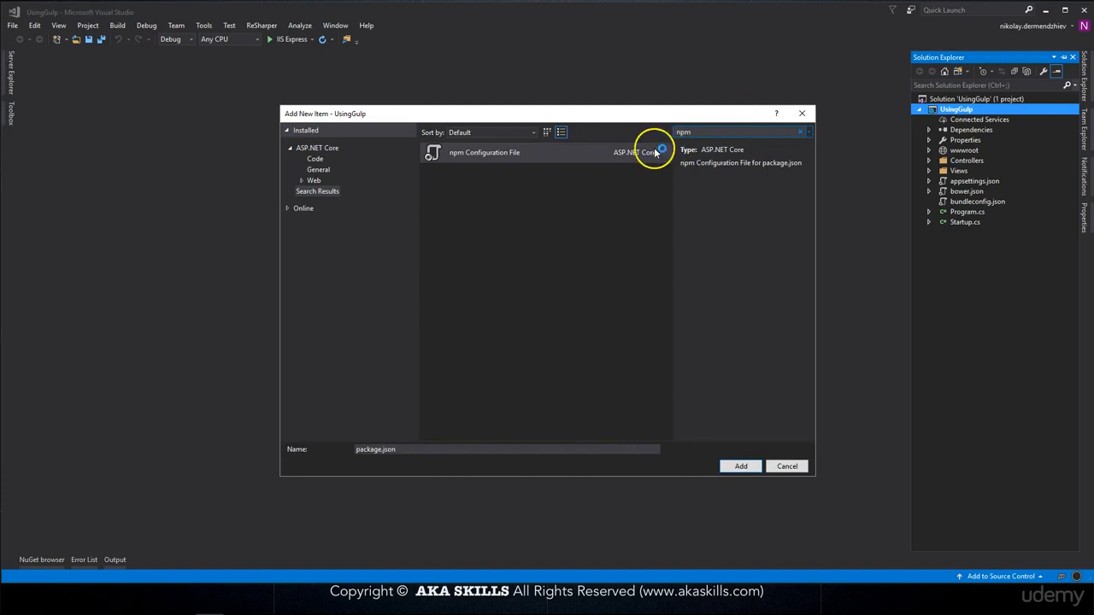
{"action": "left_click", "coordinate": [485, 152]}
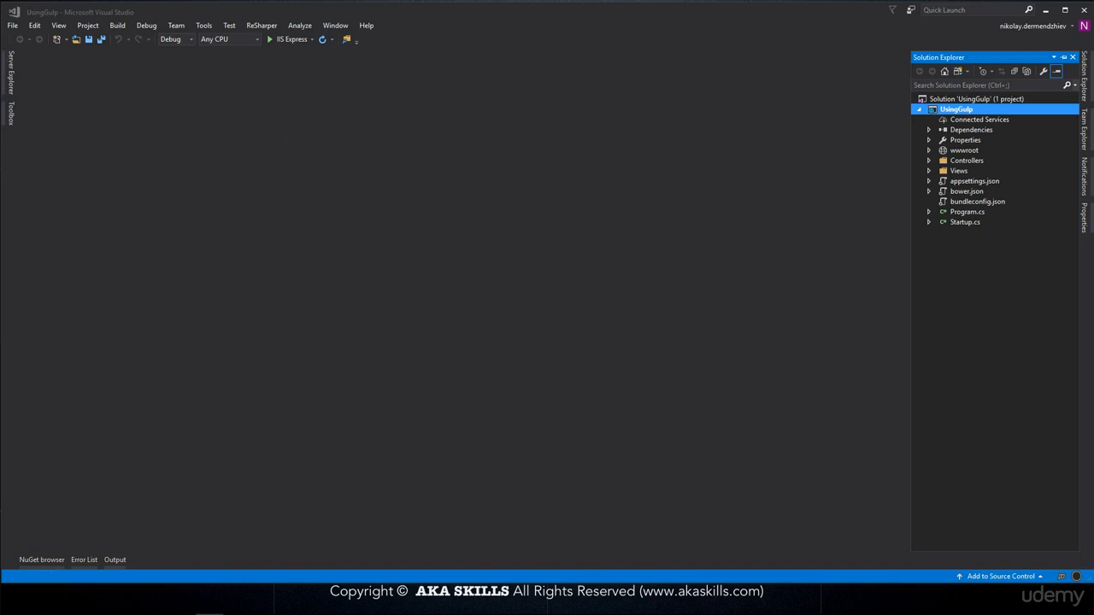
{"action": "mouse_move", "coordinate": [845, 170]}
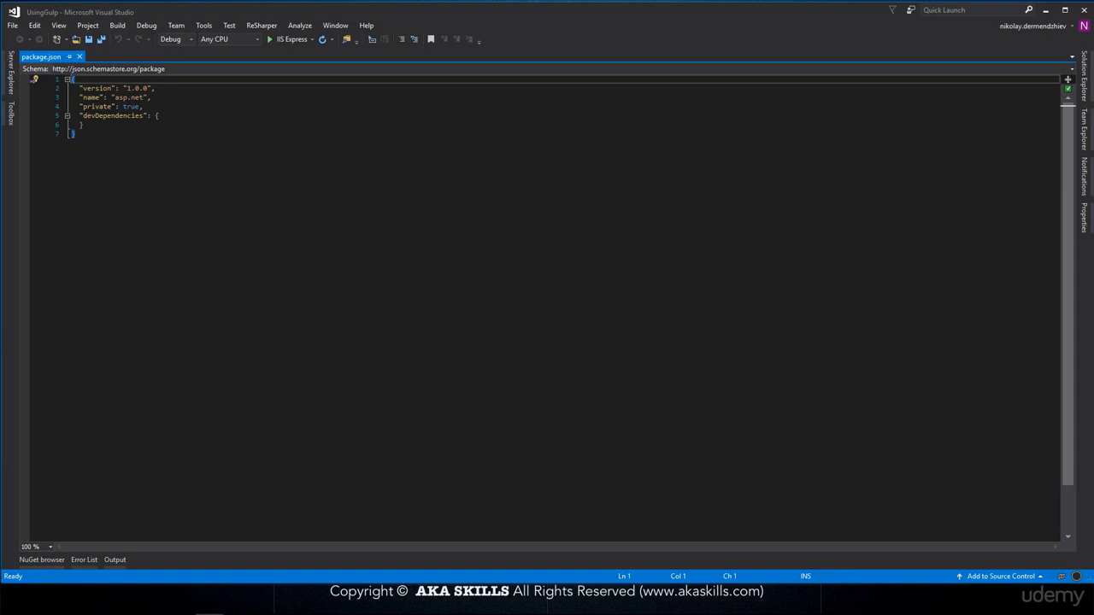
{"action": "mouse_move", "coordinate": [43, 57]}
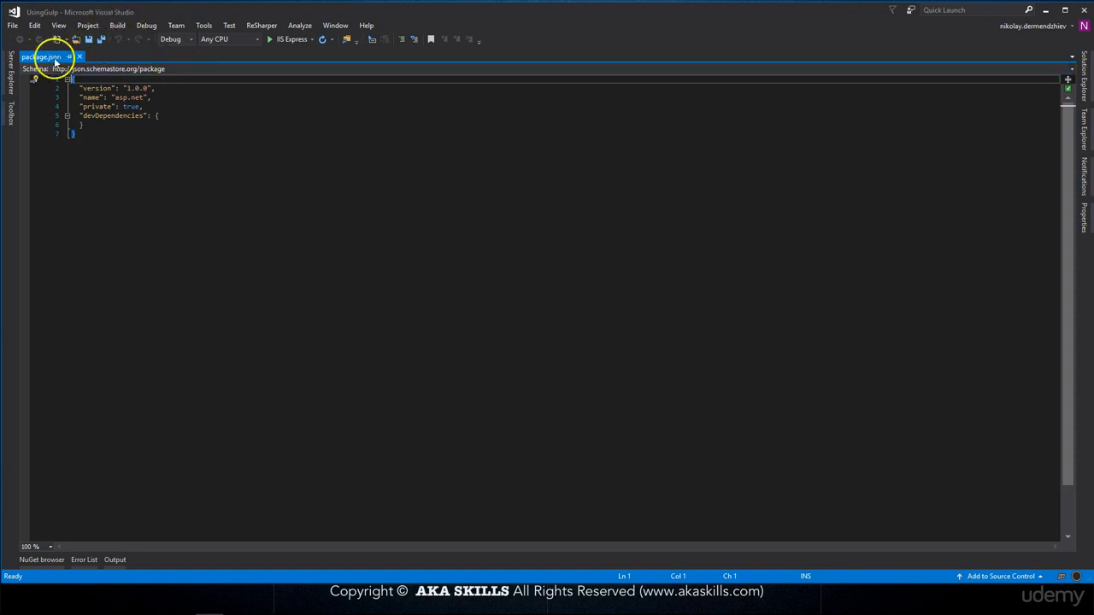
Add gulp-concat, css and gulp-uglify entries to the package.json devDependencies.
{"action": "left_click", "coordinate": [78, 57]}
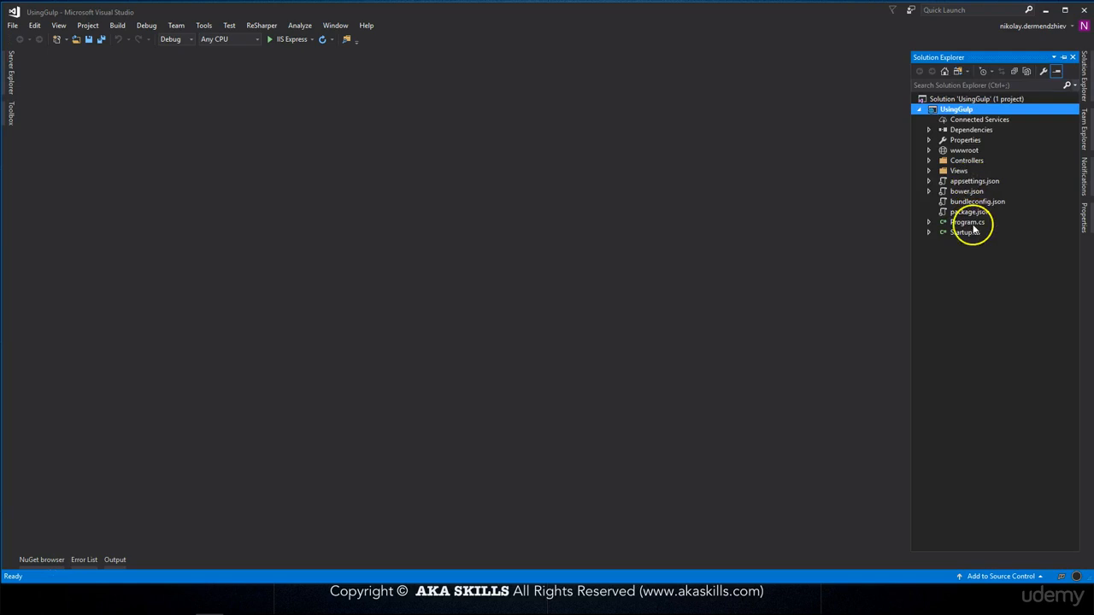
{"action": "double_click", "coordinate": [969, 212]}
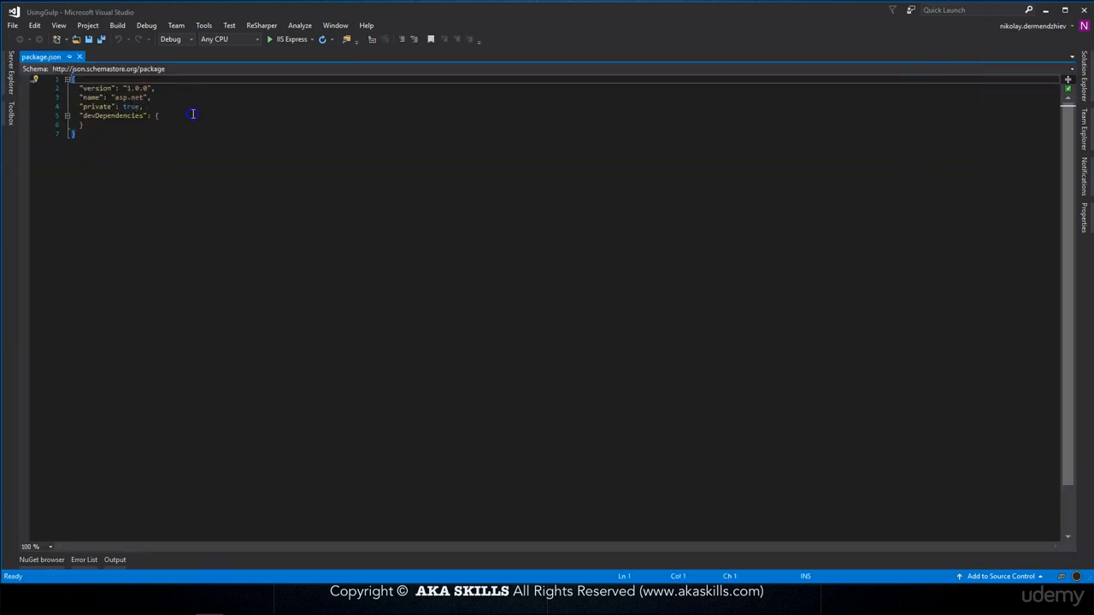
{"action": "key", "text": "Return"}
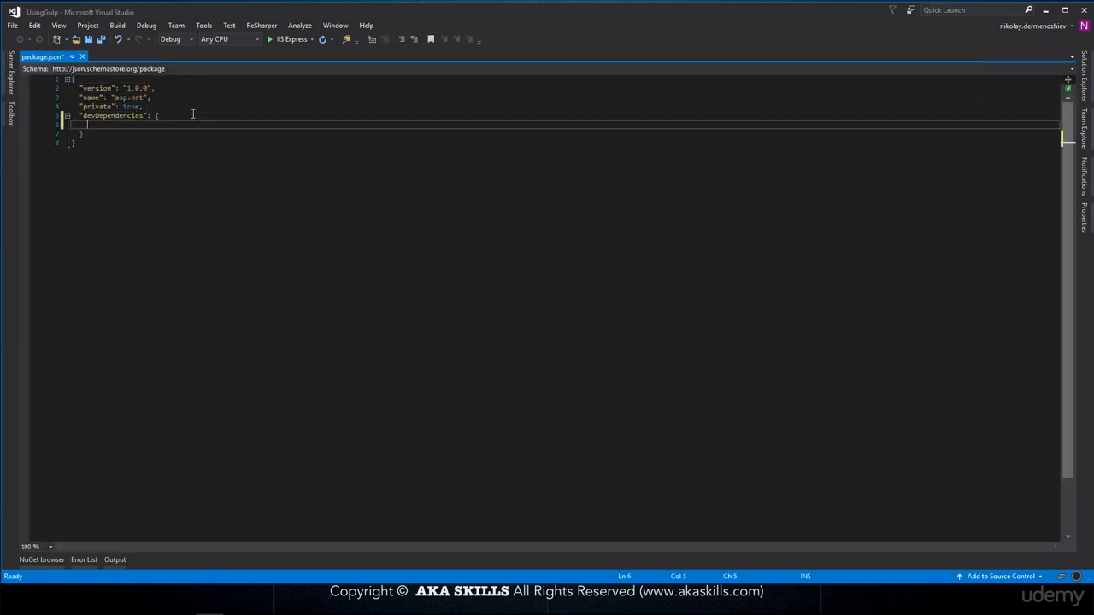
{"action": "type", "text": "\""}
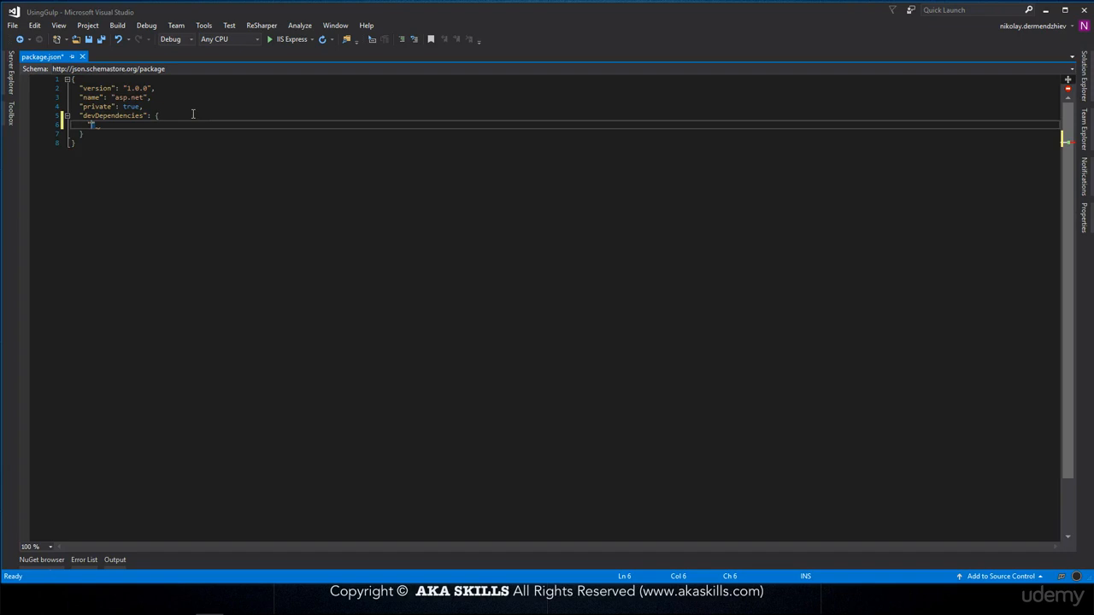
{"action": "type", "text": "\"gulp\": \"3.9.1\","}
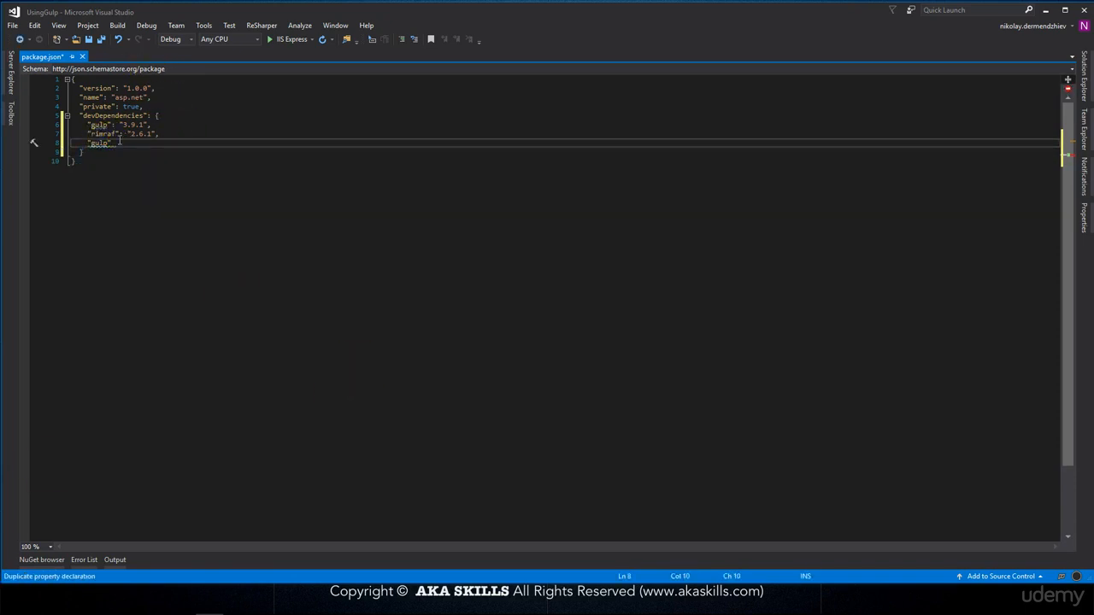
{"action": "type", "text": "\""}
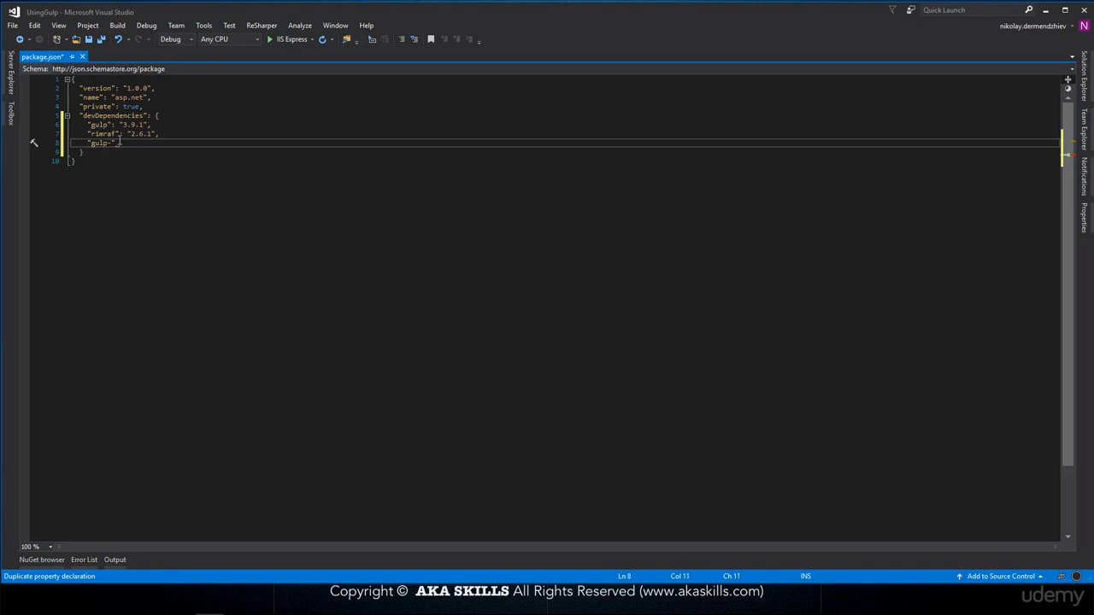
{"action": "type", "text": "conc"}
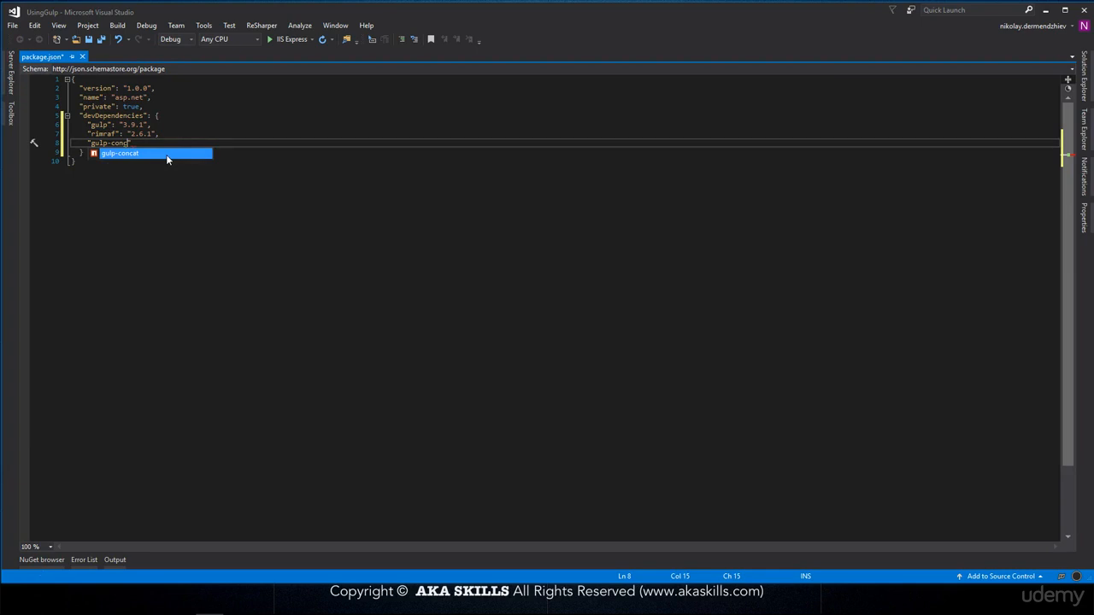
{"action": "type", "text": "at"}
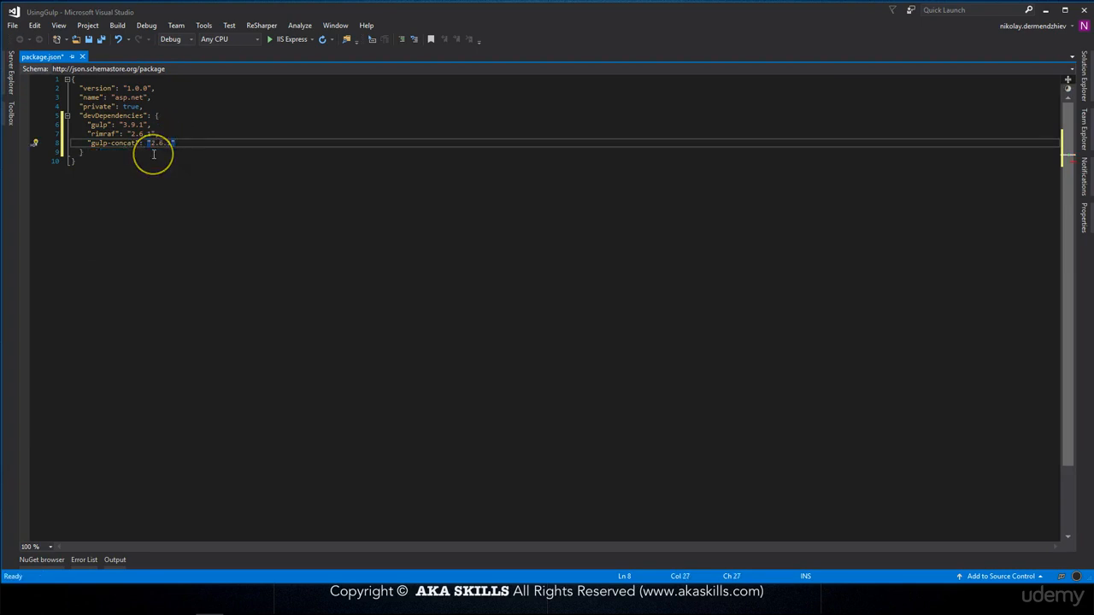
{"action": "key", "text": "Return"}
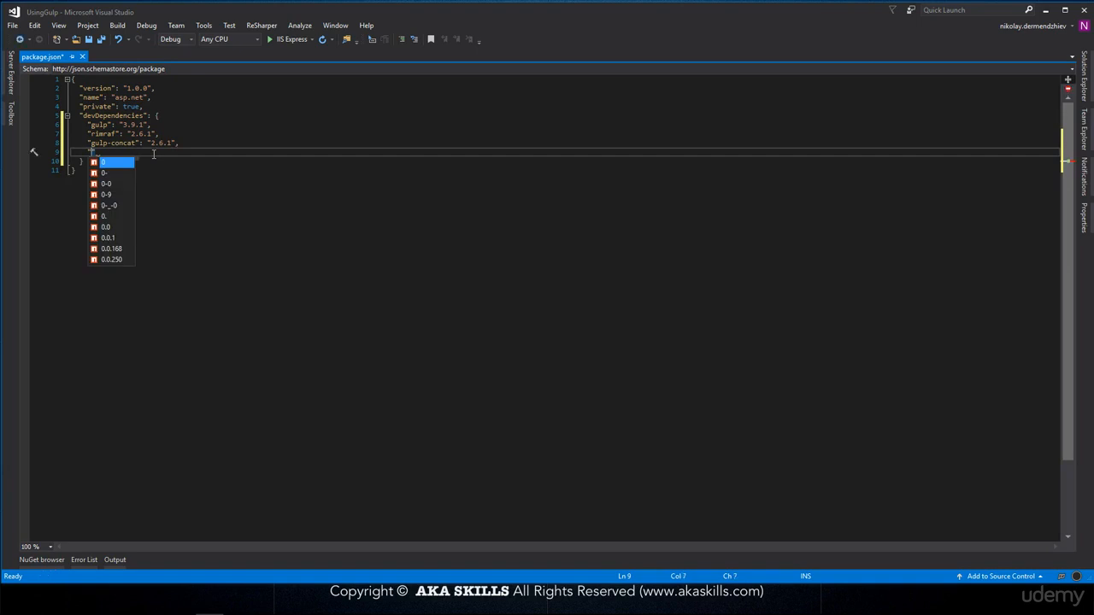
{"action": "type", "text": "ulp-"}
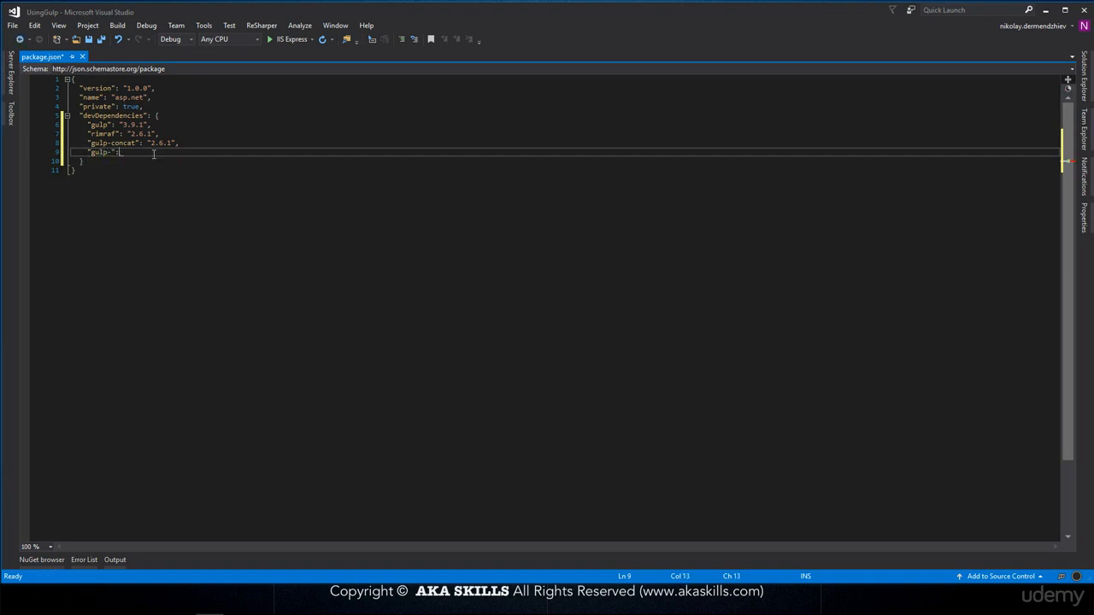
{"action": "type", "text": "cssmin"}
{"action": "type", "text": "\"gulp-"}
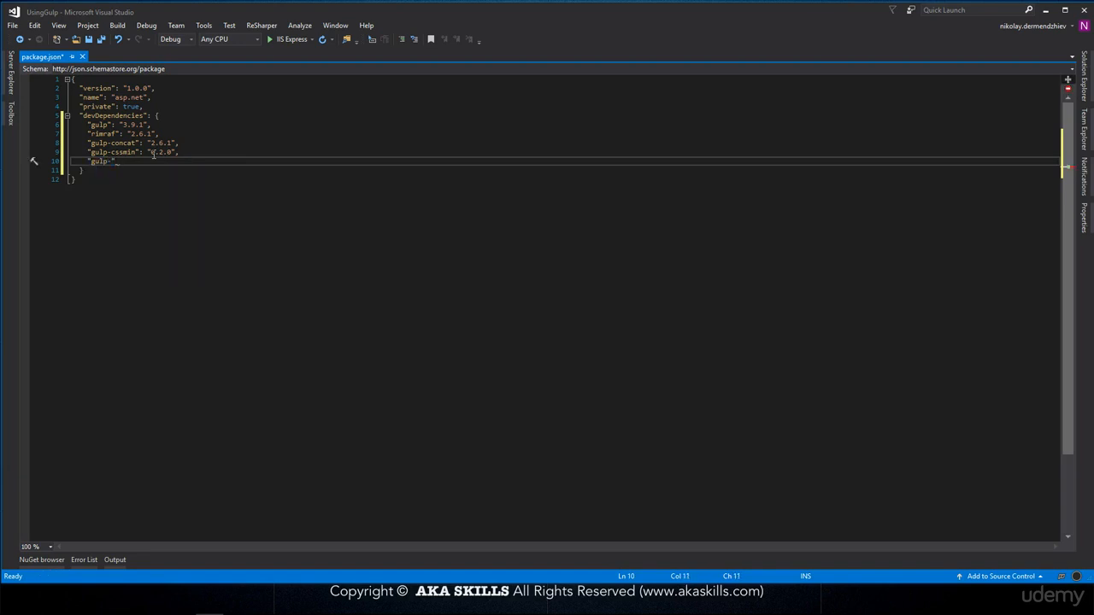
{"action": "type", "text": "uglify"}
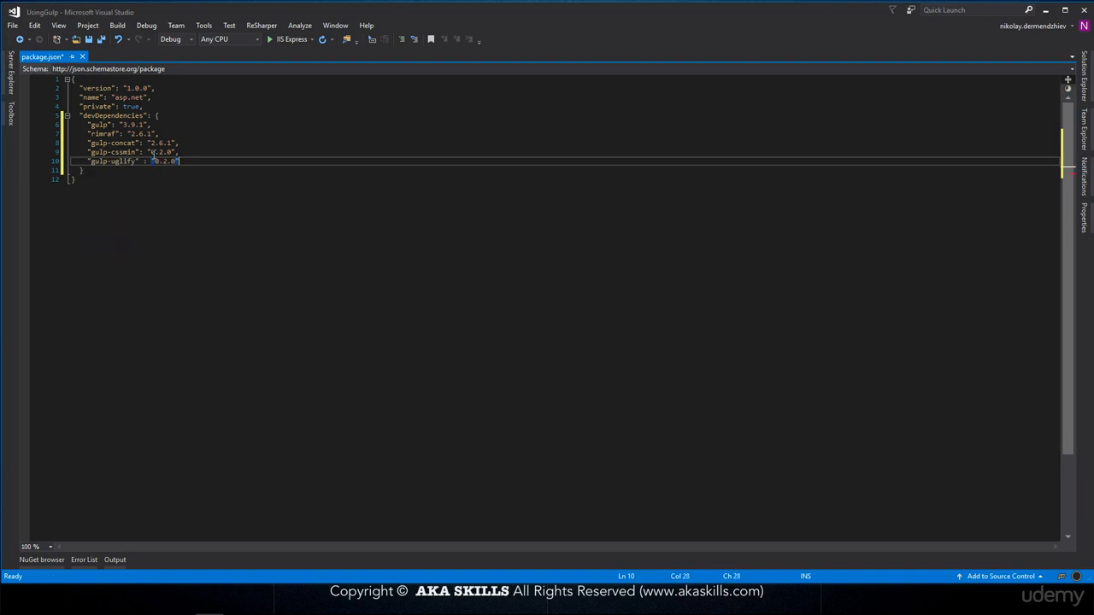
{"action": "key", "text": "enter"}
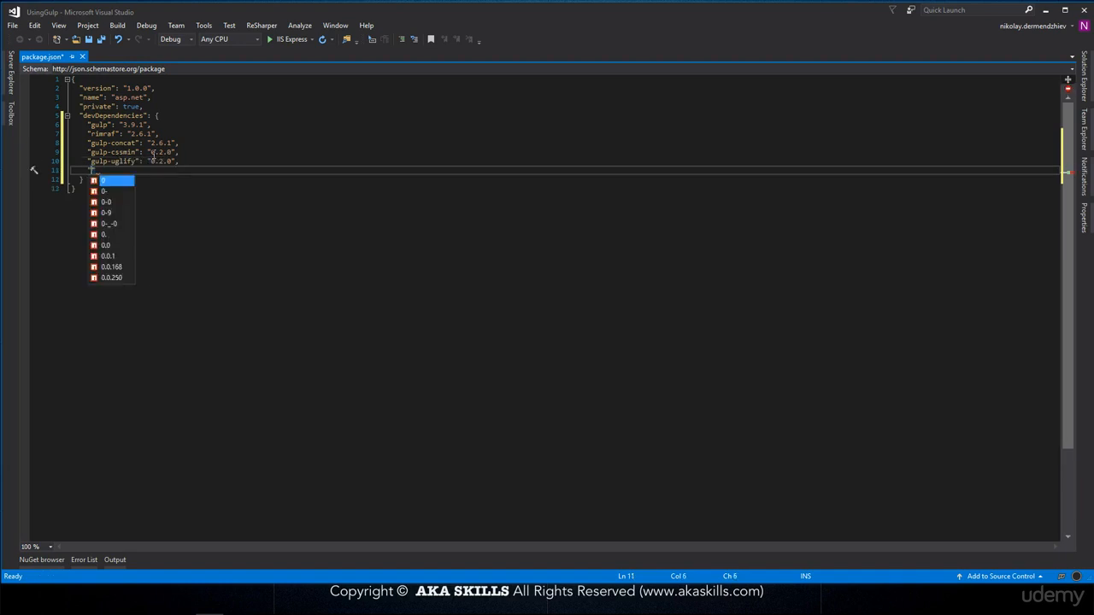
Add "gulp-minify-html": "1.0.6" and gulp-ext-replace to devDependencies.
{"action": "type", "text": "gulp"}
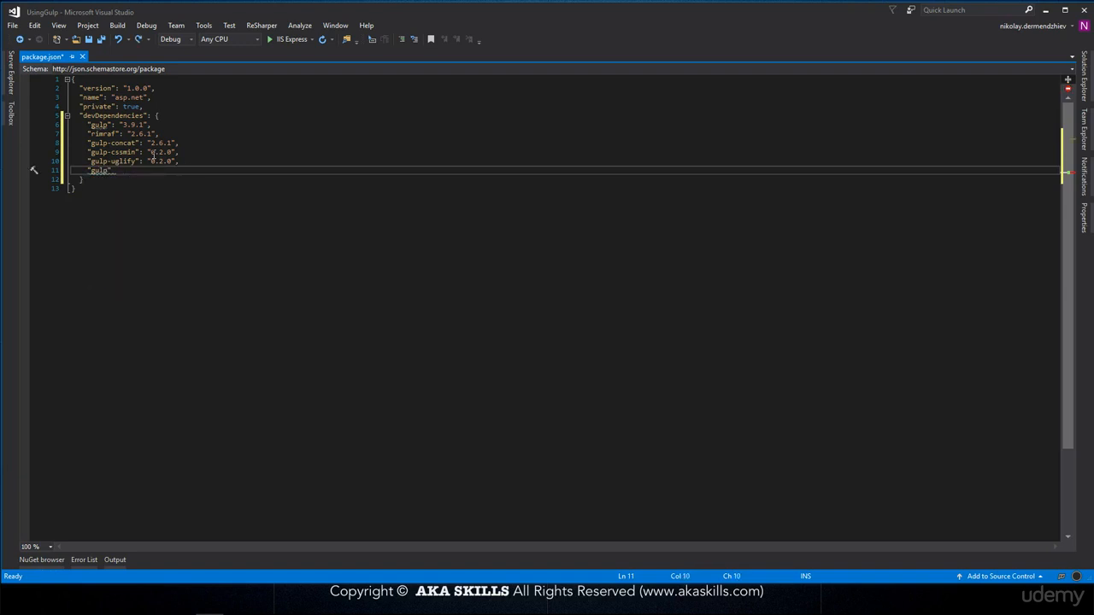
{"action": "type", "text": "-"}
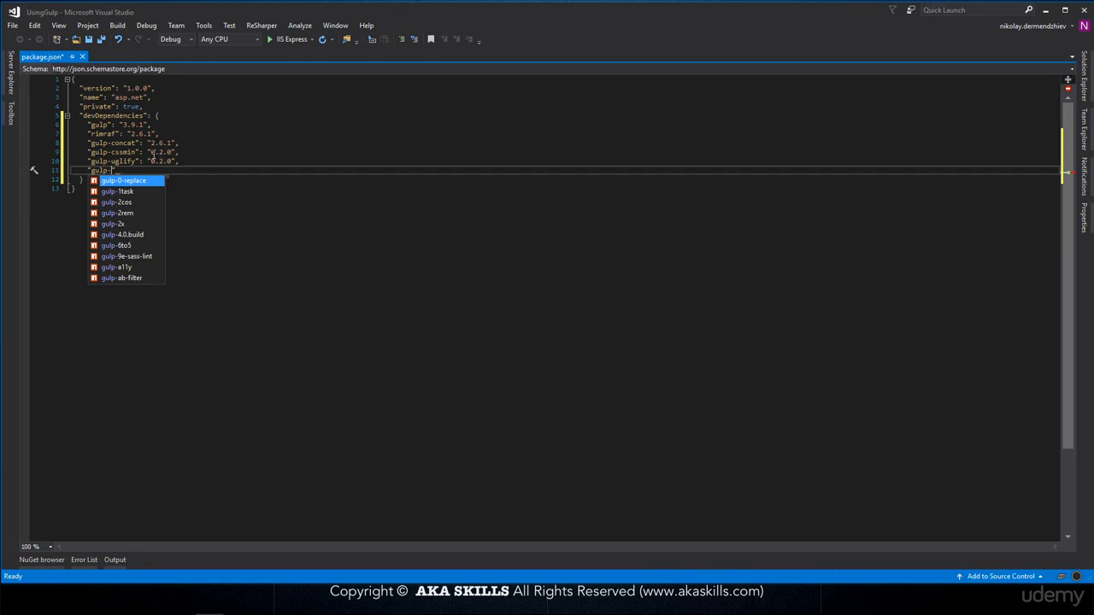
{"action": "type", "text": "i"}
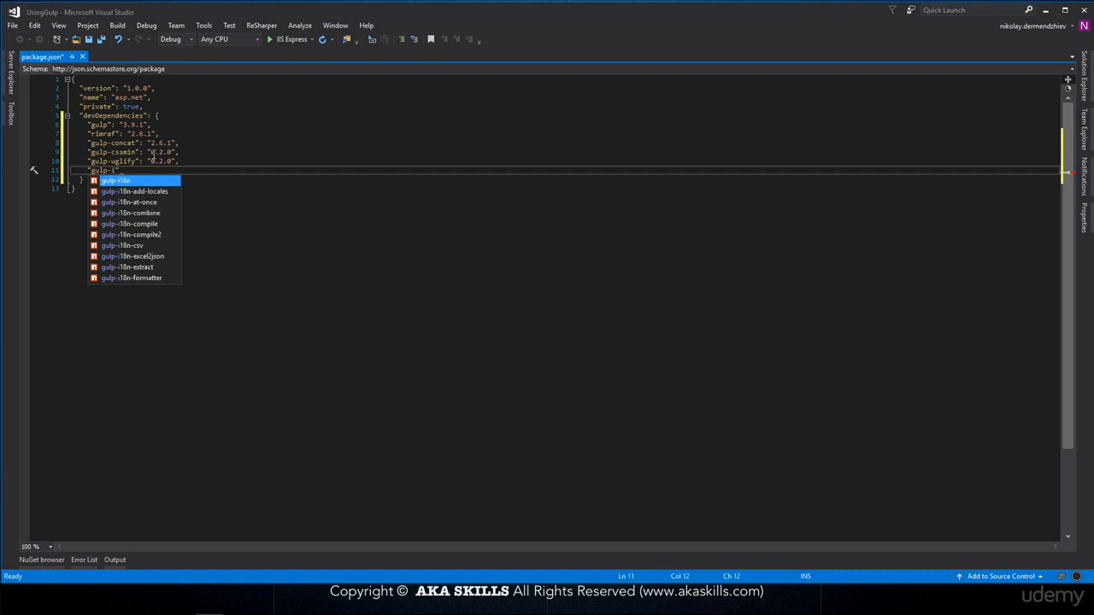
{"action": "type", "text": "m"}
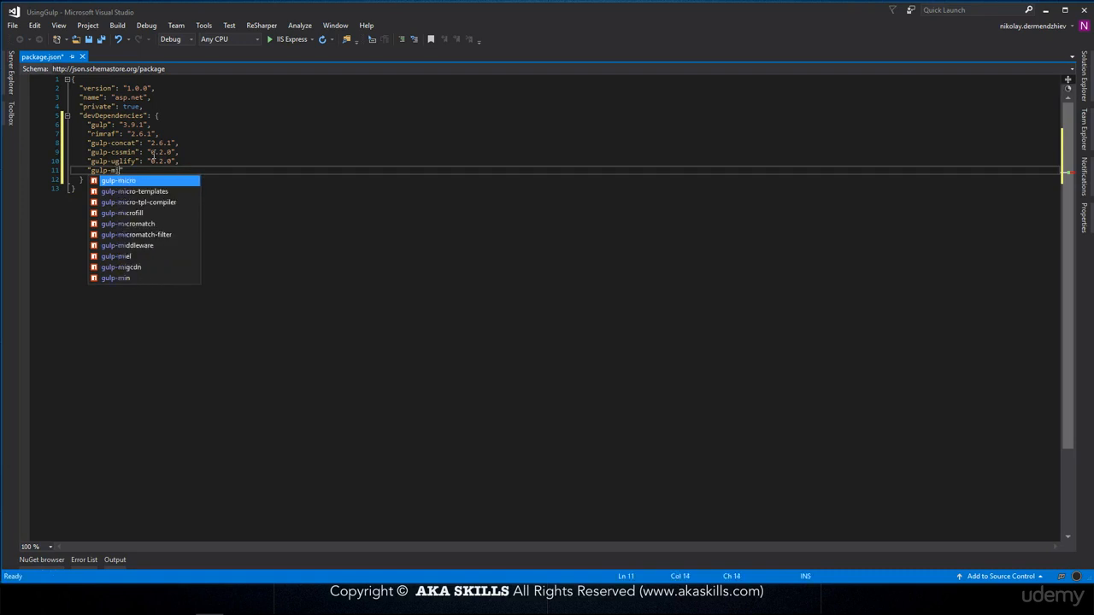
{"action": "type", "text": "nify"}
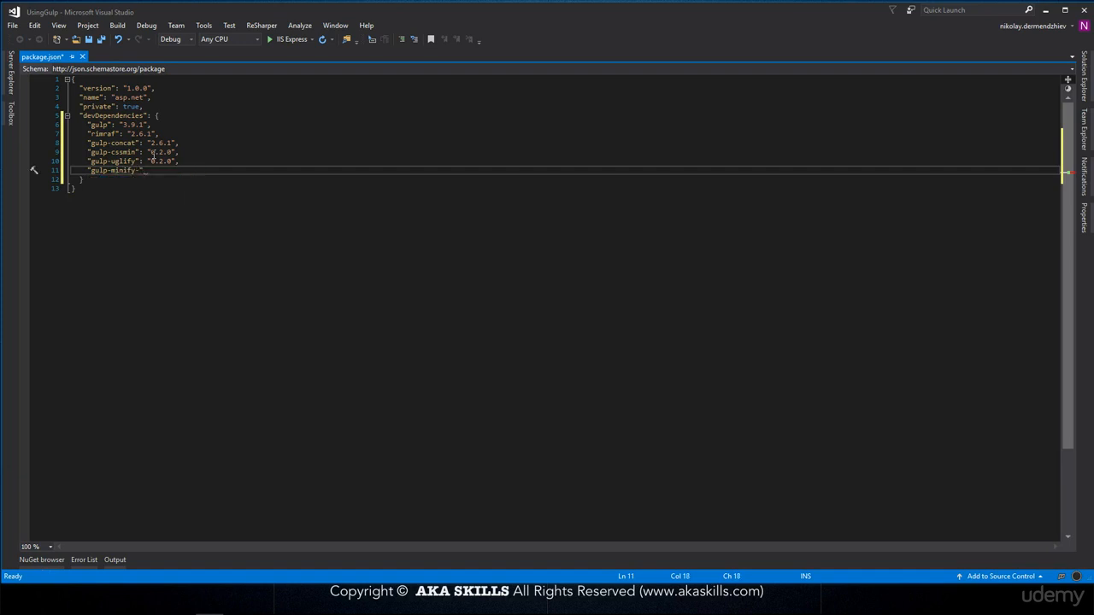
{"action": "type", "text": "-html"}
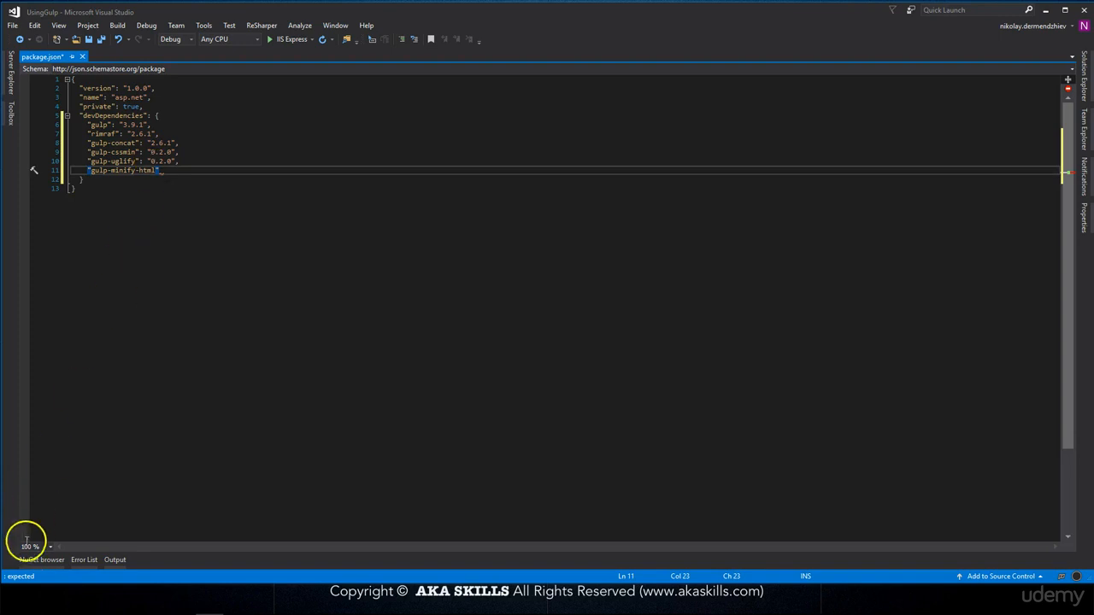
{"action": "type", "text": ": \"1.0.6\","}
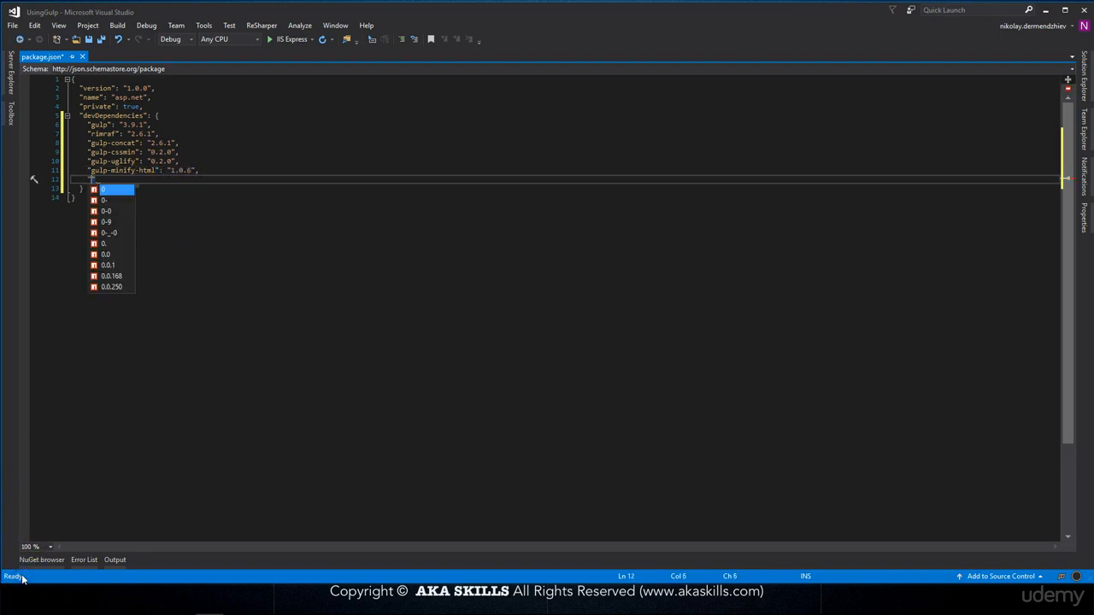
{"action": "type", "text": "gul"}
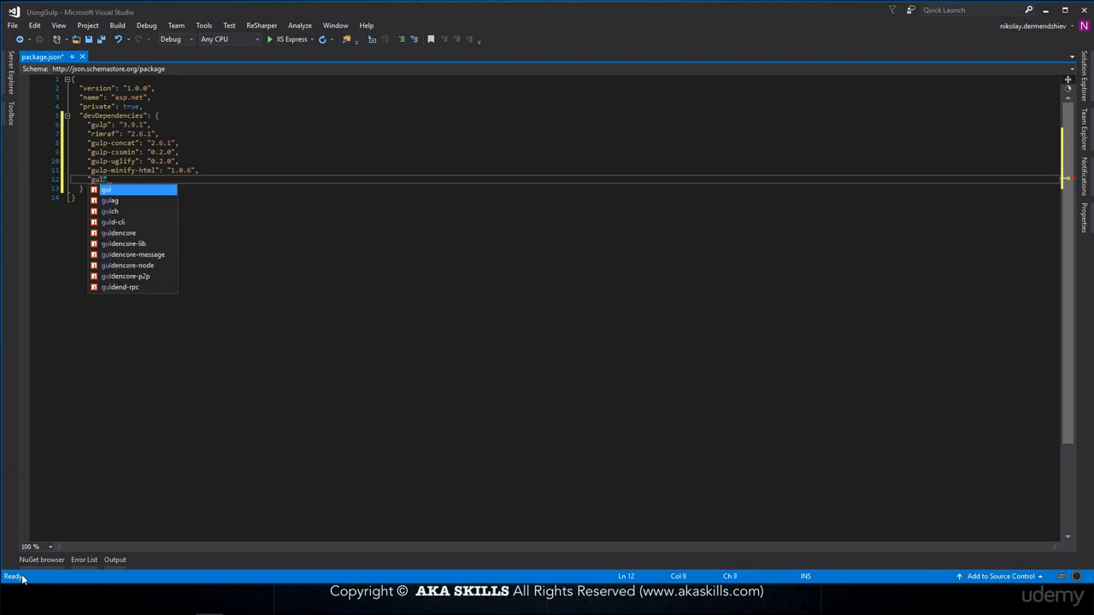
{"action": "type", "text": "p-ext-replace"}
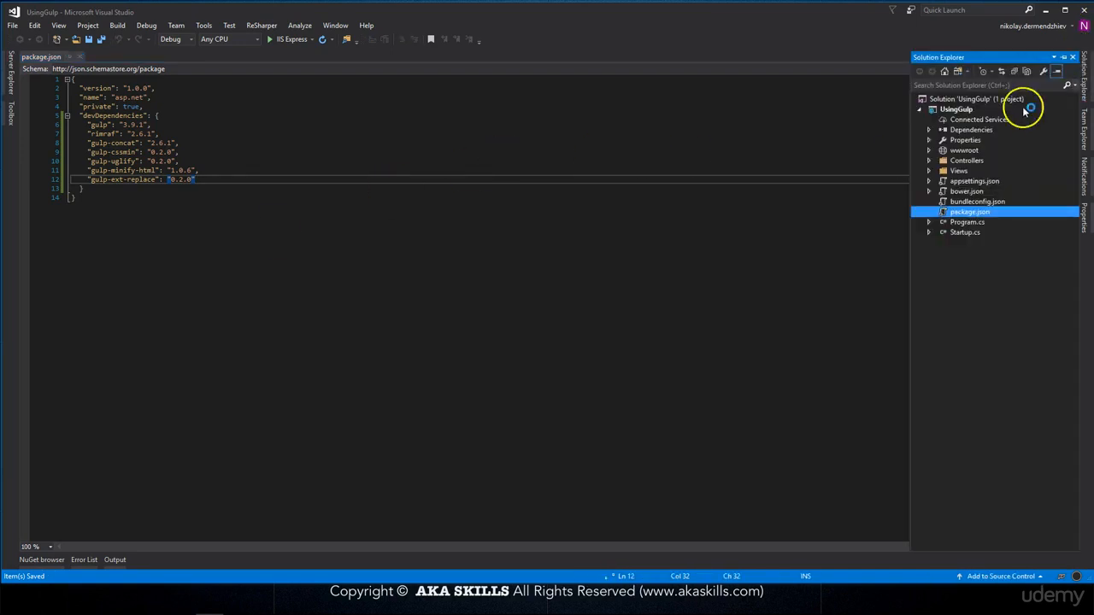
Restore the missing npm packages from the project's npm dependencies node.
{"action": "left_click", "coordinate": [930, 130]}
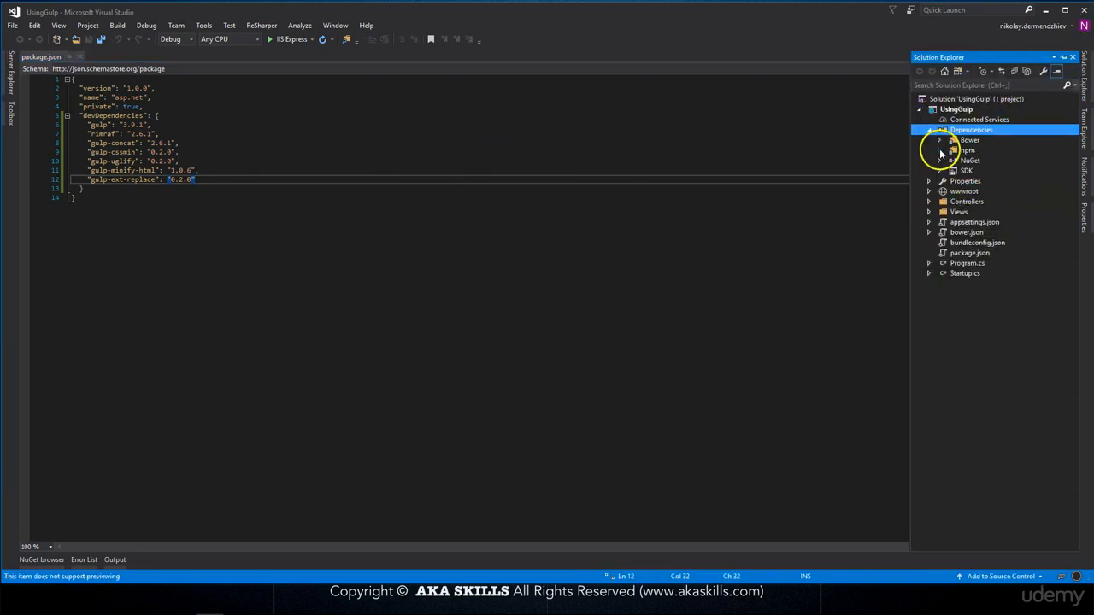
{"action": "left_click", "coordinate": [938, 150]}
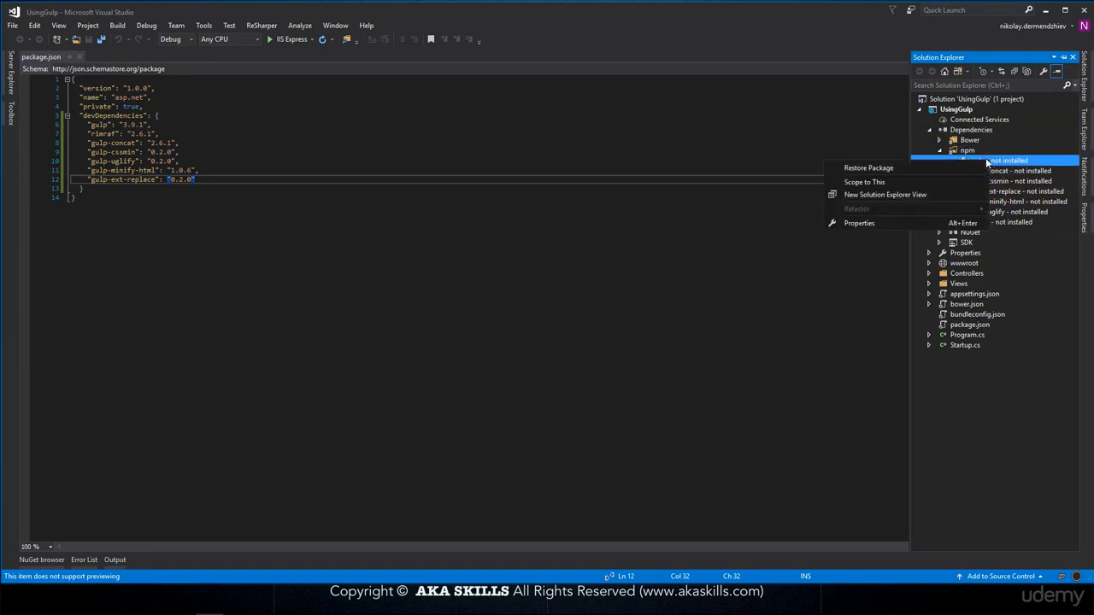
{"action": "left_click", "coordinate": [868, 168]}
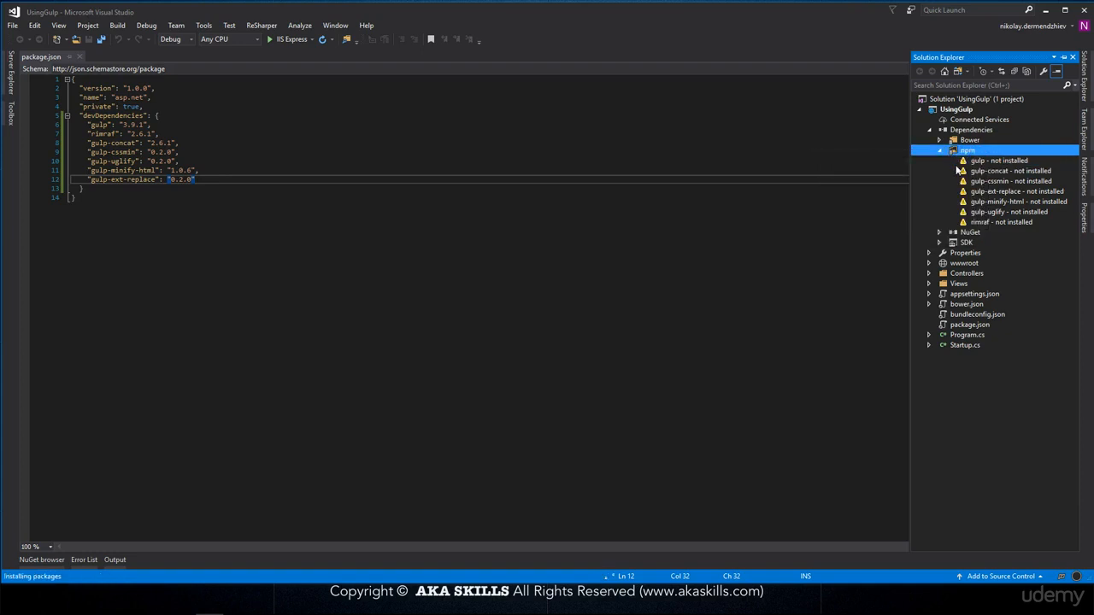
{"action": "right_click", "coordinate": [967, 150]}
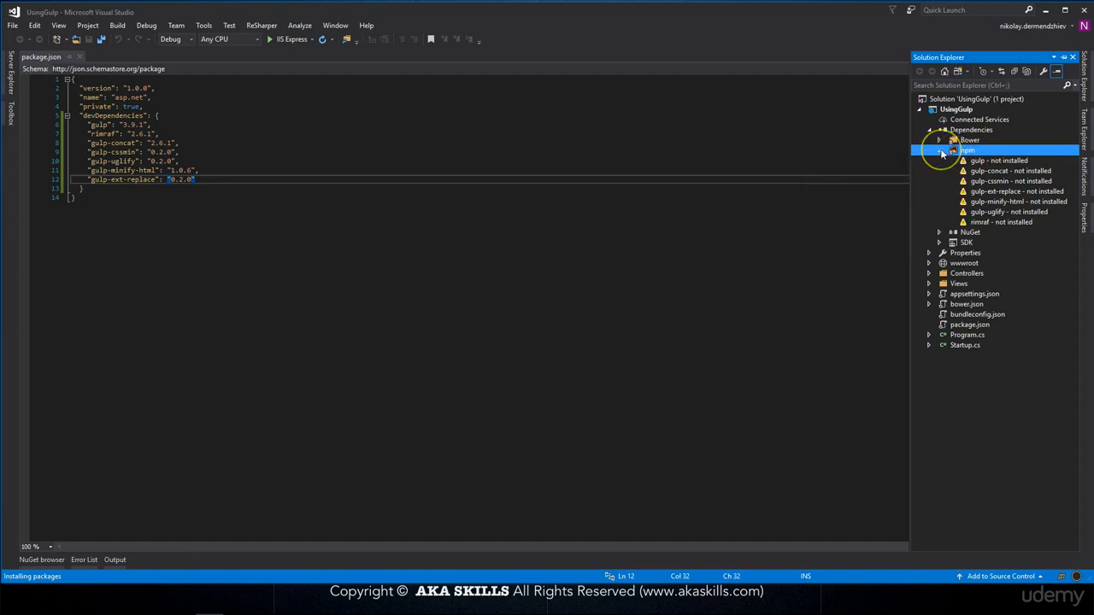
{"action": "left_click", "coordinate": [940, 150]}
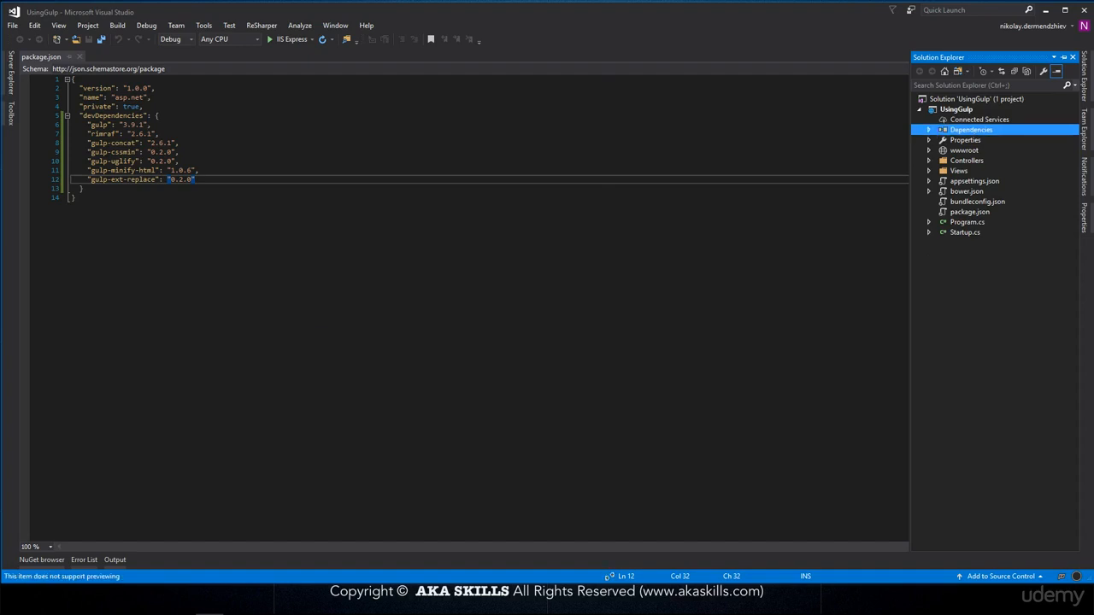
Add a Gulp Configuration File (gulpfile.js) to the UsingGulp project via Add New Item.
{"action": "right_click", "coordinate": [955, 110]}
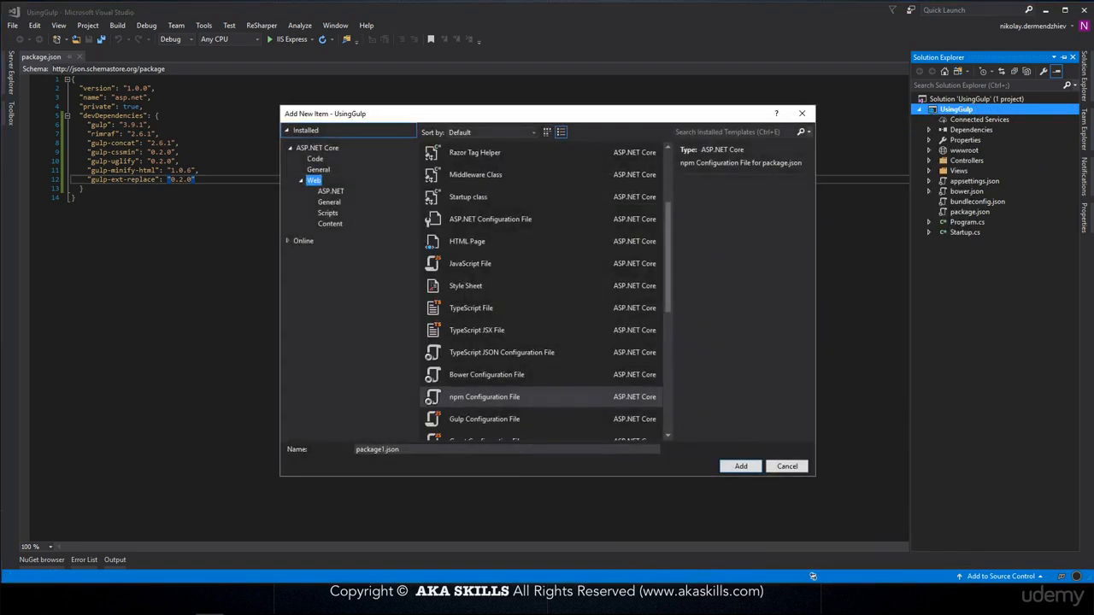
{"action": "left_click", "coordinate": [484, 419]}
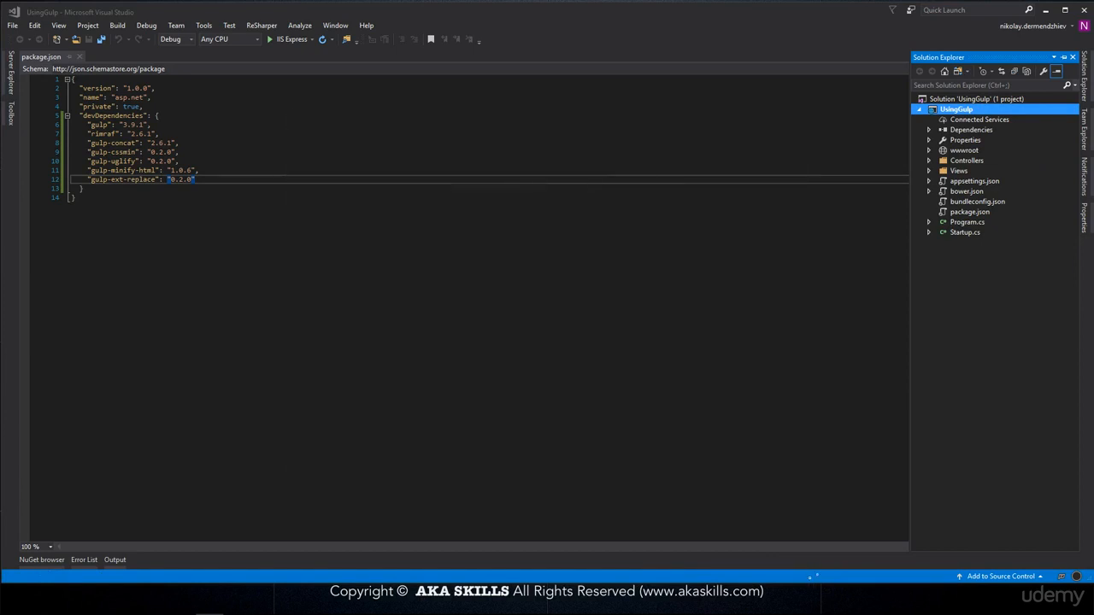
{"action": "left_click", "coordinate": [34, 56]}
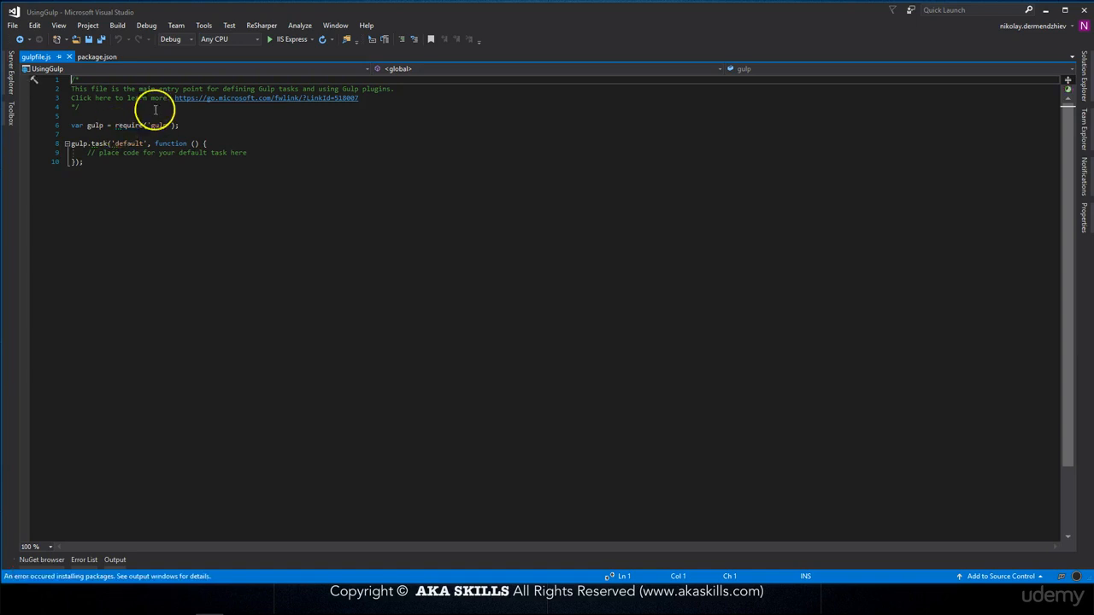
Write console.log("Welcome to gulp js in Visual Studio") inside the default task of gulpfile.js.
{"action": "left_click", "coordinate": [249, 152]}
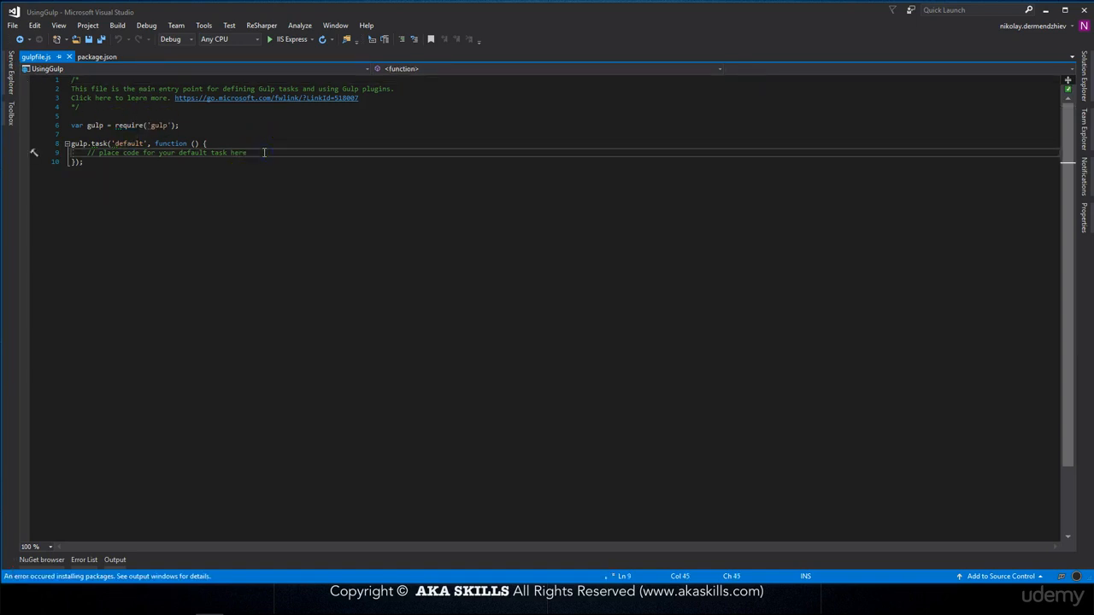
{"action": "type", "text": "console.log('H"}
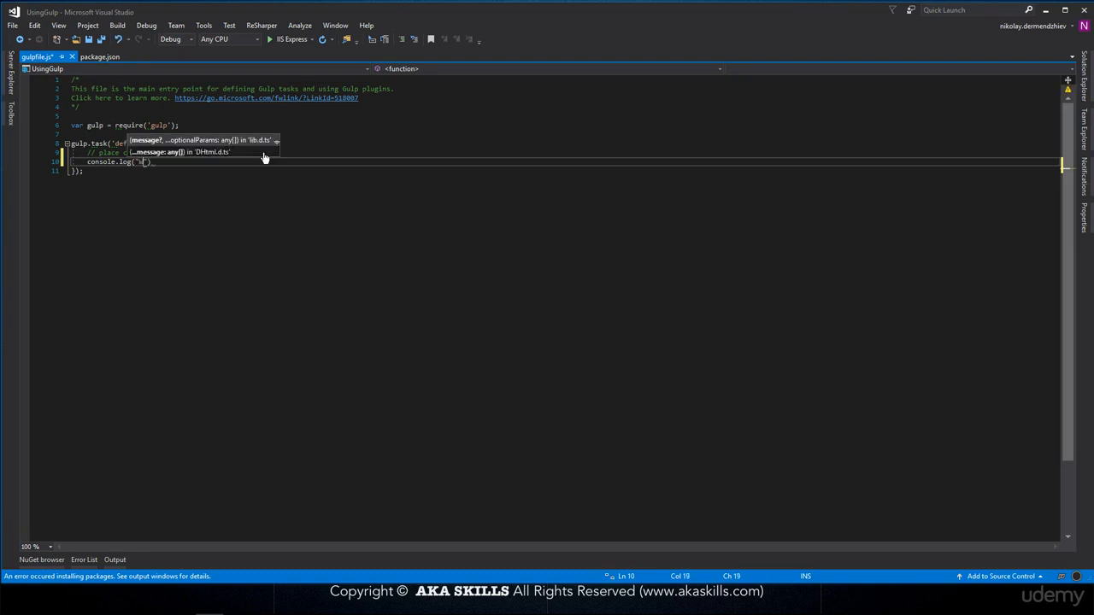
{"action": "type", "text": "Welcome to gulp"}
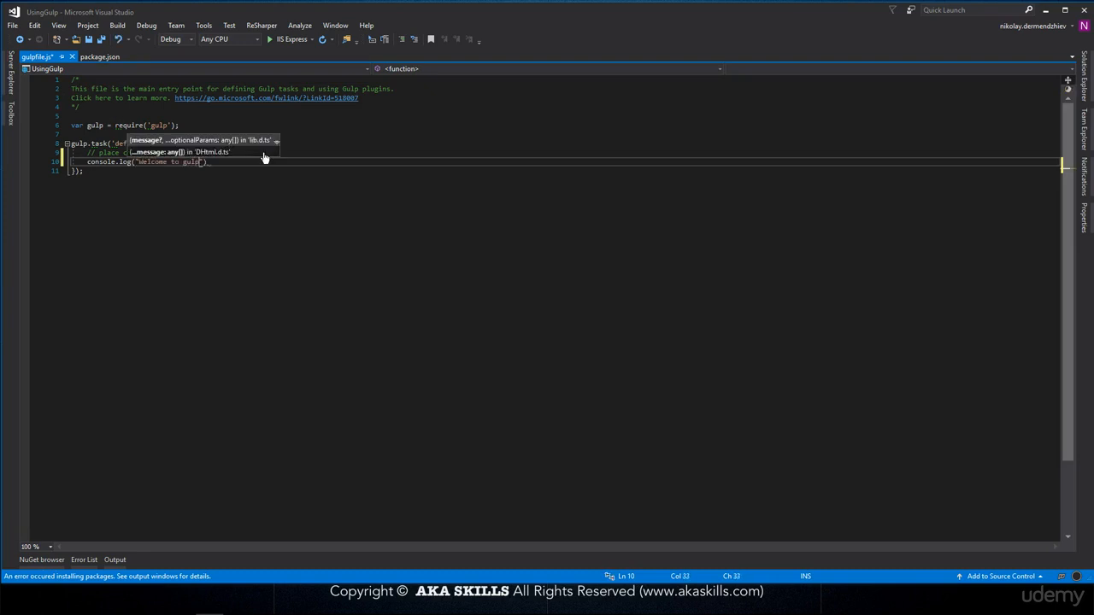
{"action": "type", "text": "js in Visual Studio"}
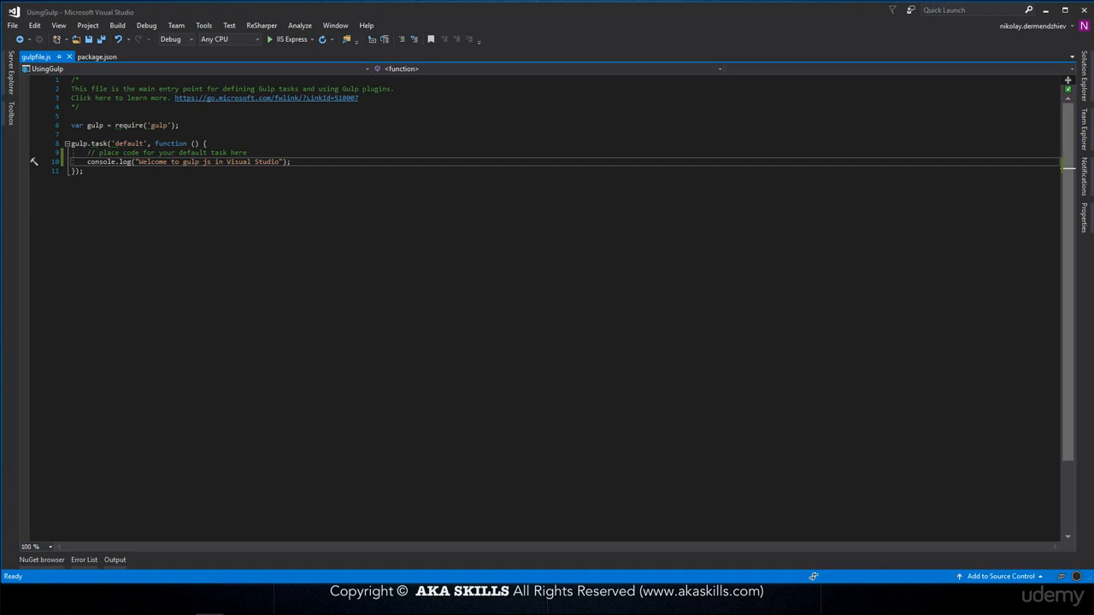
{"action": "mouse_move", "coordinate": [409, 7]}
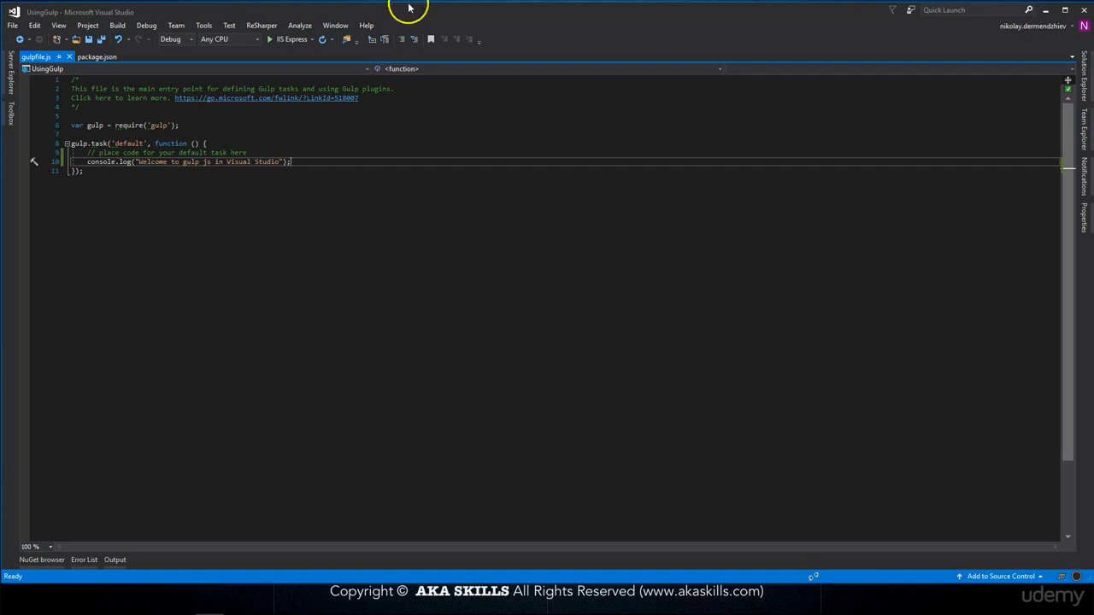
Search the online extensions for Task Runner Explorer and reach its Marketplace page.
{"action": "left_click", "coordinate": [203, 25]}
{"action": "type", "text": "ask"}
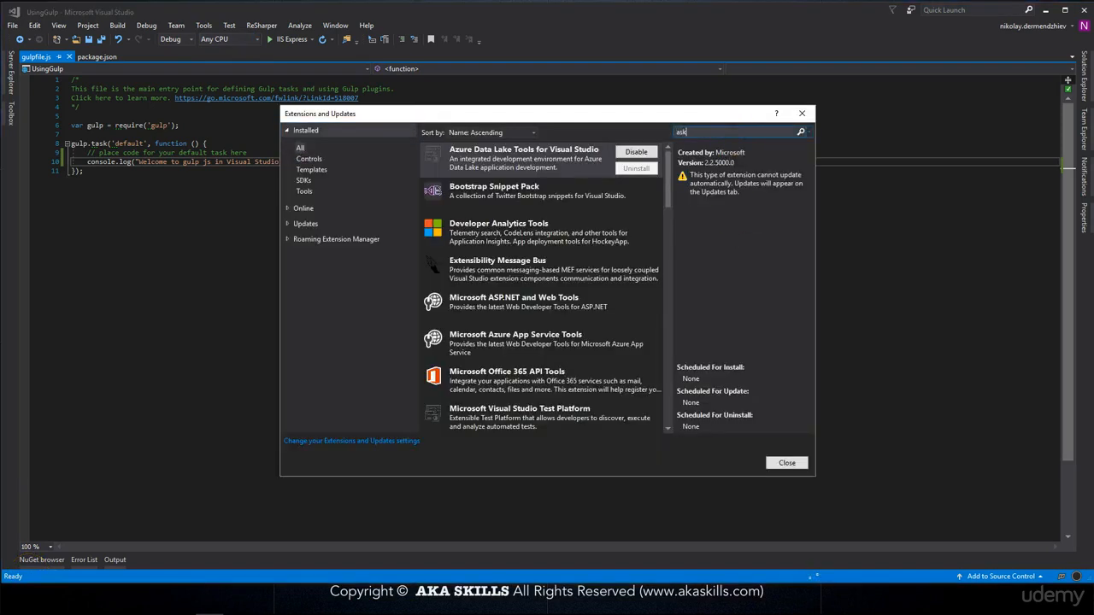
{"action": "type", "text": "Runner Explorer"}
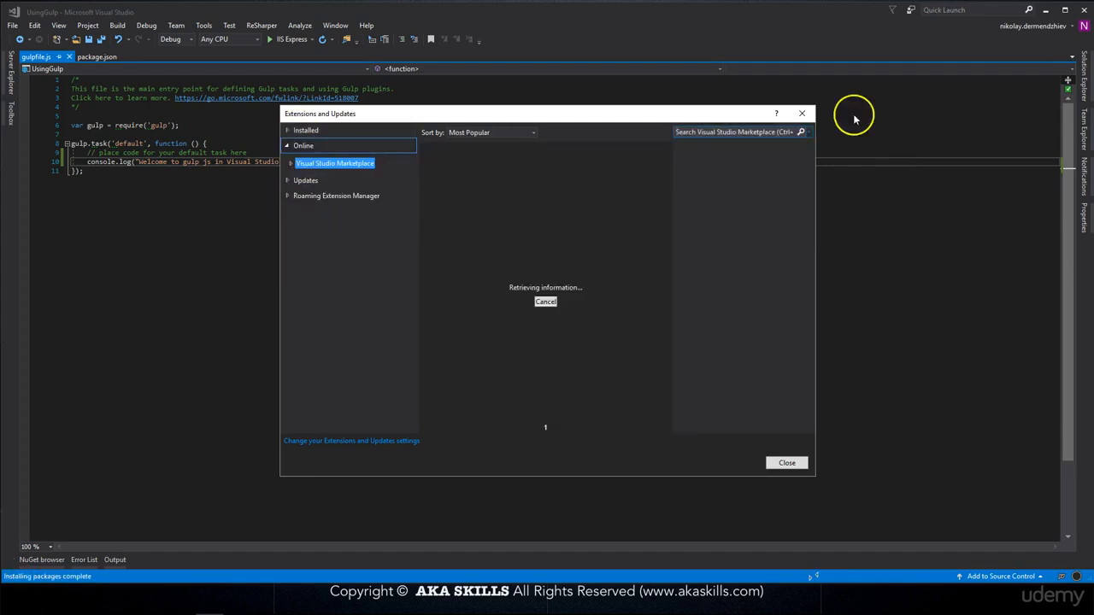
{"action": "type", "text": "Task Runner Explorer"}
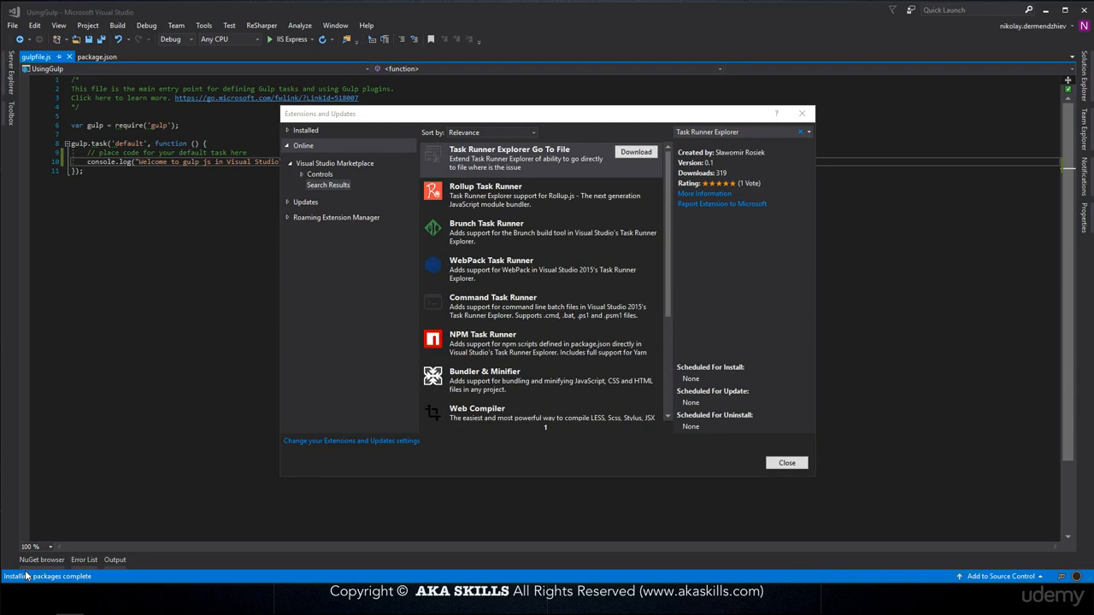
{"action": "scroll", "scroll_direction": "down", "scroll_amount": 3}
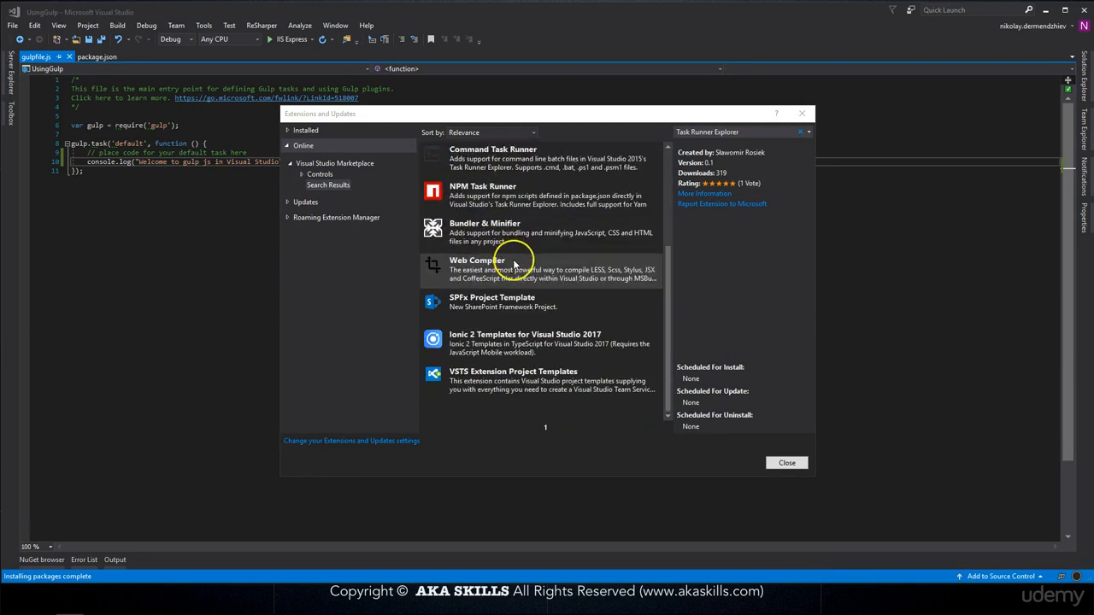
{"action": "left_click", "coordinate": [731, 132]}
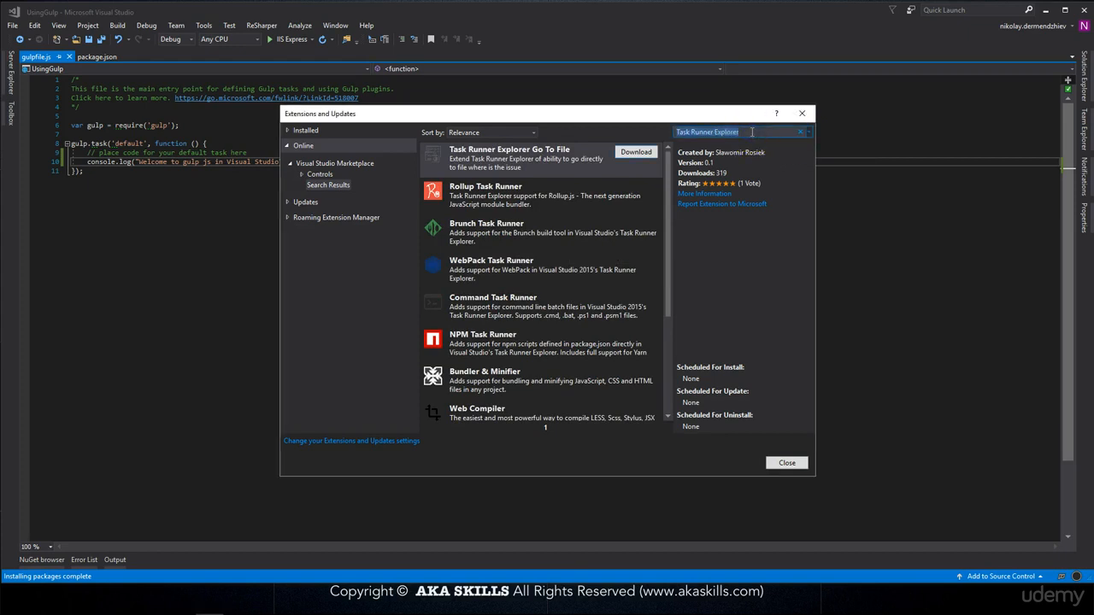
{"action": "left_click", "coordinate": [786, 462]}
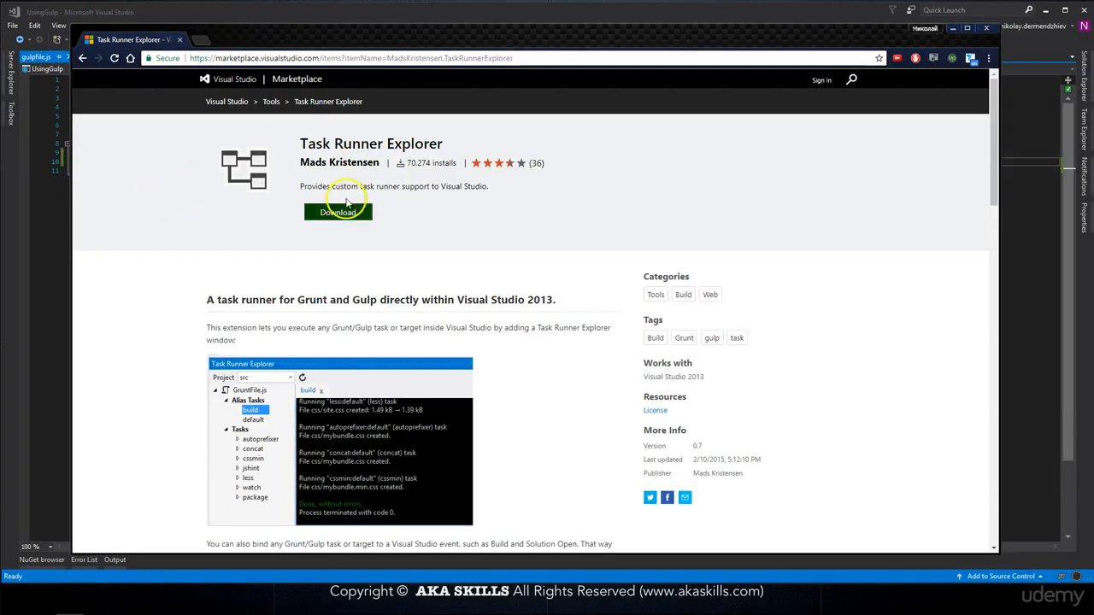
Download the Task Runner Explorer .vsix from its Marketplace page and launch it.
{"action": "left_click", "coordinate": [338, 212]}
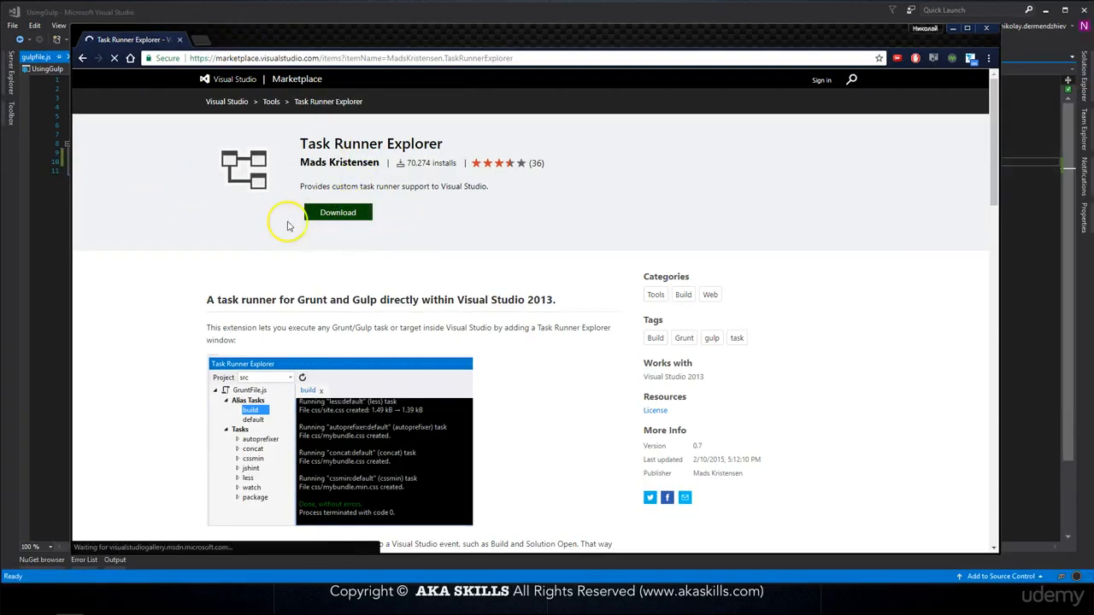
{"action": "left_click", "coordinate": [339, 212]}
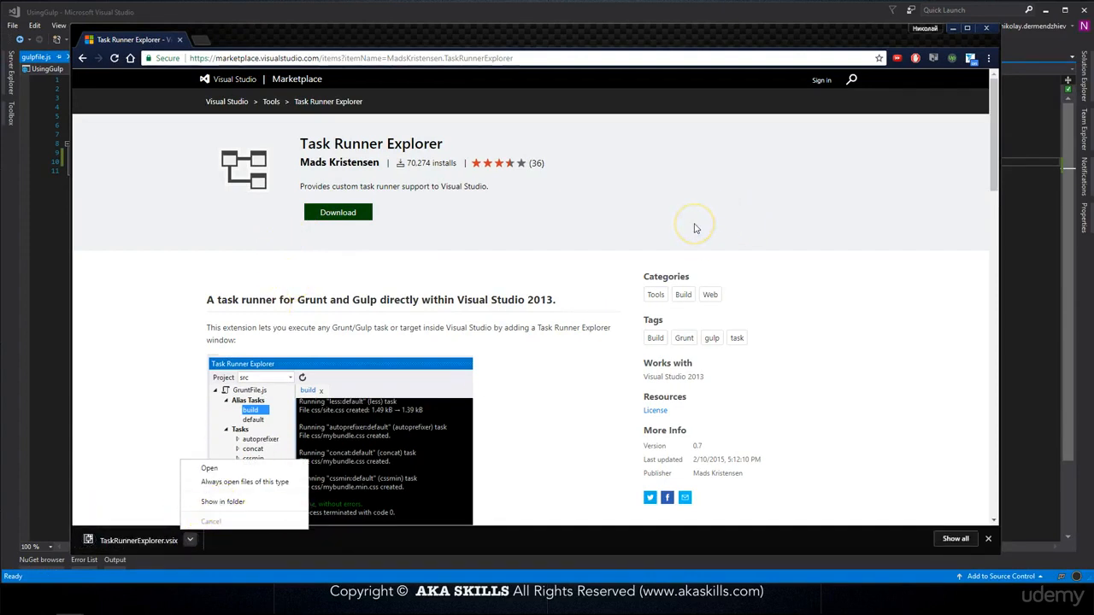
{"action": "mouse_move", "coordinate": [238, 496]}
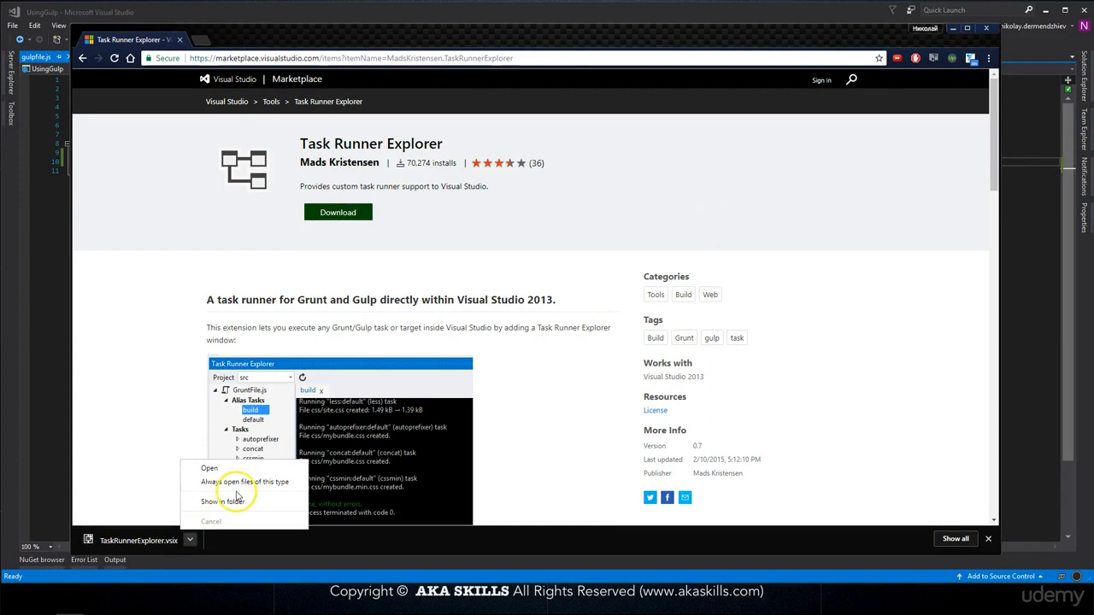
{"action": "mouse_move", "coordinate": [120, 492]}
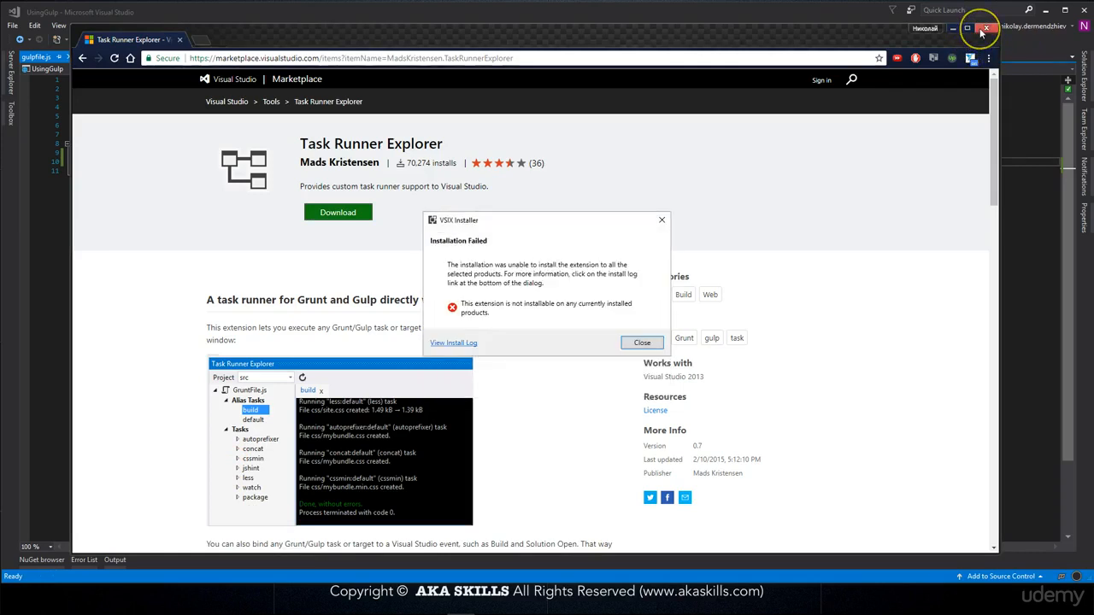
{"action": "mouse_move", "coordinate": [988, 30]}
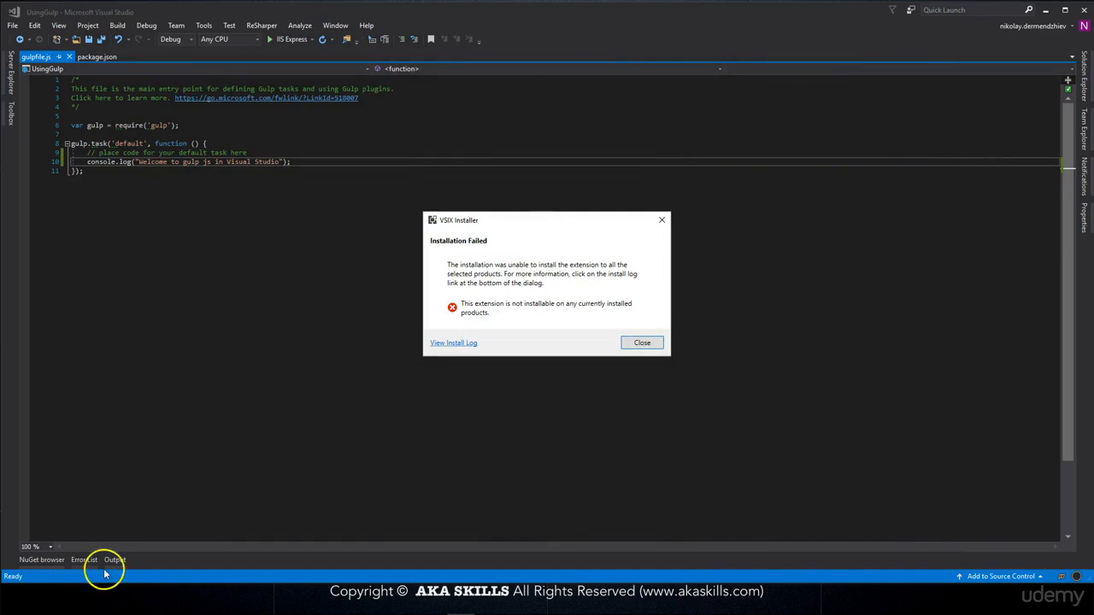
Install NPM Task Runner into Visual Studio Community 2017, ending MSBuild.exe, and close the installer.
{"action": "left_click", "coordinate": [642, 342]}
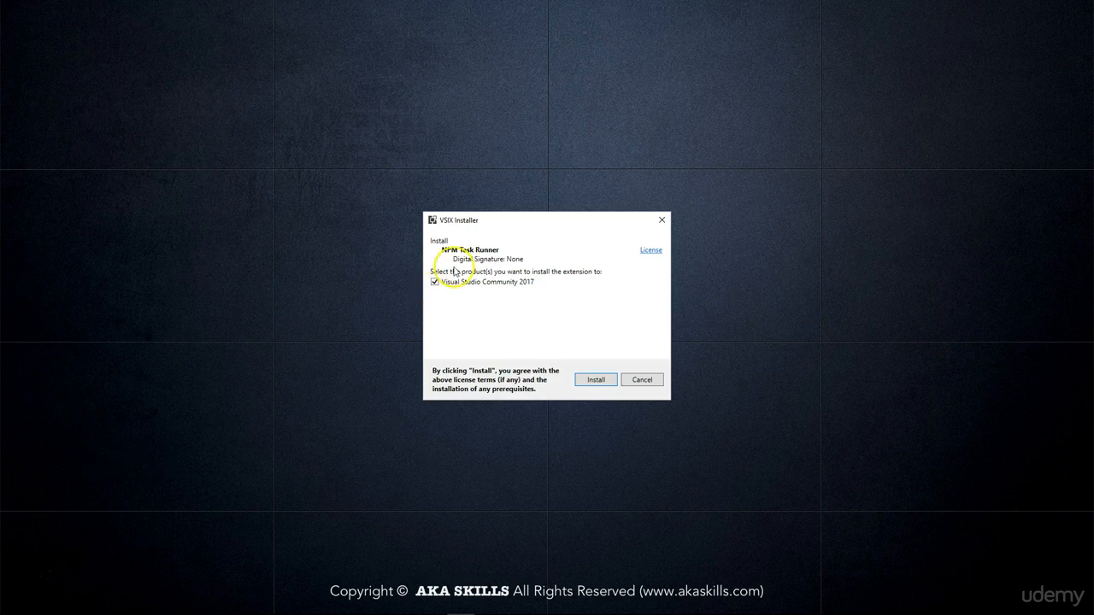
{"action": "mouse_move", "coordinate": [583, 342]}
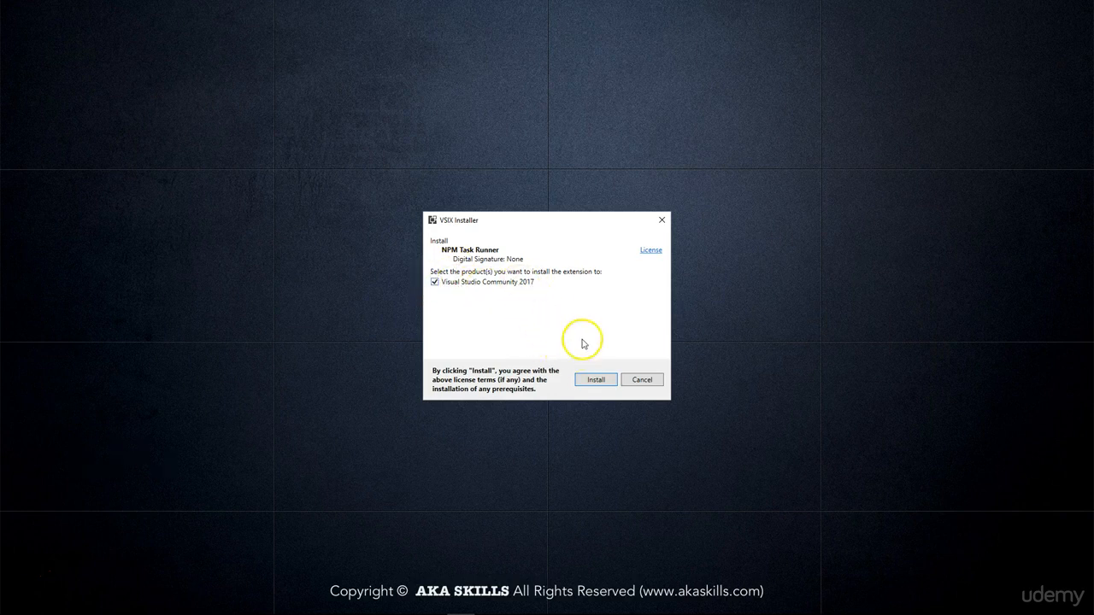
{"action": "left_click", "coordinate": [595, 379]}
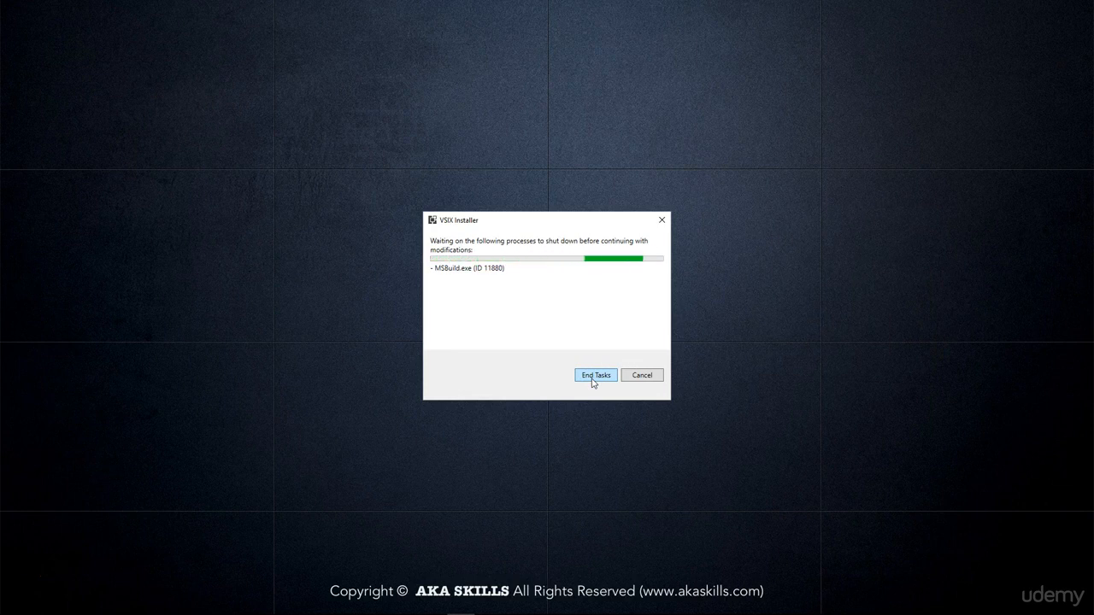
{"action": "left_click", "coordinate": [594, 374]}
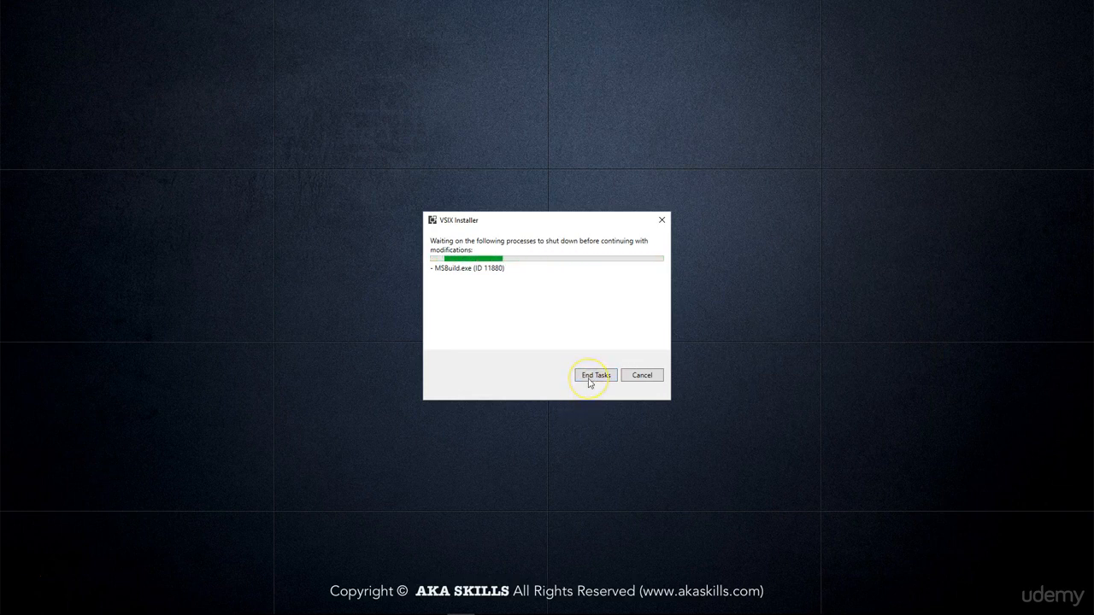
{"action": "left_click", "coordinate": [595, 376]}
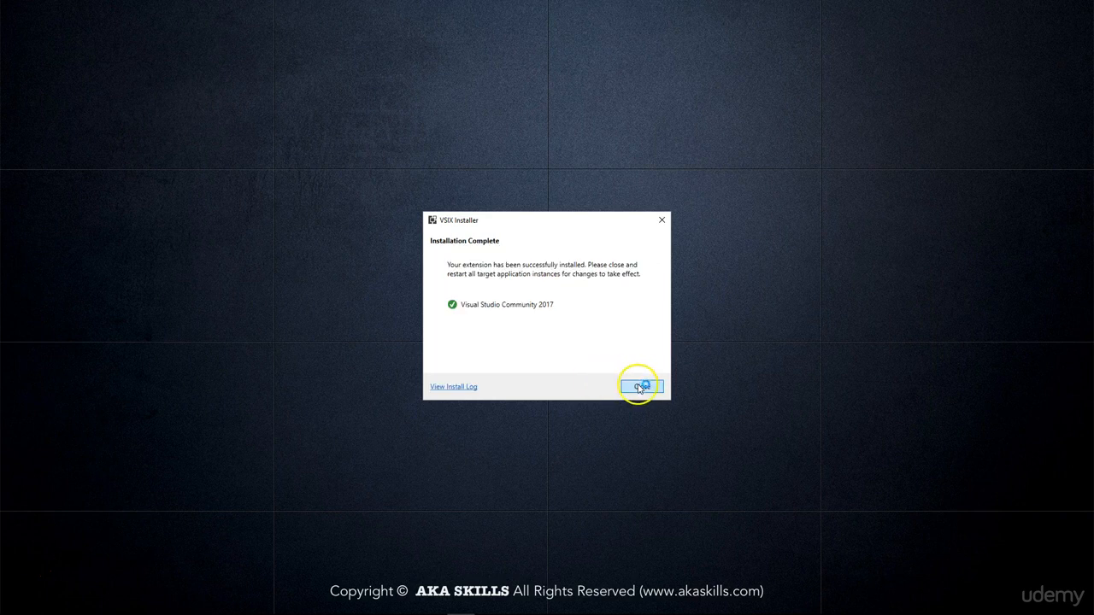
{"action": "left_click", "coordinate": [639, 386]}
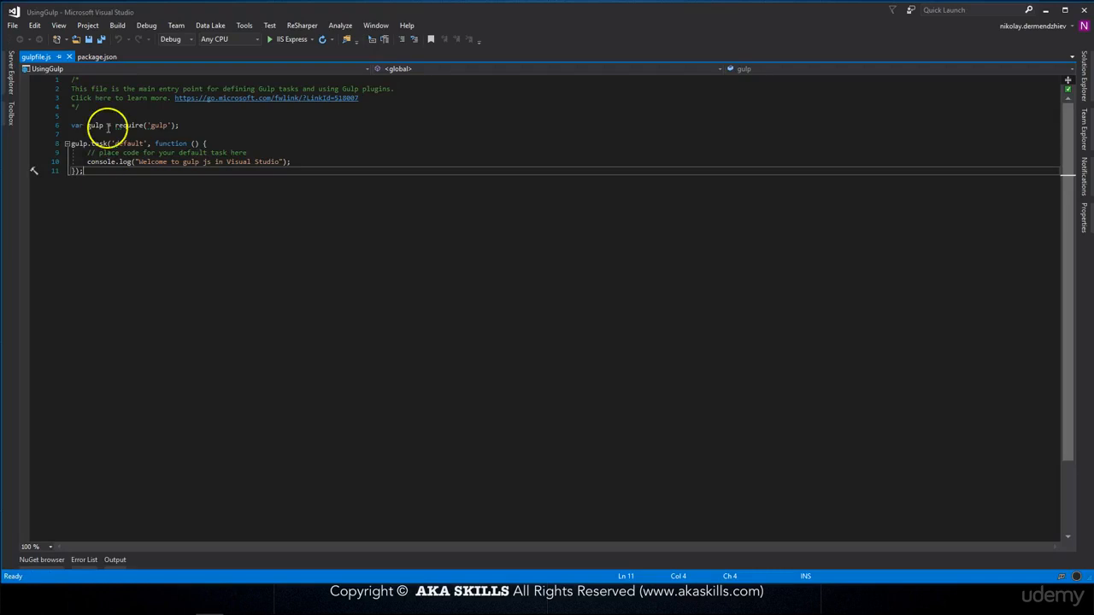
Show Task Runner Explorer from View > Other Windows, listing the gulp and npm tasks.
{"action": "left_click", "coordinate": [58, 26]}
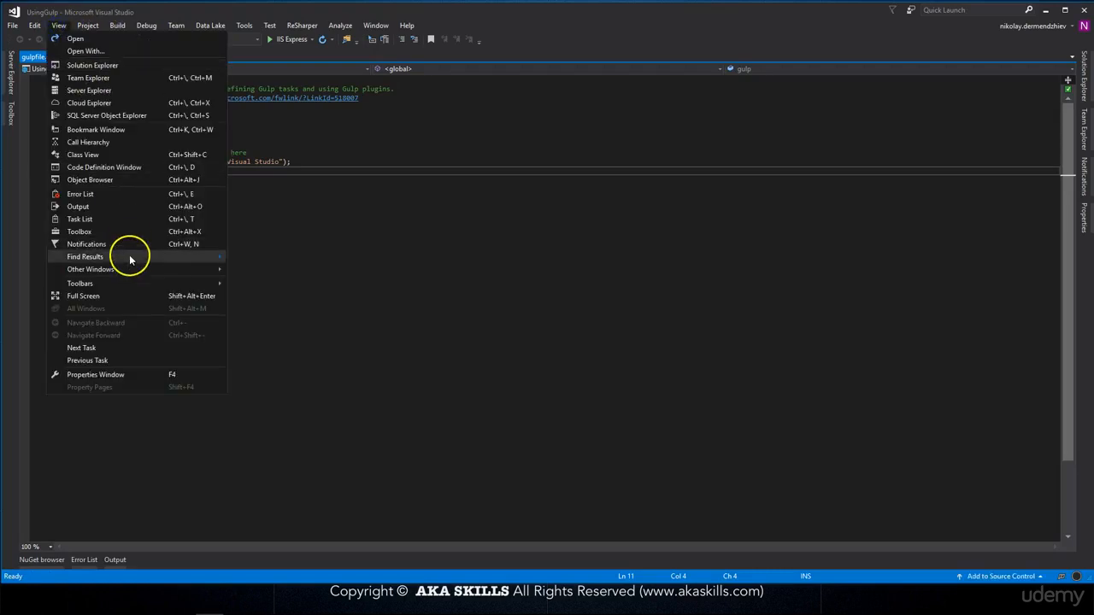
{"action": "left_click", "coordinate": [89, 270]}
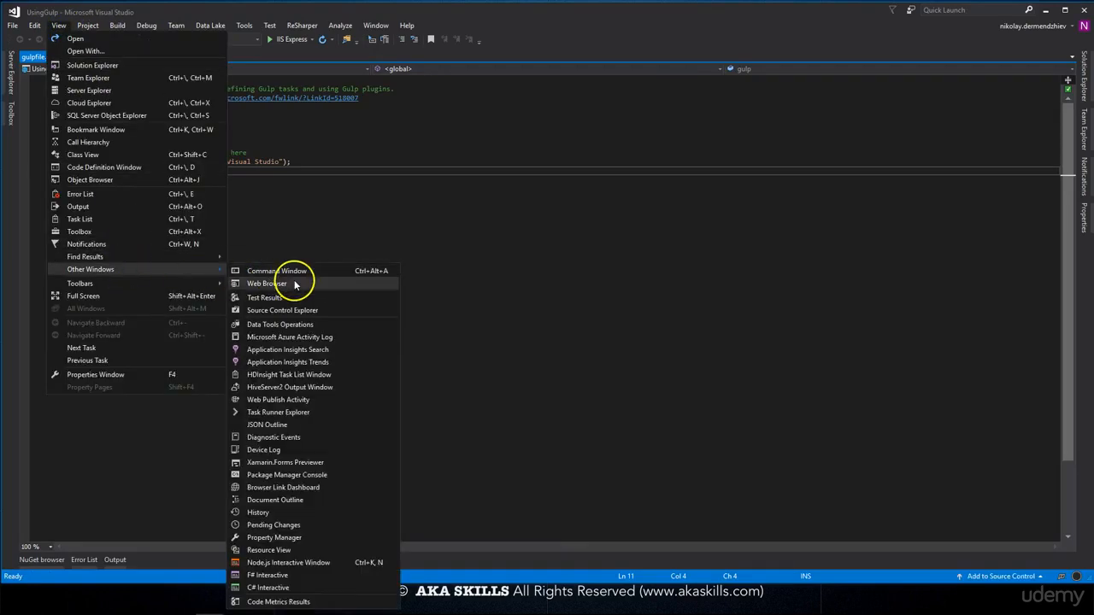
{"action": "mouse_move", "coordinate": [311, 335]}
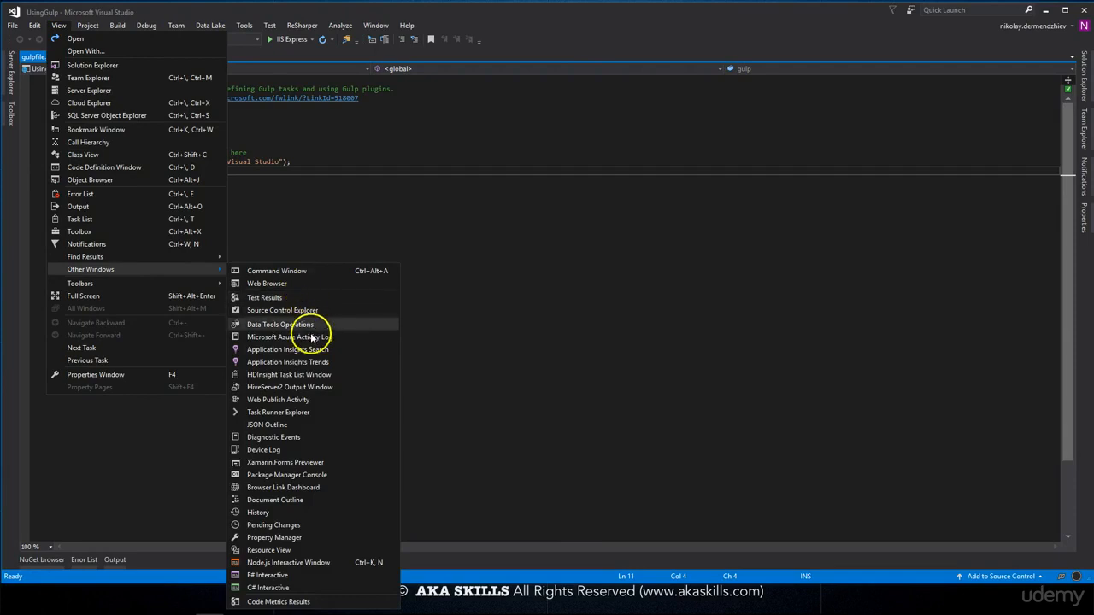
{"action": "mouse_move", "coordinate": [276, 411]}
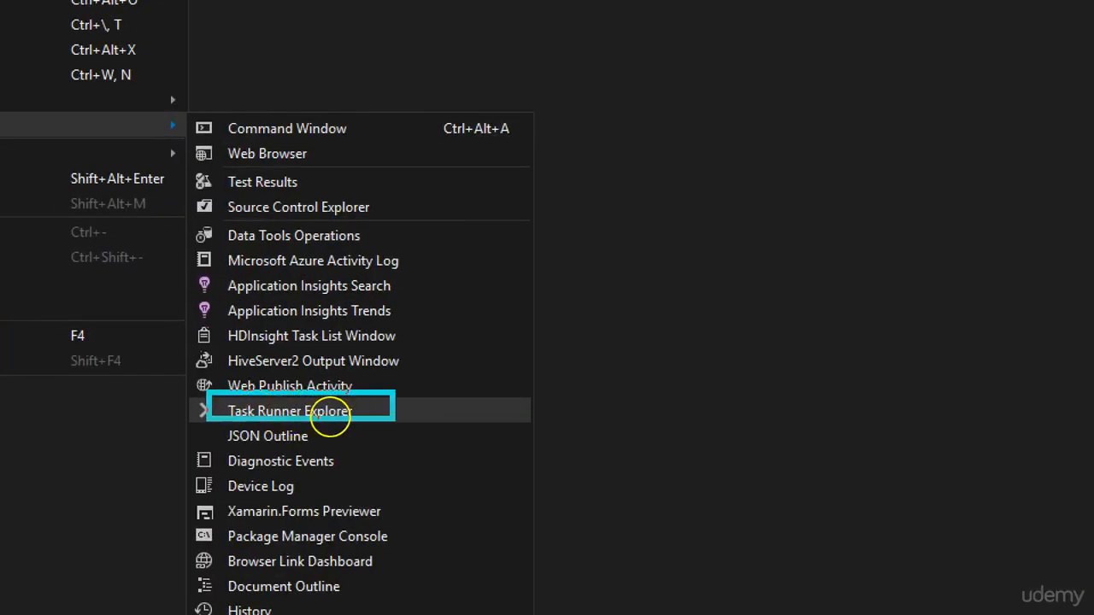
{"action": "left_click", "coordinate": [287, 410]}
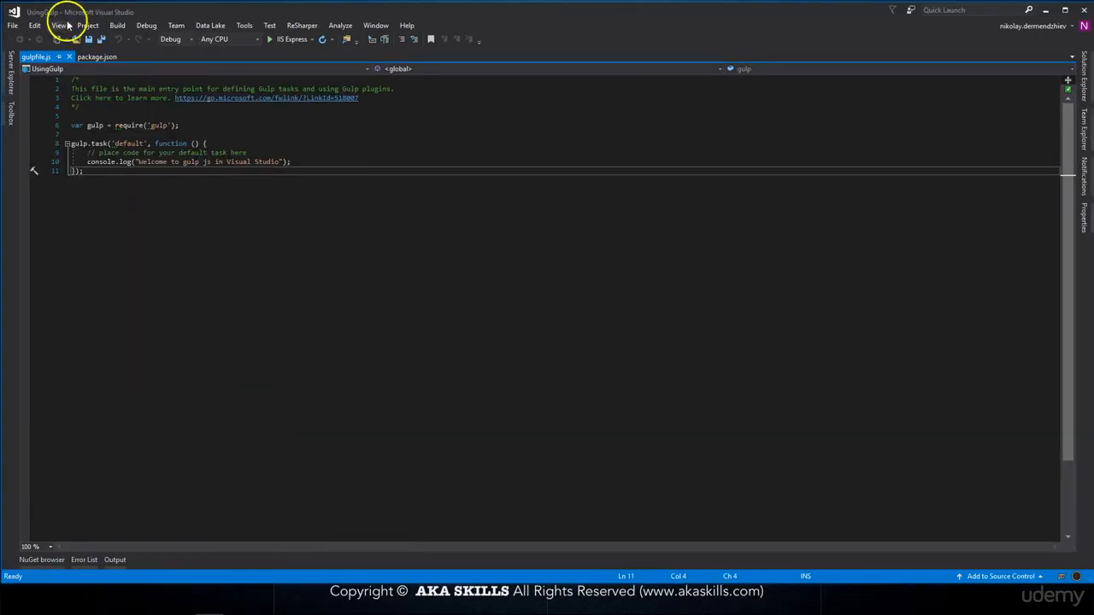
{"action": "left_click", "coordinate": [58, 26]}
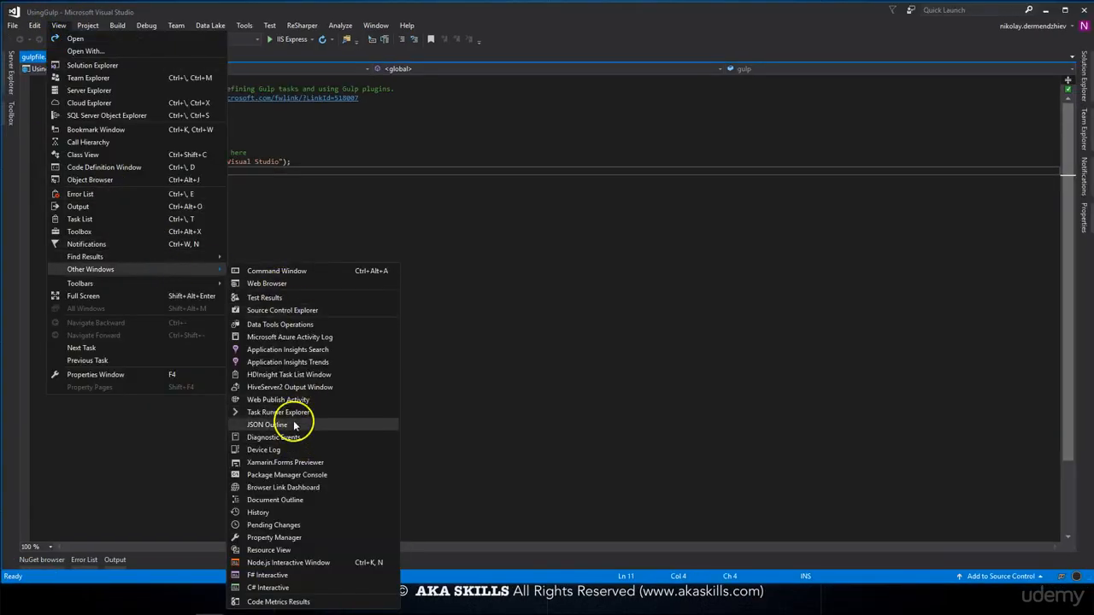
{"action": "left_click", "coordinate": [281, 412]}
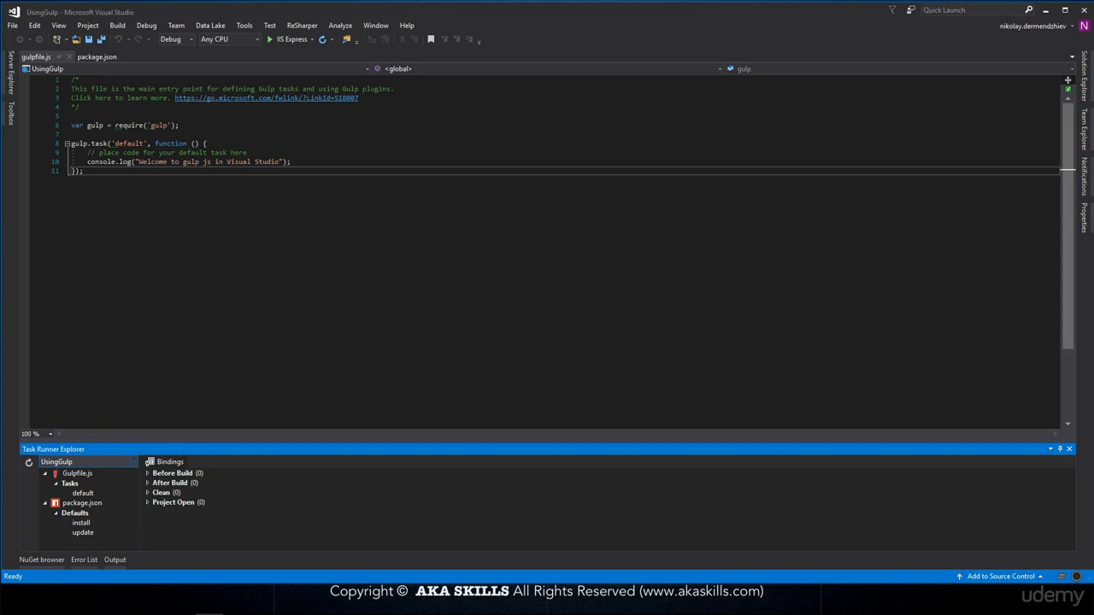
{"action": "mouse_move", "coordinate": [260, 349]}
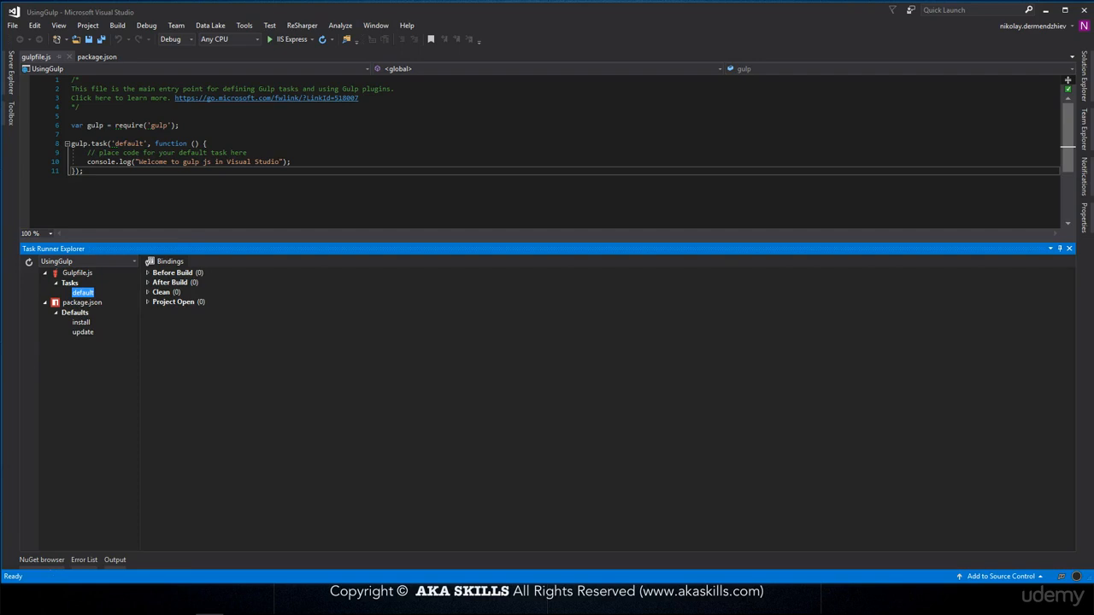
{"action": "mouse_move", "coordinate": [82, 293]}
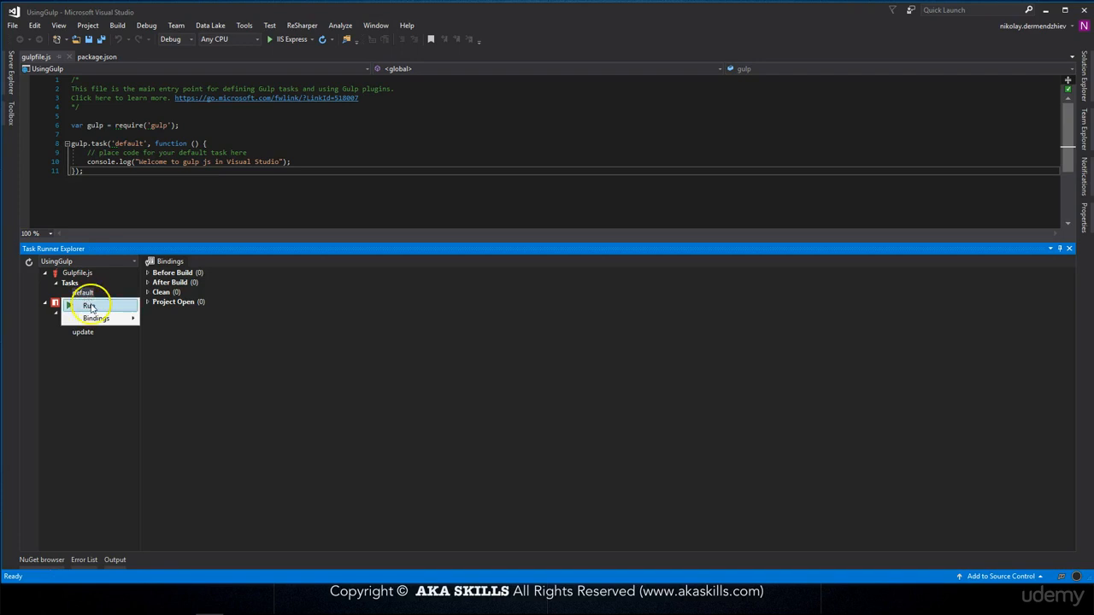
Run the gulpfile's default task so it prints the welcome message and exits with code 0.
{"action": "left_click", "coordinate": [89, 304]}
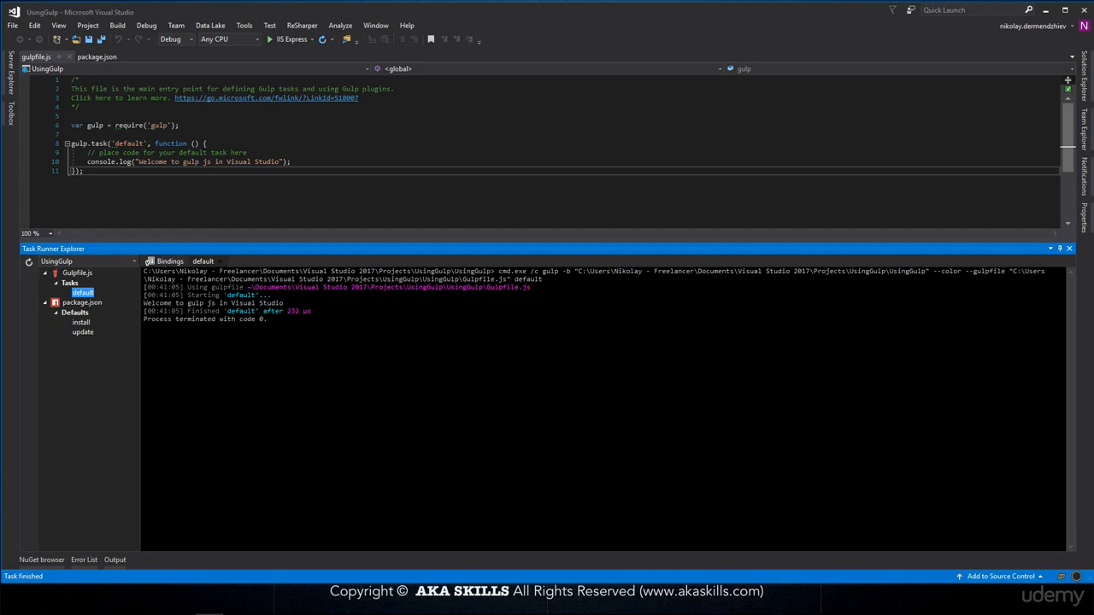
{"action": "mouse_move", "coordinate": [410, 379]}
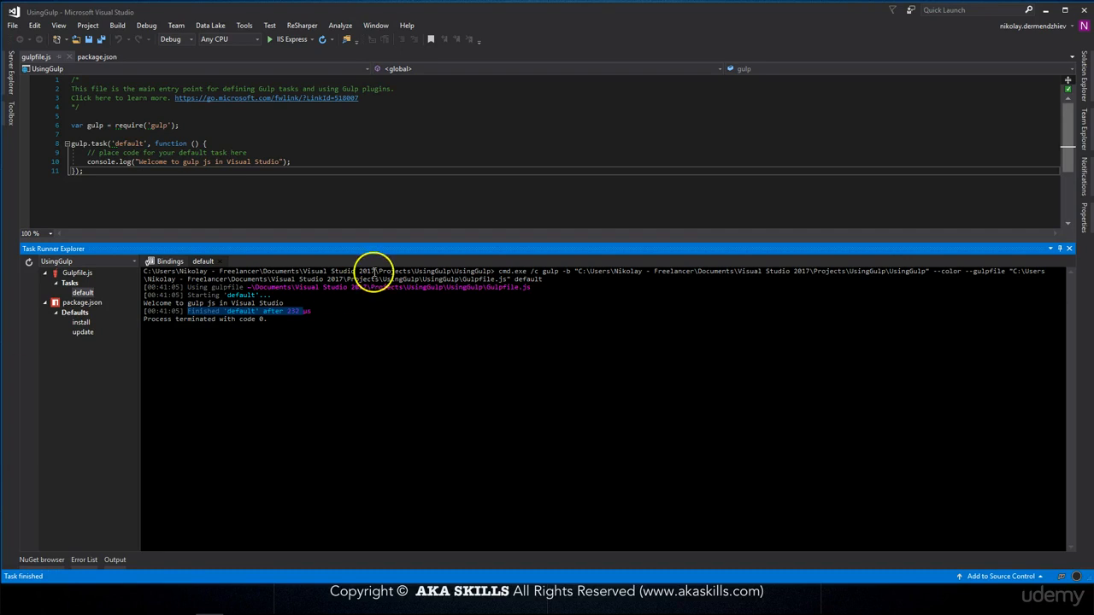
{"action": "mouse_move", "coordinate": [1008, 248]}
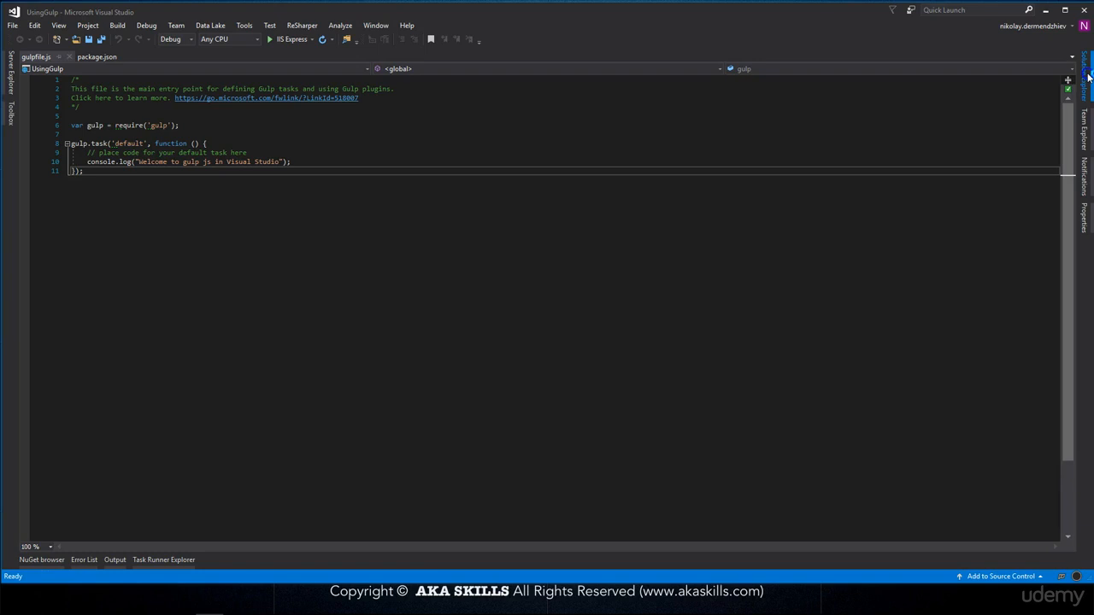
Add an HtmlFiles folder under wwwroot in Solution Explorer.
{"action": "left_click", "coordinate": [1084, 69]}
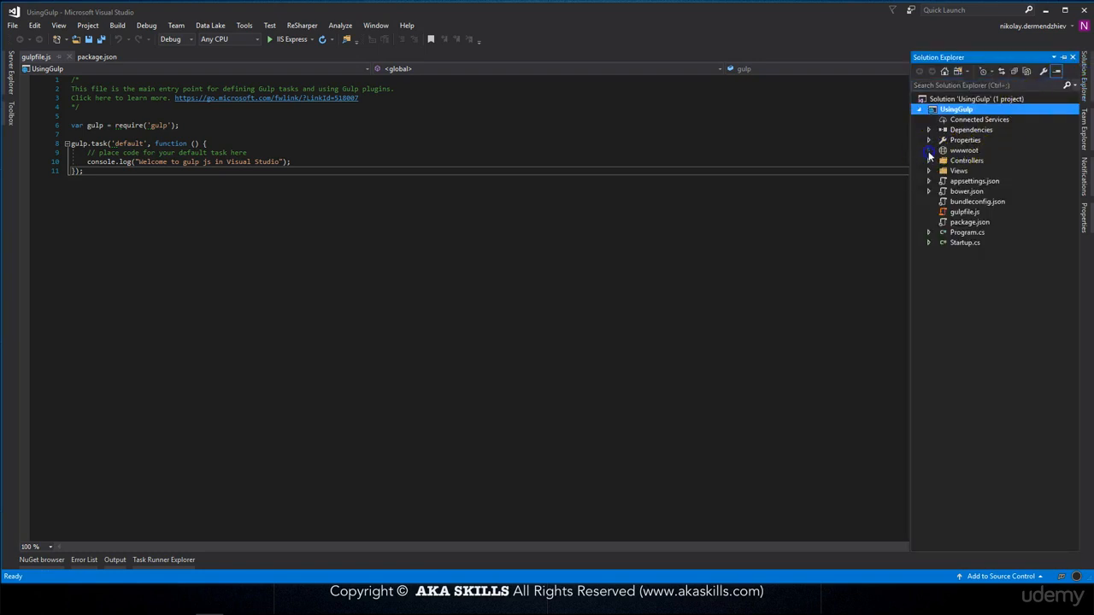
{"action": "left_click", "coordinate": [929, 150]}
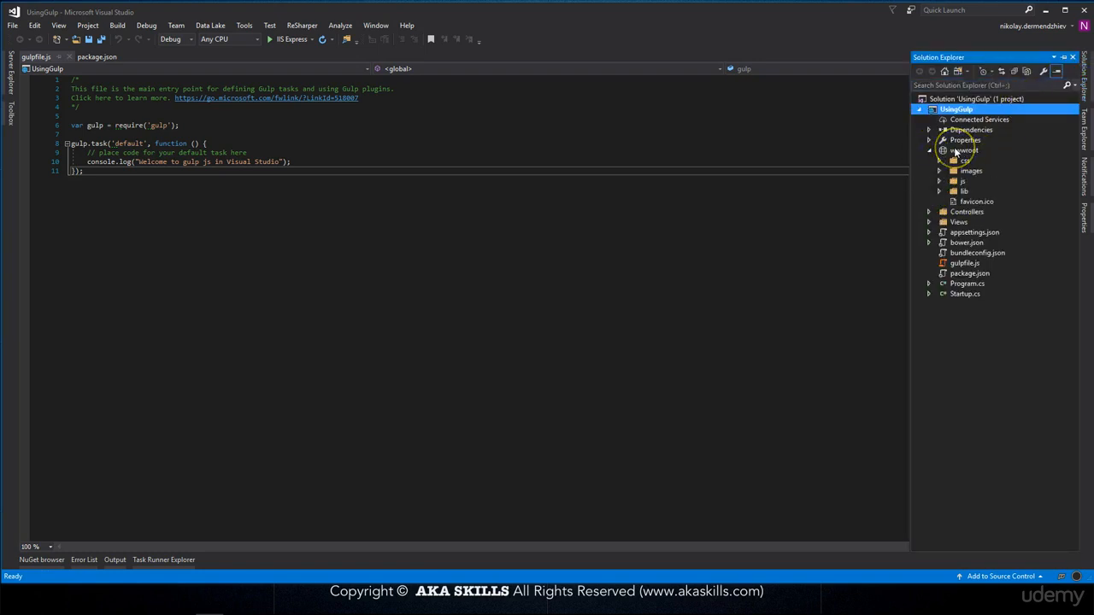
{"action": "right_click", "coordinate": [964, 150]}
{"action": "type", "text": "HtmlFile"}
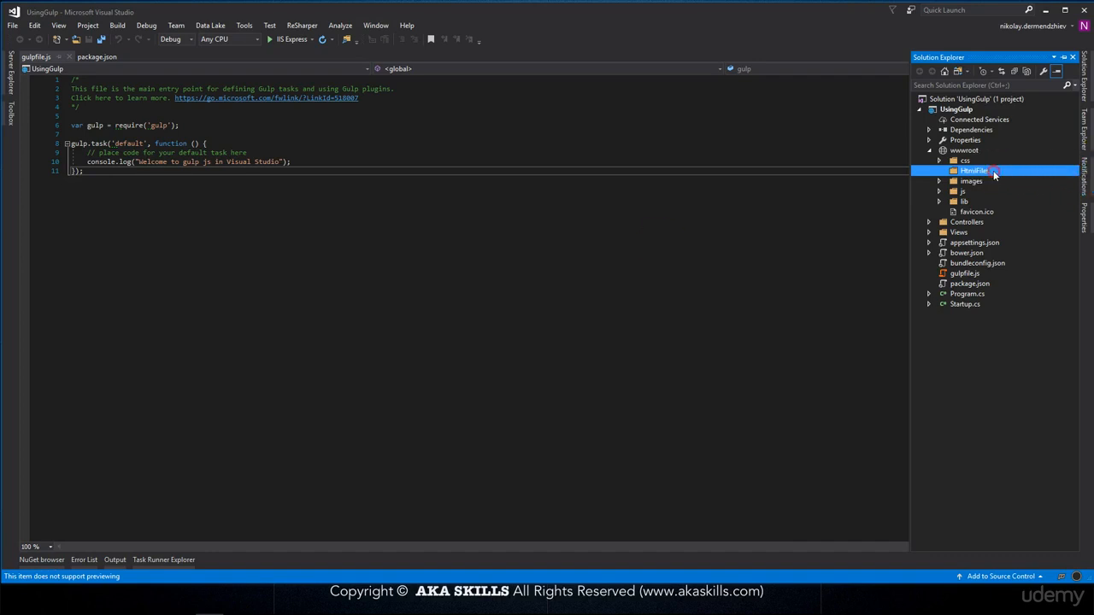
Add a new HTML Page item named demo.html inside HtmlFiles.
{"action": "right_click", "coordinate": [974, 171]}
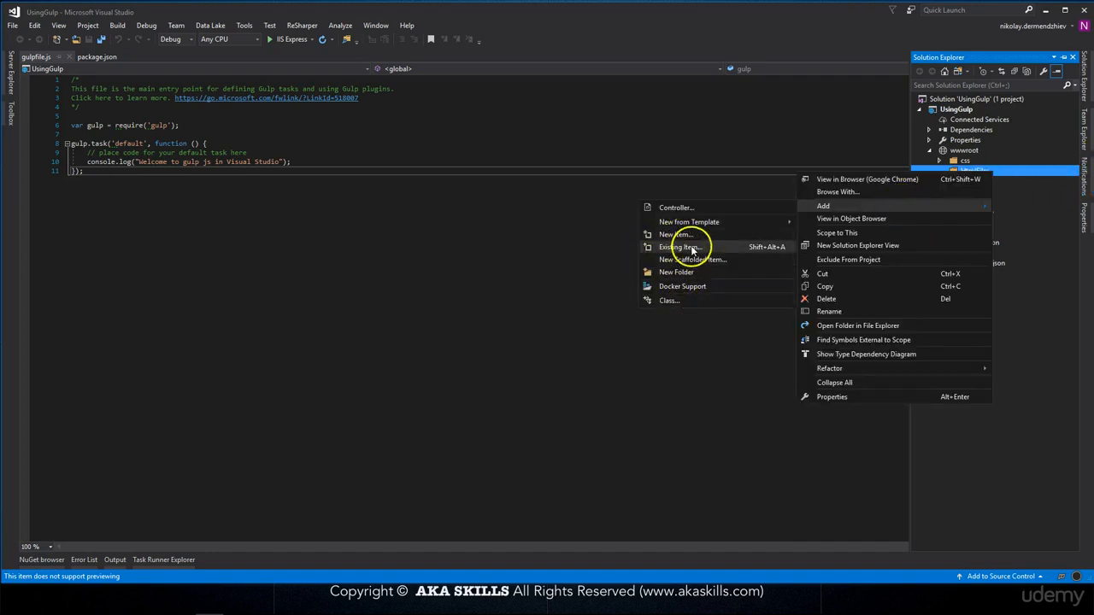
{"action": "left_click", "coordinate": [675, 234]}
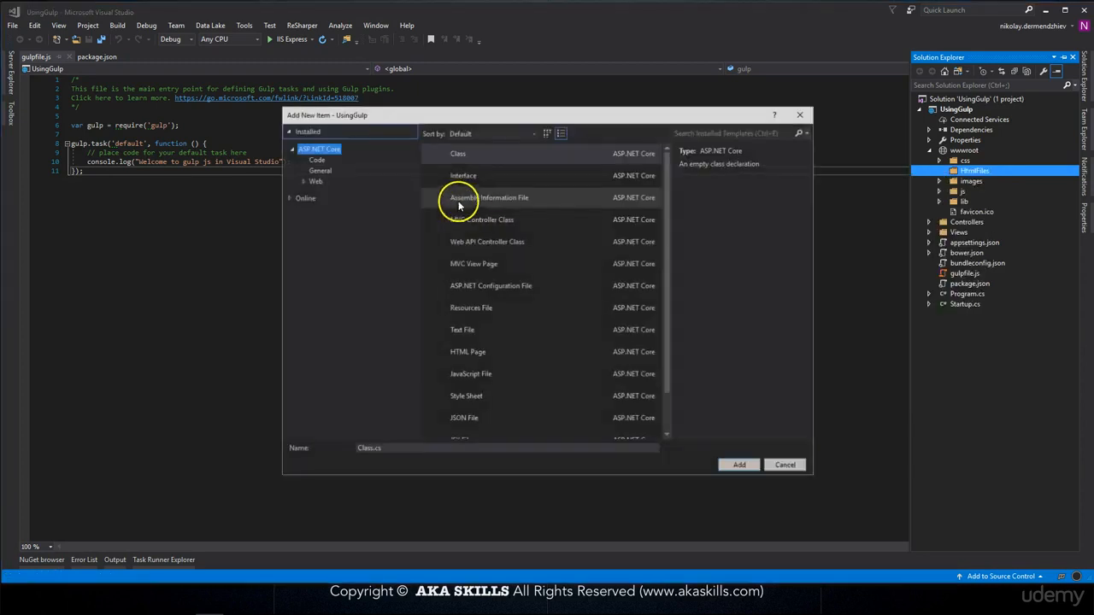
{"action": "left_click", "coordinate": [468, 352]}
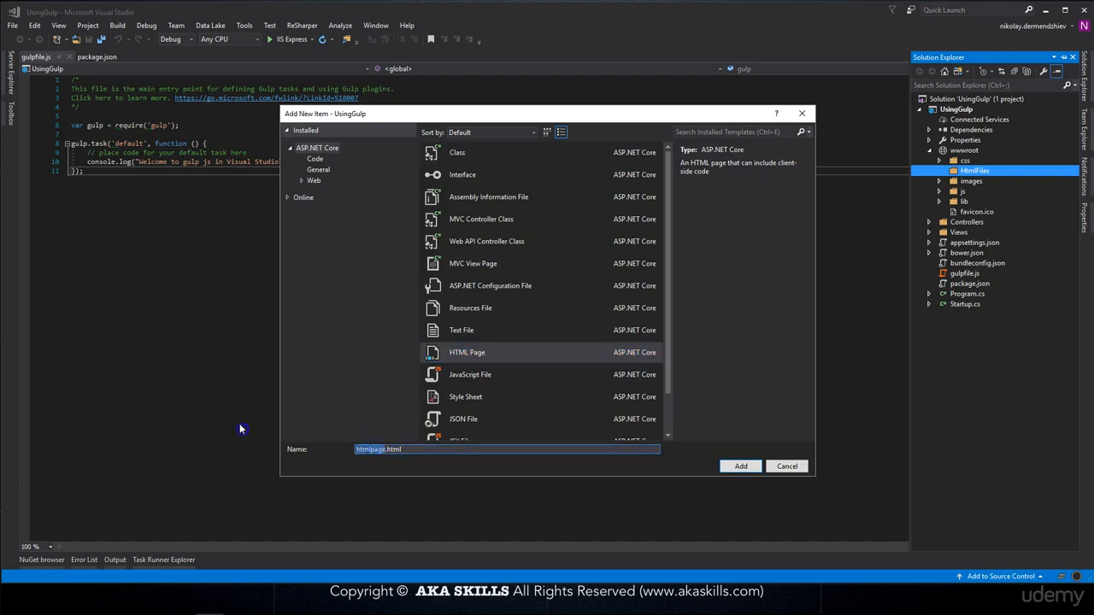
{"action": "left_click", "coordinate": [786, 465]}
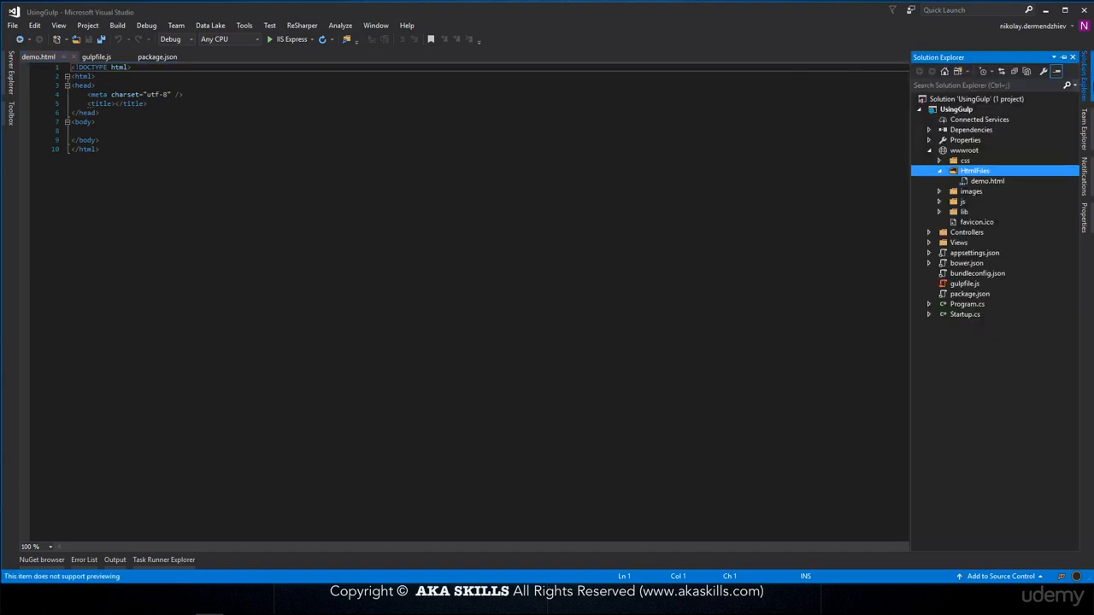
Create a new folder named CompressedFiles under wwwroot.
{"action": "right_click", "coordinate": [964, 151]}
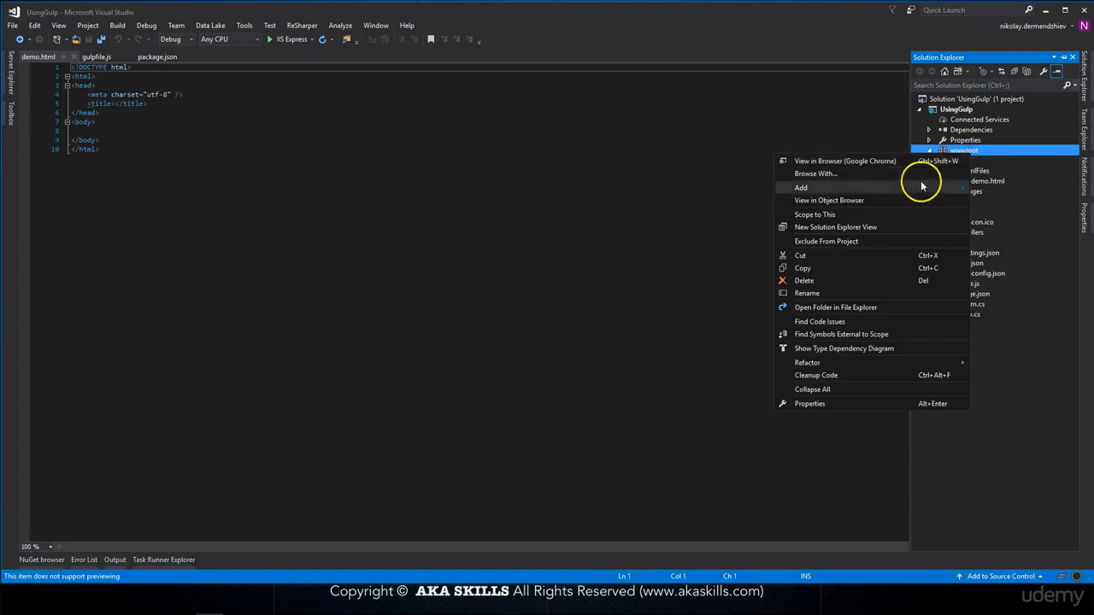
{"action": "left_click", "coordinate": [652, 251]}
{"action": "type", "text": "Compressed"}
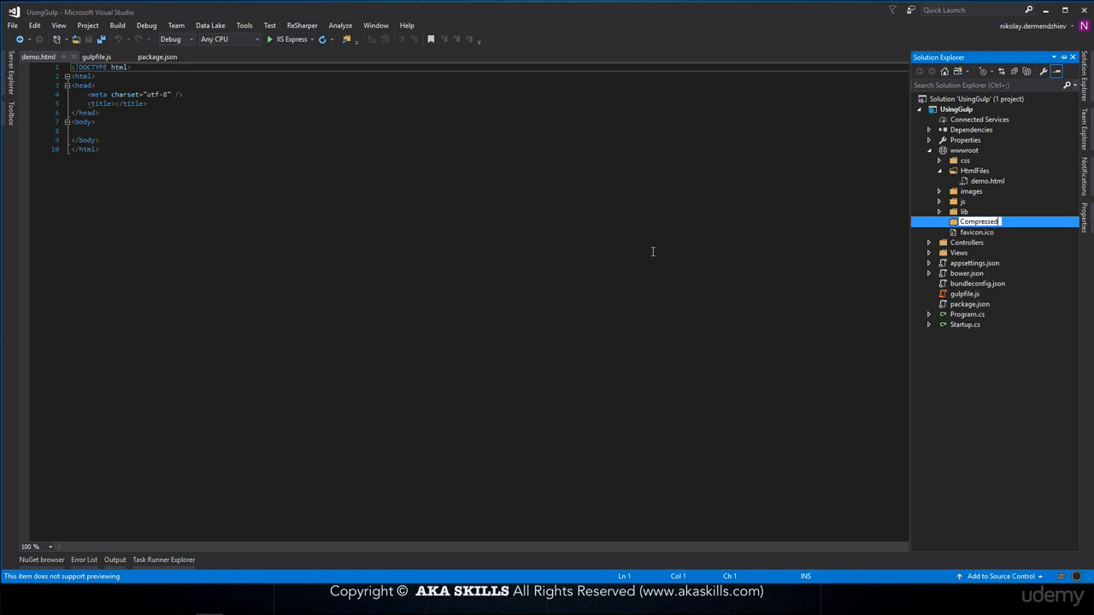
{"action": "type", "text": "Files"}
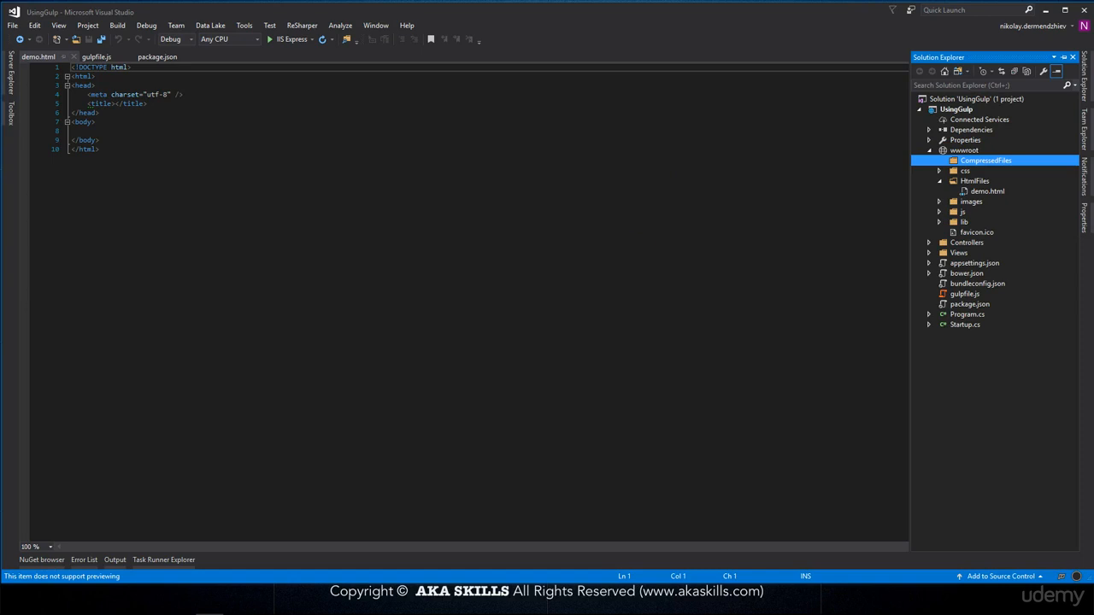
{"action": "mouse_move", "coordinate": [855, 234]}
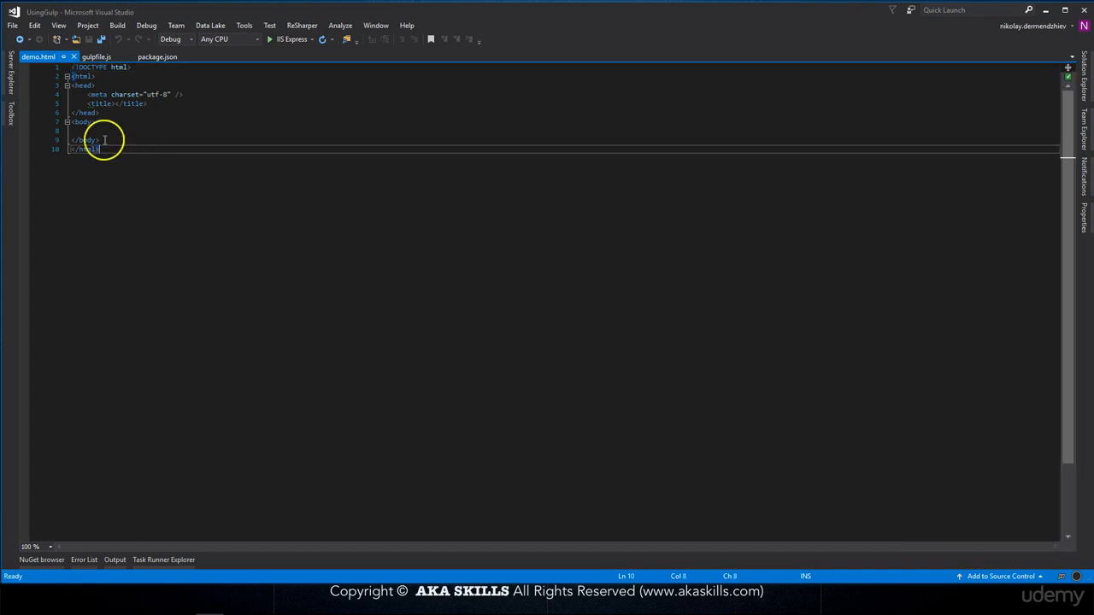
Write "This is a paragraph." paragraphs repeated about ten times in the body, format and save.
{"action": "left_click", "coordinate": [106, 130]}
{"action": "type", "text": "<p></p>"}
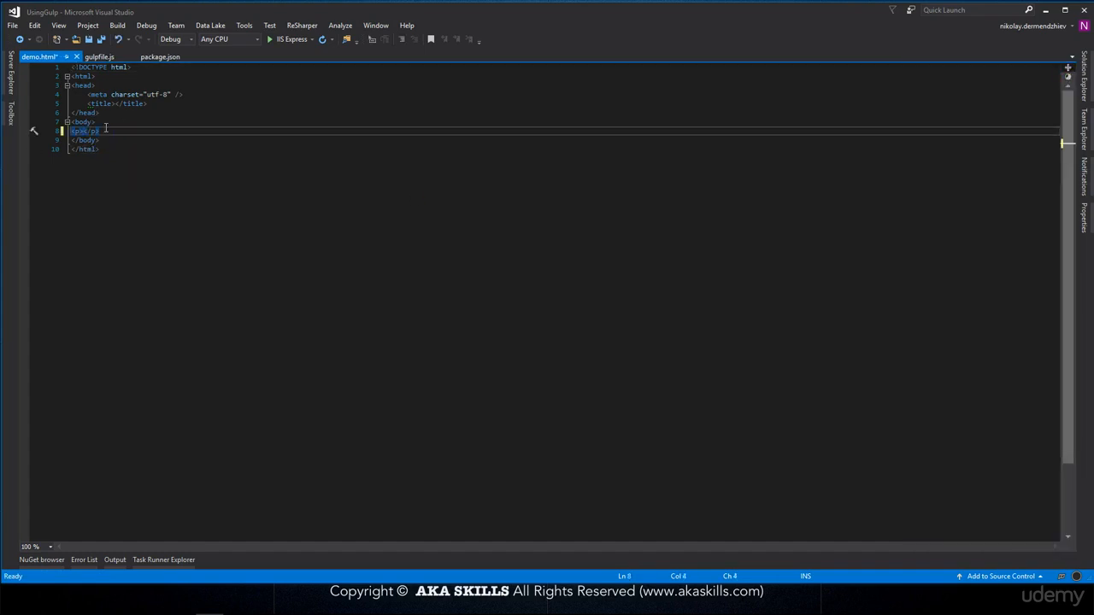
{"action": "type", "text": "This is a"}
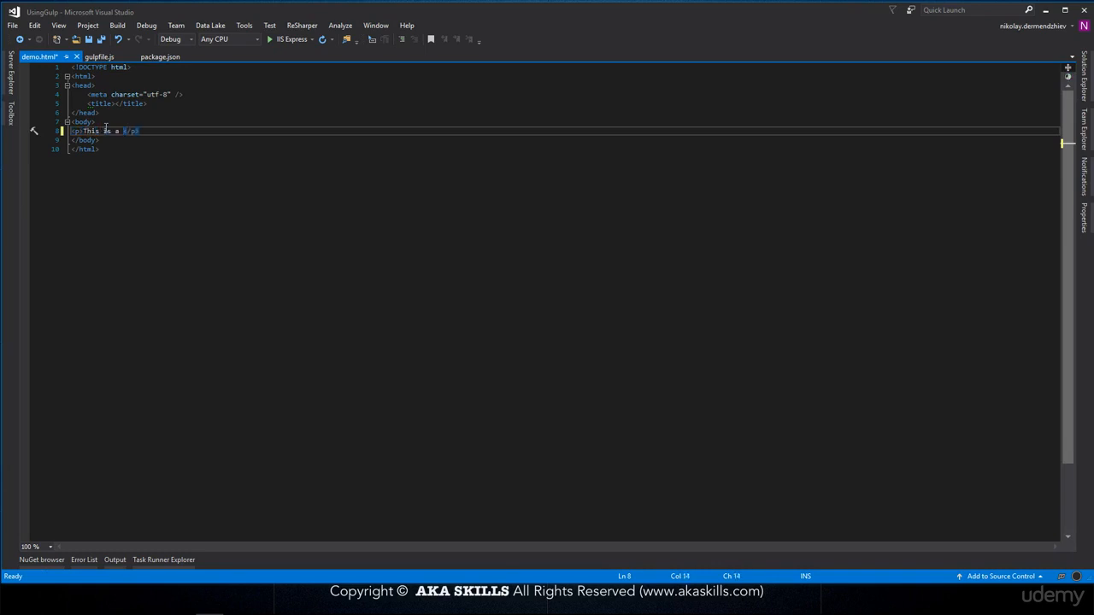
{"action": "type", "text": "paragraph."}
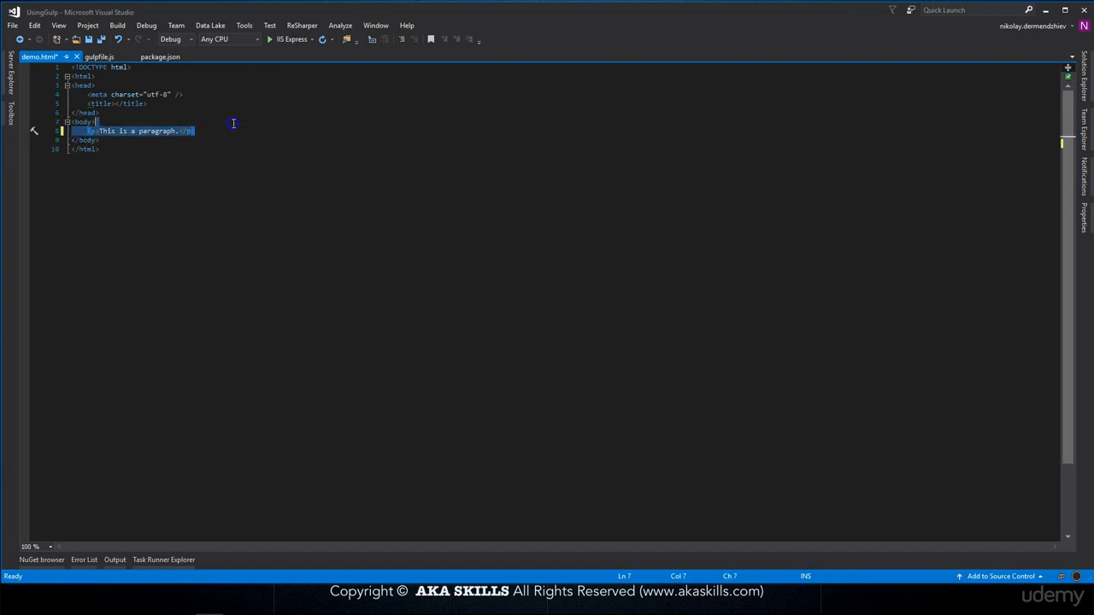
{"action": "left_click", "coordinate": [178, 130]}
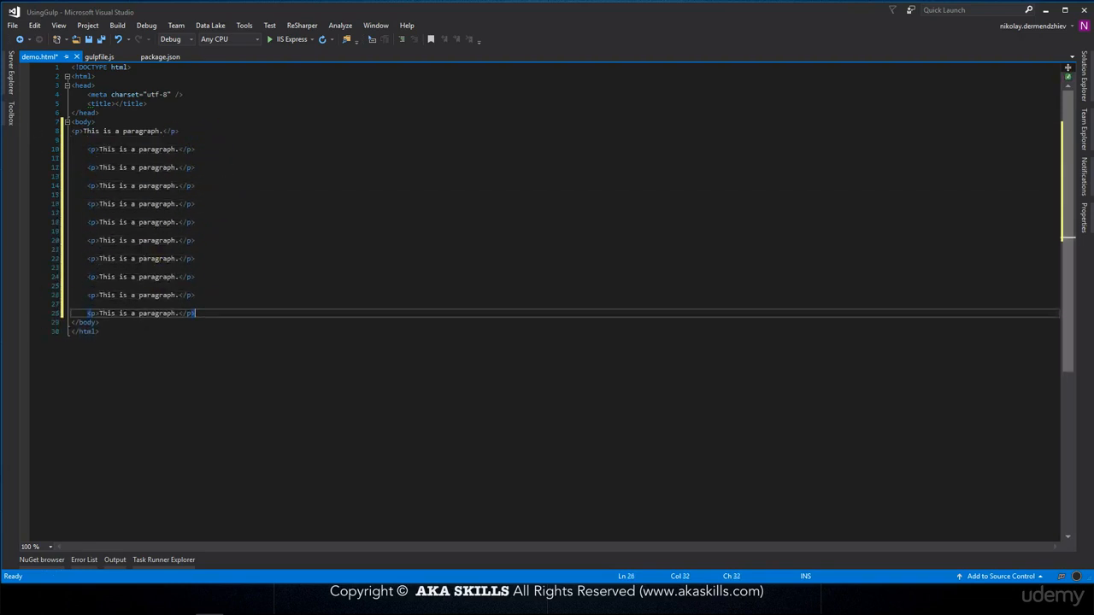
{"action": "key", "text": "enter"}
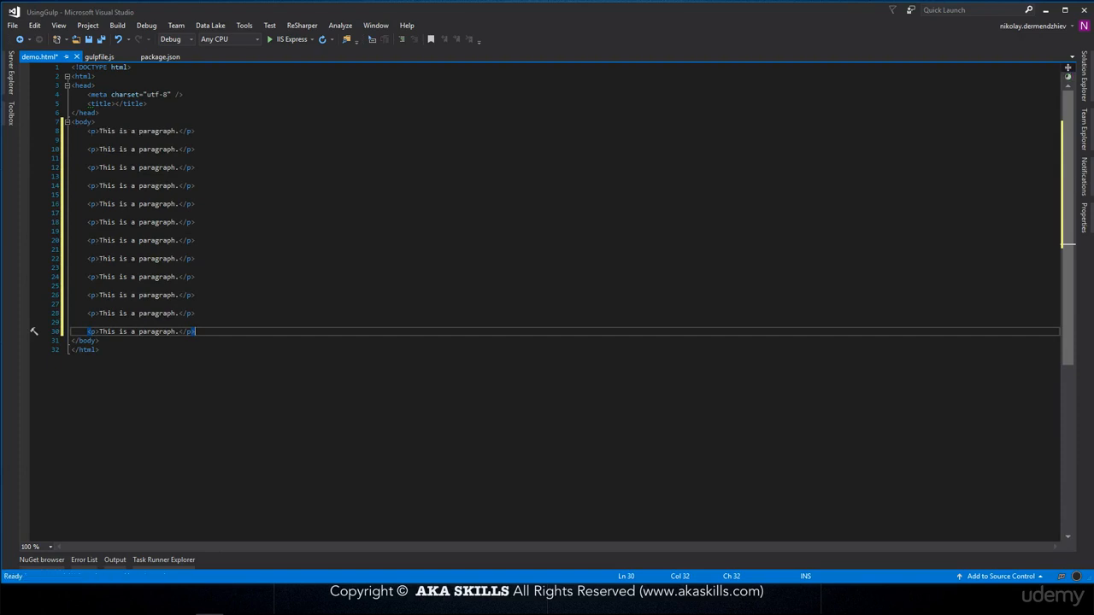
{"action": "key", "text": "ctrl+s"}
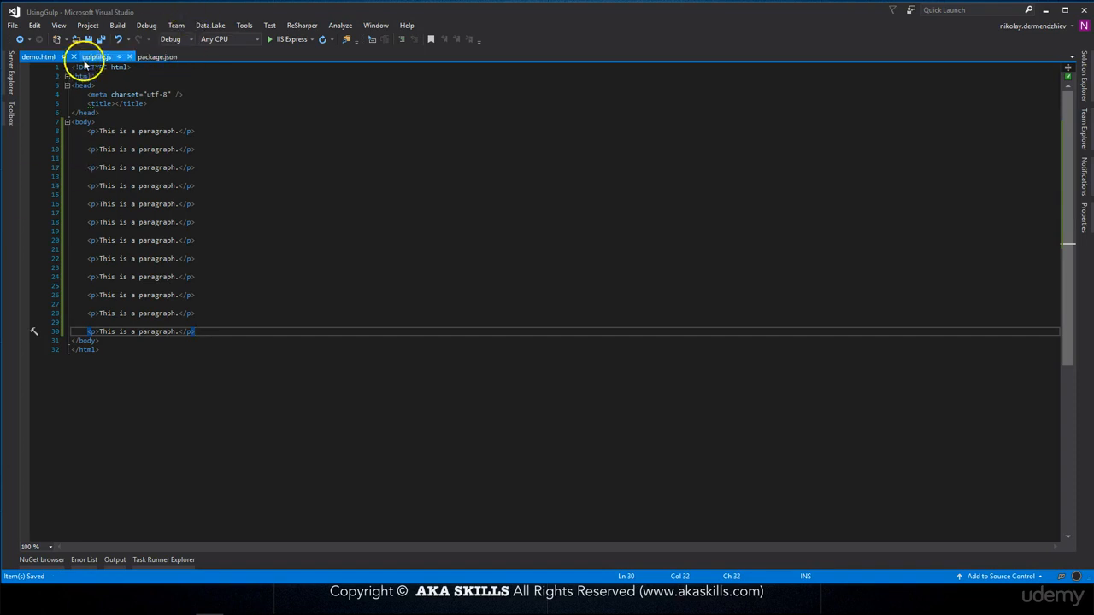
In gulpfile.js add minifyhtml = require('gulp-minify-html') and start a var paths declaration.
{"action": "left_click", "coordinate": [96, 56]}
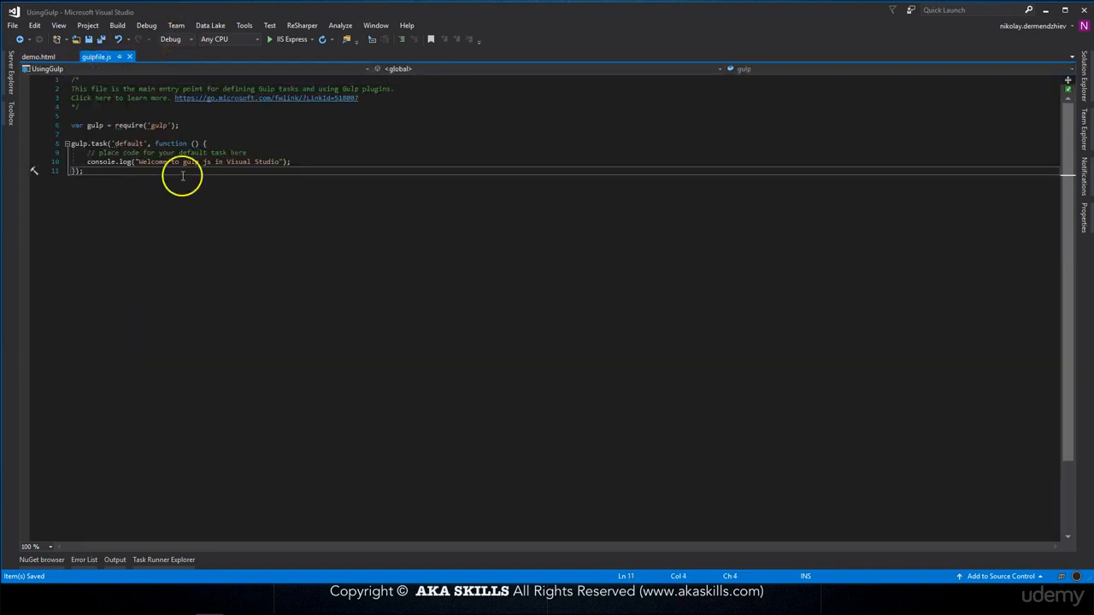
{"action": "mouse_move", "coordinate": [350, 80]}
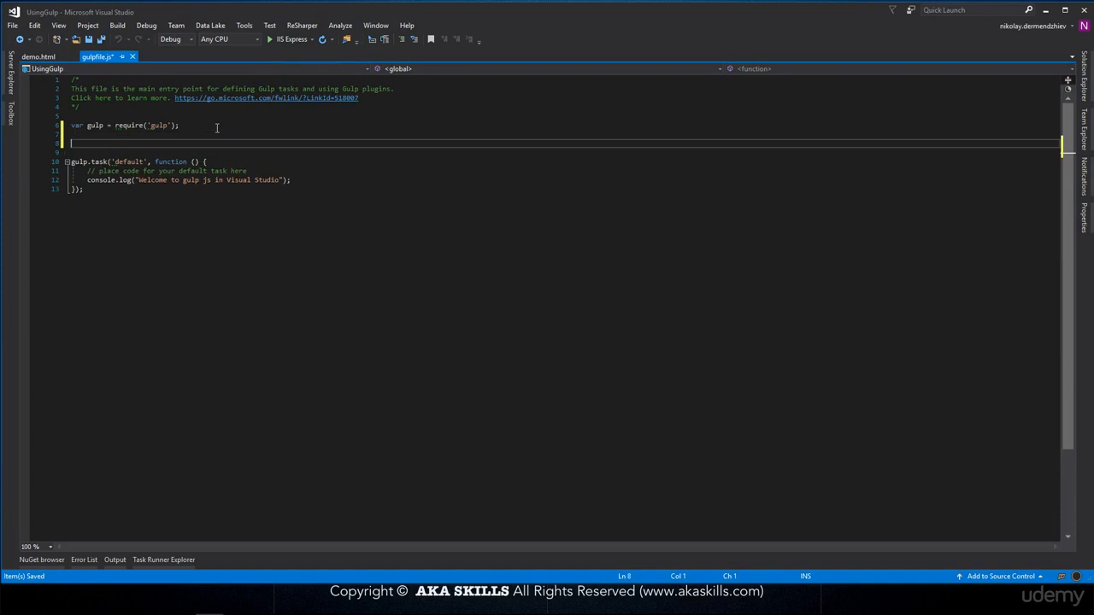
{"action": "type", "text": "minifyHtml = require('"}
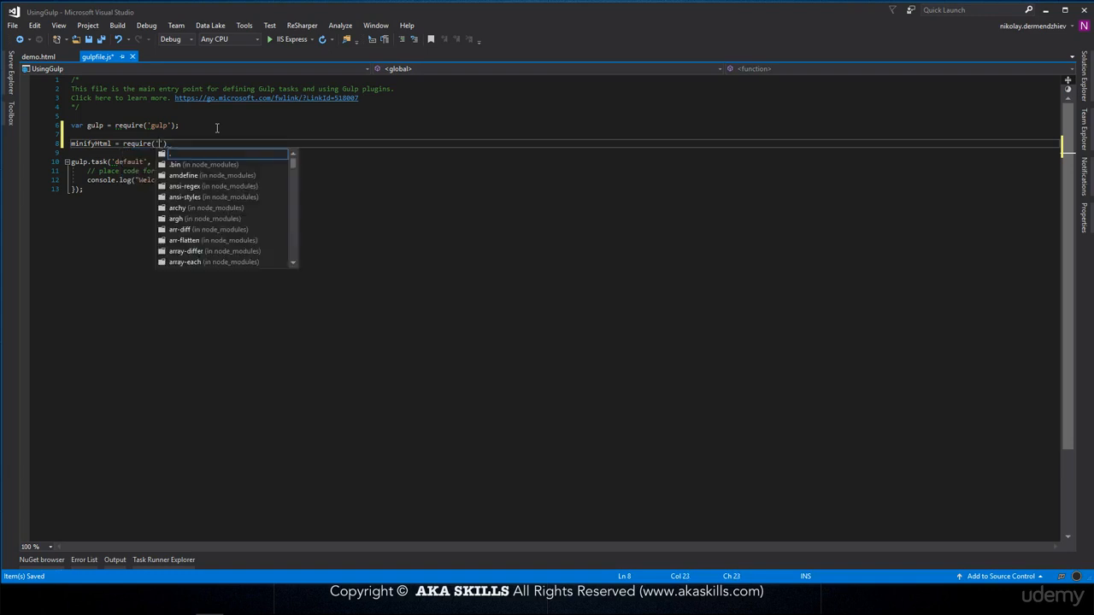
{"action": "type", "text": "gulp-"}
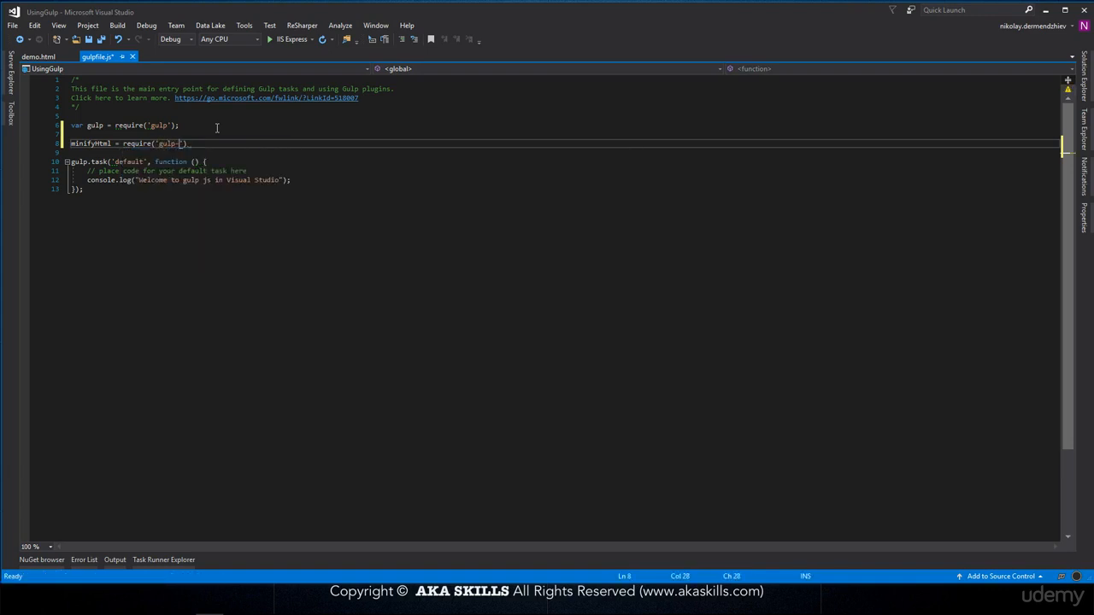
{"action": "type", "text": "minify-"}
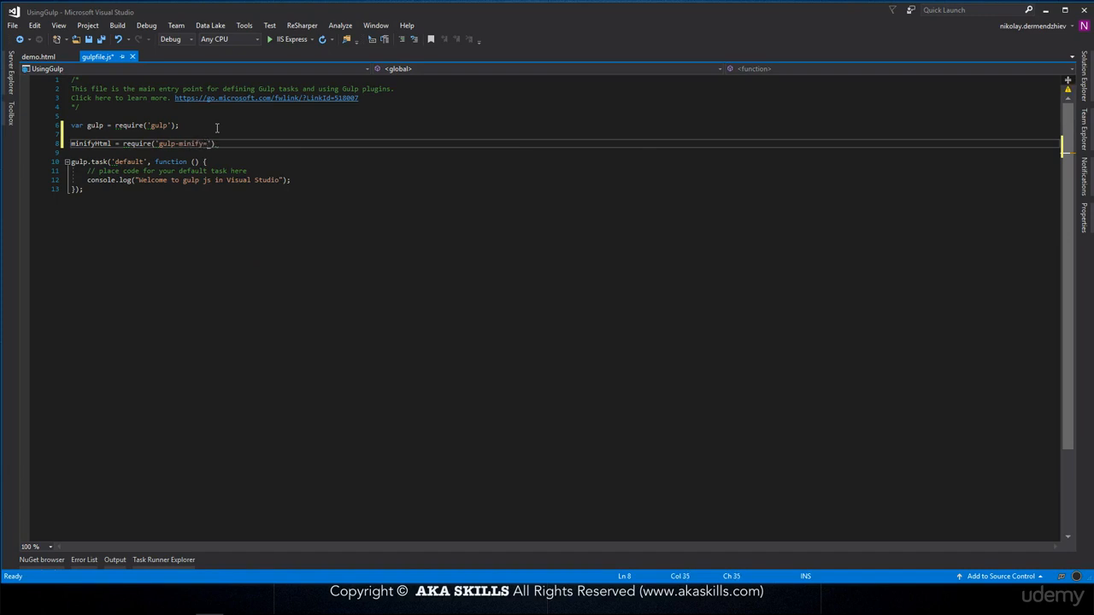
{"action": "type", "text": "html"}
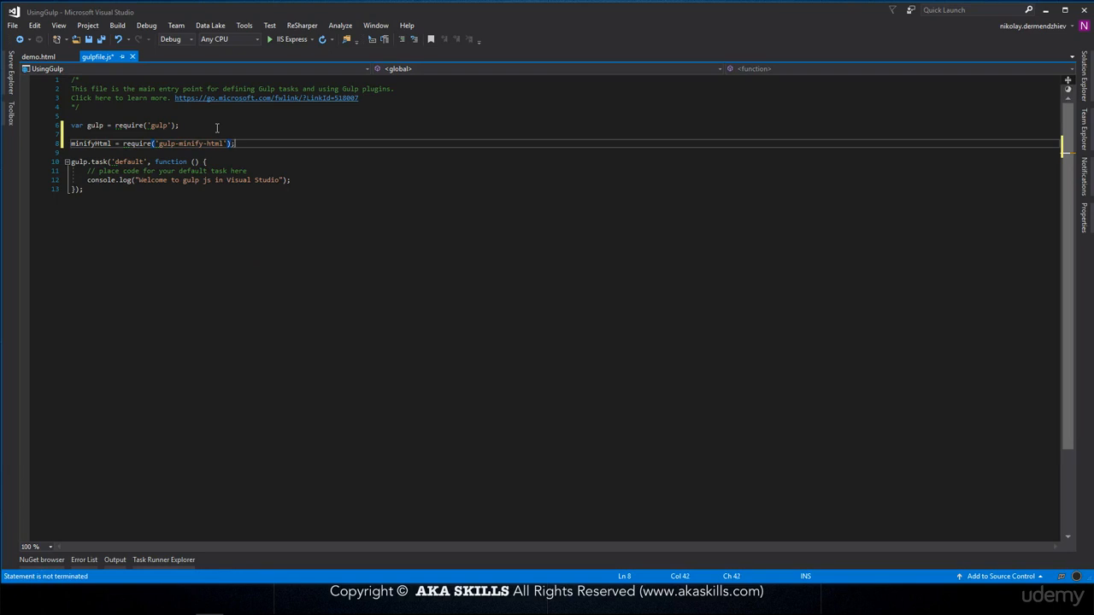
{"action": "type", "text": "var path = {"}
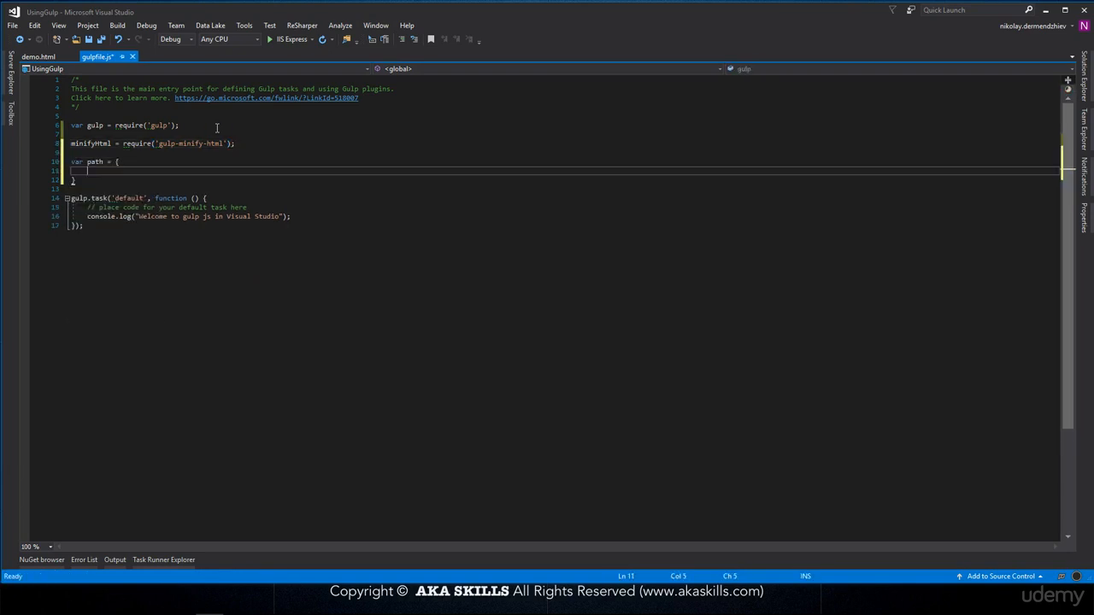
Define paths.webroot as ./wwwroot/ and paths.html as webroot + "HtmlFiles/**/*.html".
{"action": "type", "text": "s"}
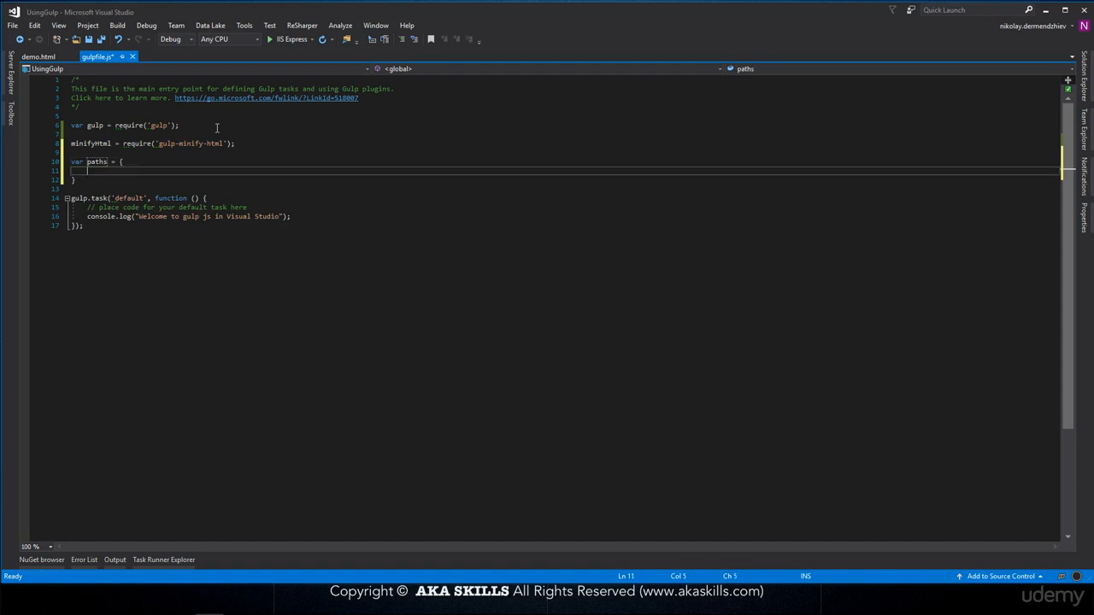
{"action": "type", "text": "webroot: \""}
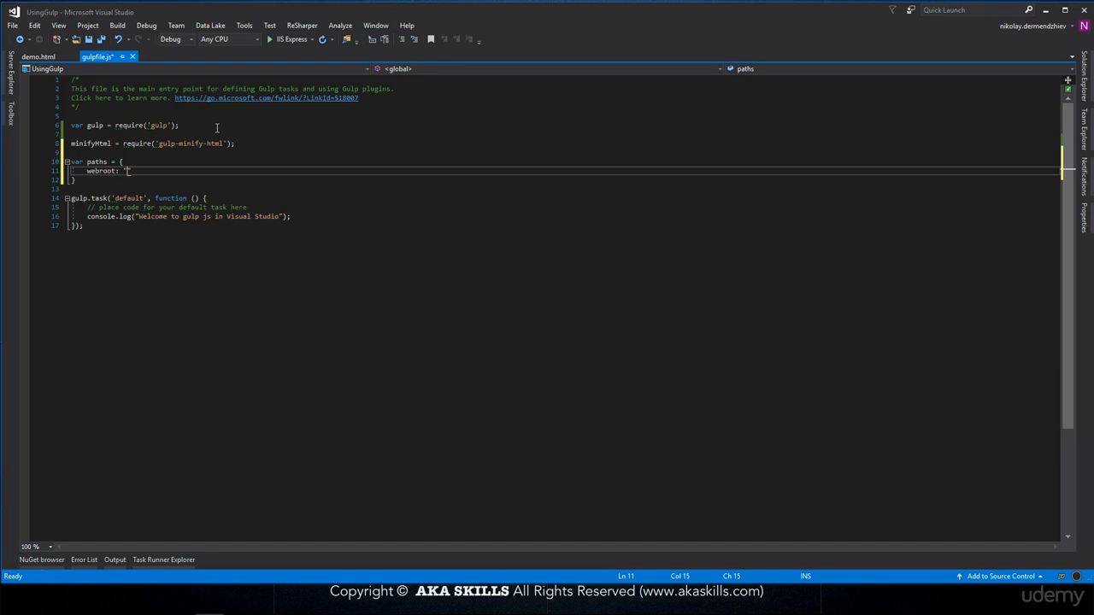
{"action": "type", "text": "./we"}
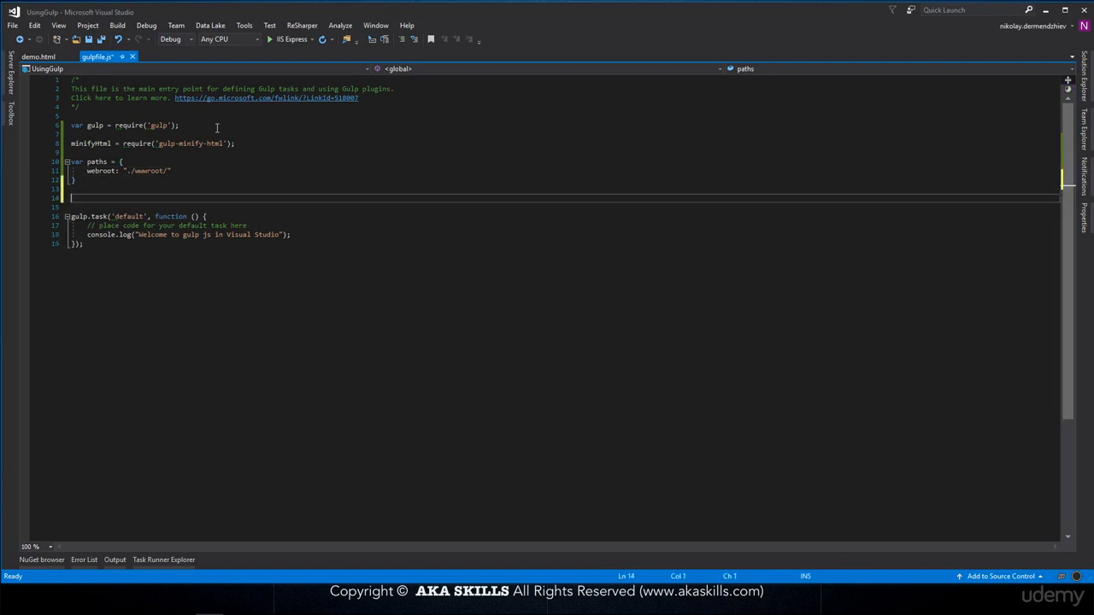
{"action": "type", "text": "paths.htl"}
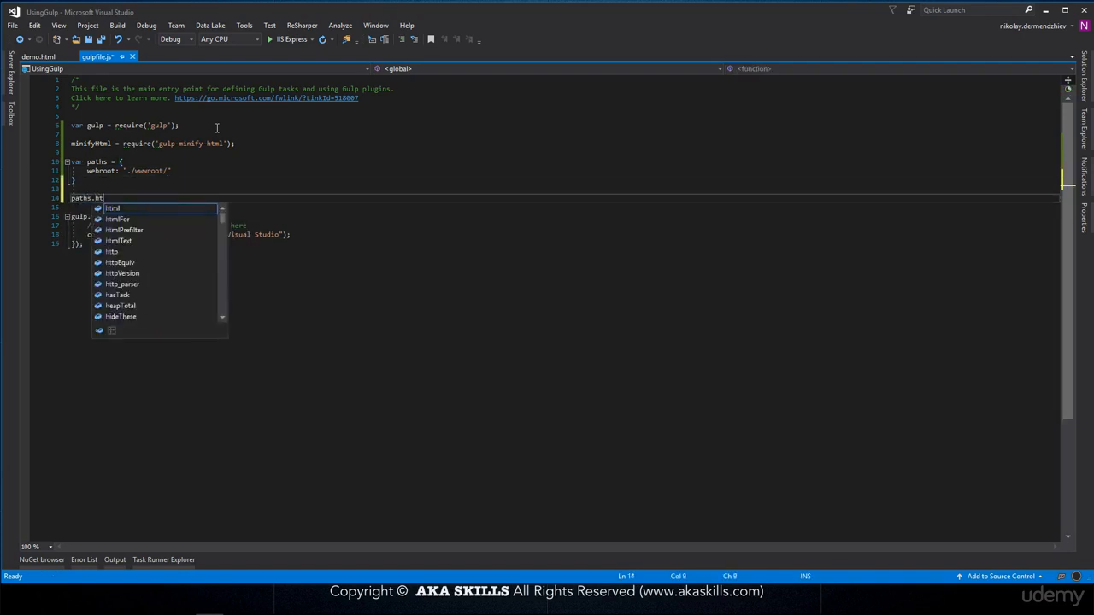
{"action": "type", "text": "ml = pa"}
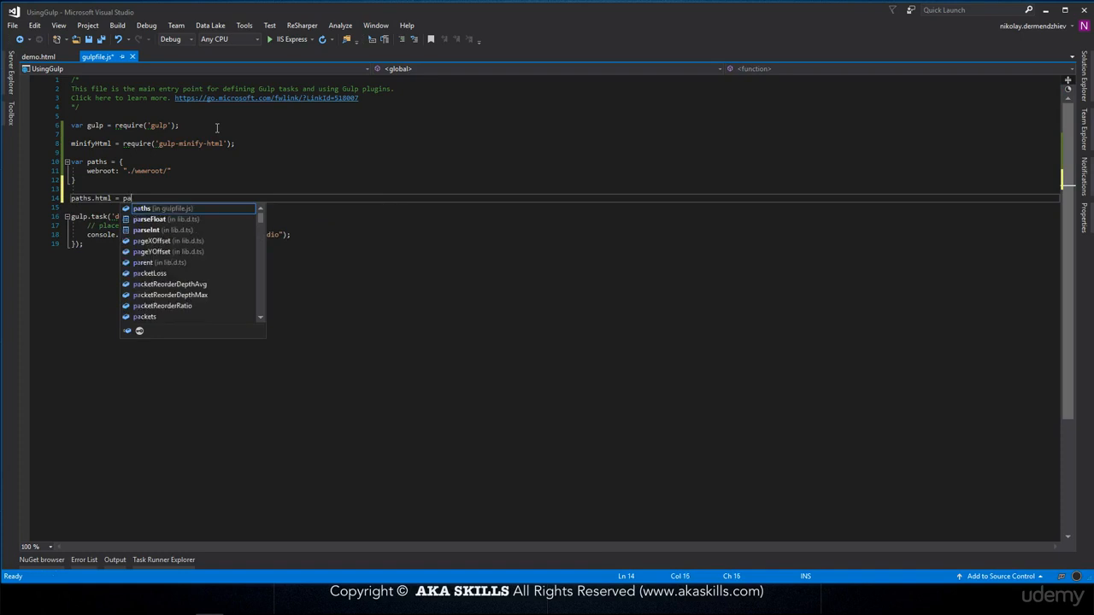
{"action": "type", "text": "th"}
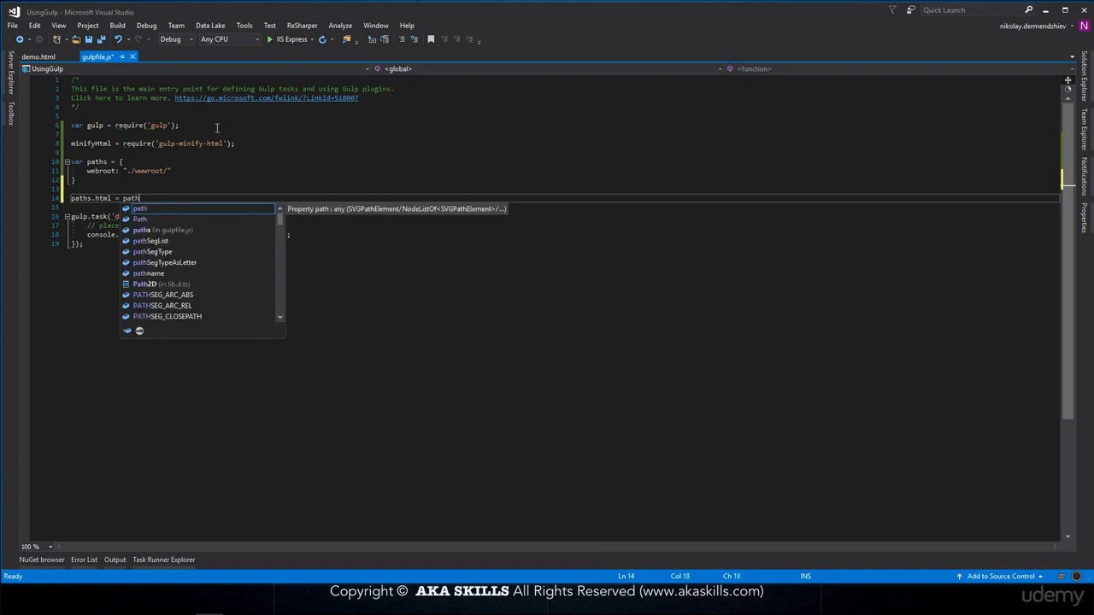
{"action": "type", "text": ".webroot"}
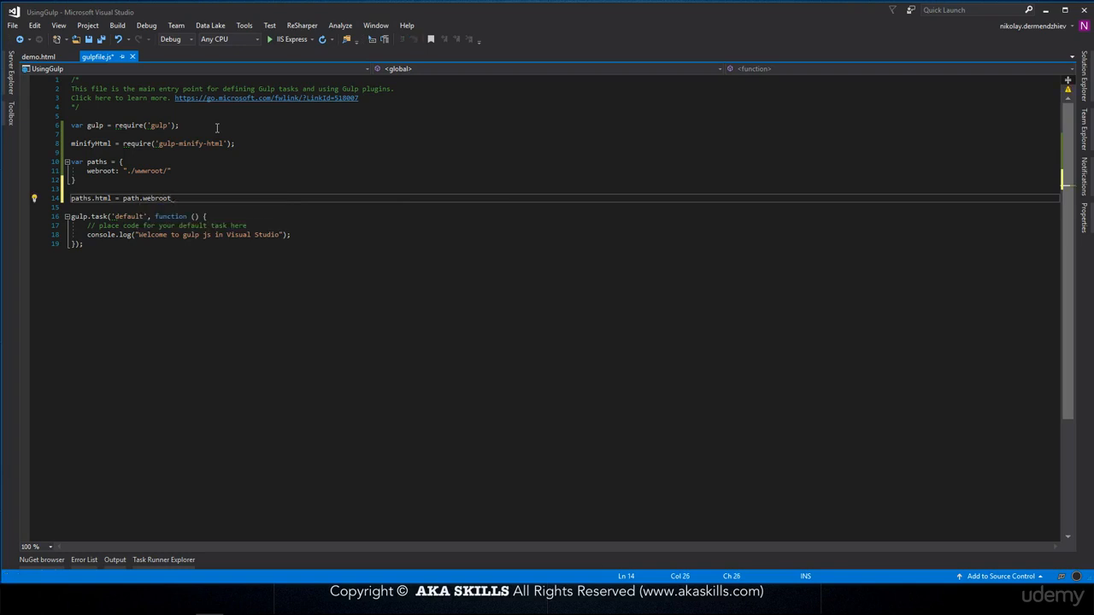
{"action": "type", "text": "+ \"Ht\""}
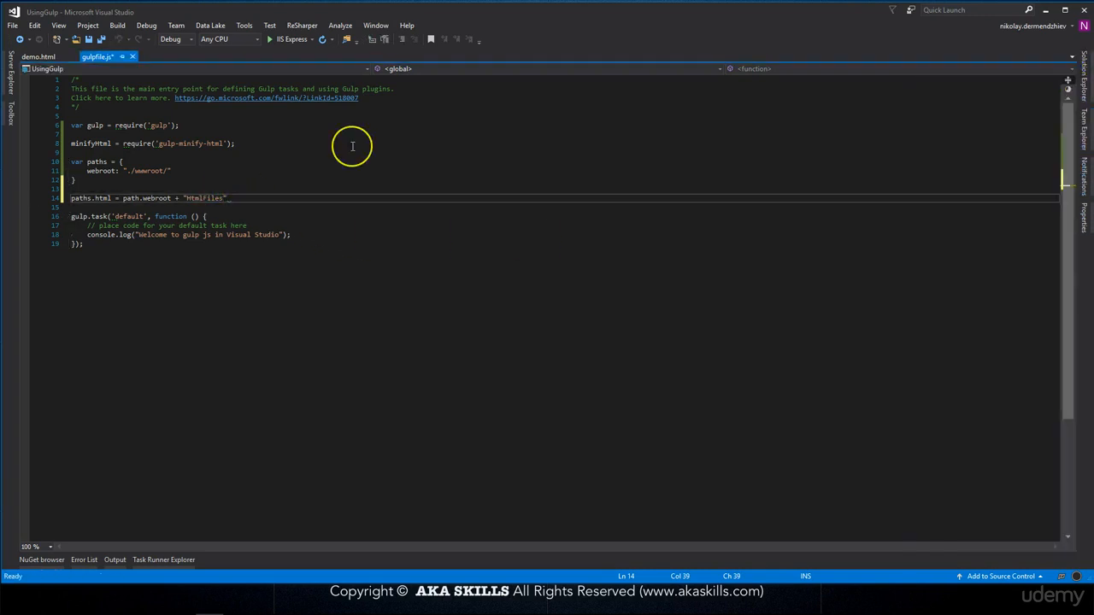
{"action": "type", "text": "/**/"}
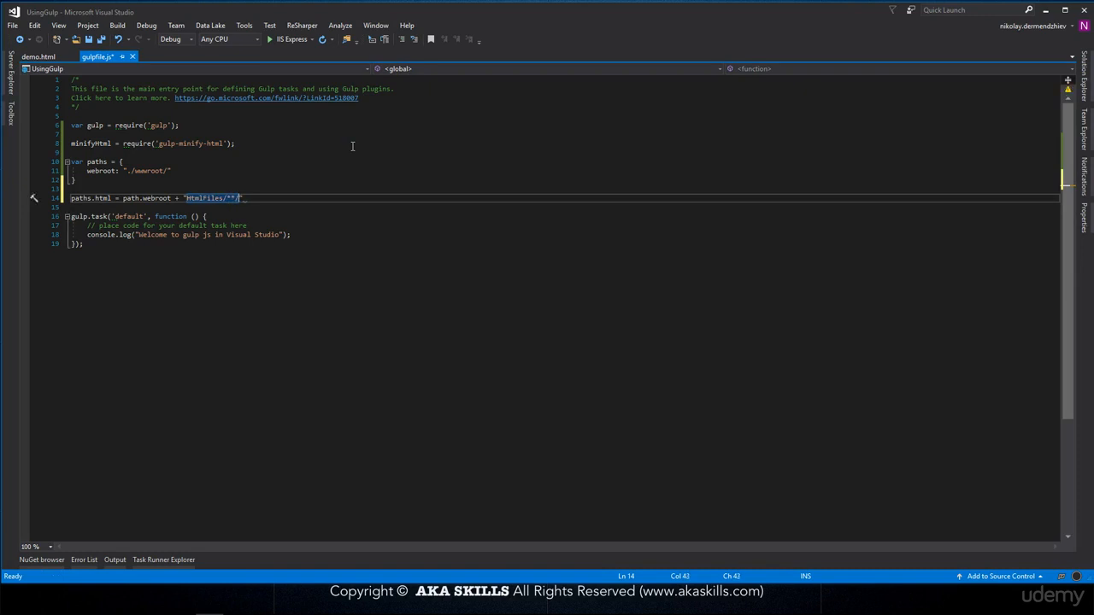
{"action": "type", "text": "*"}
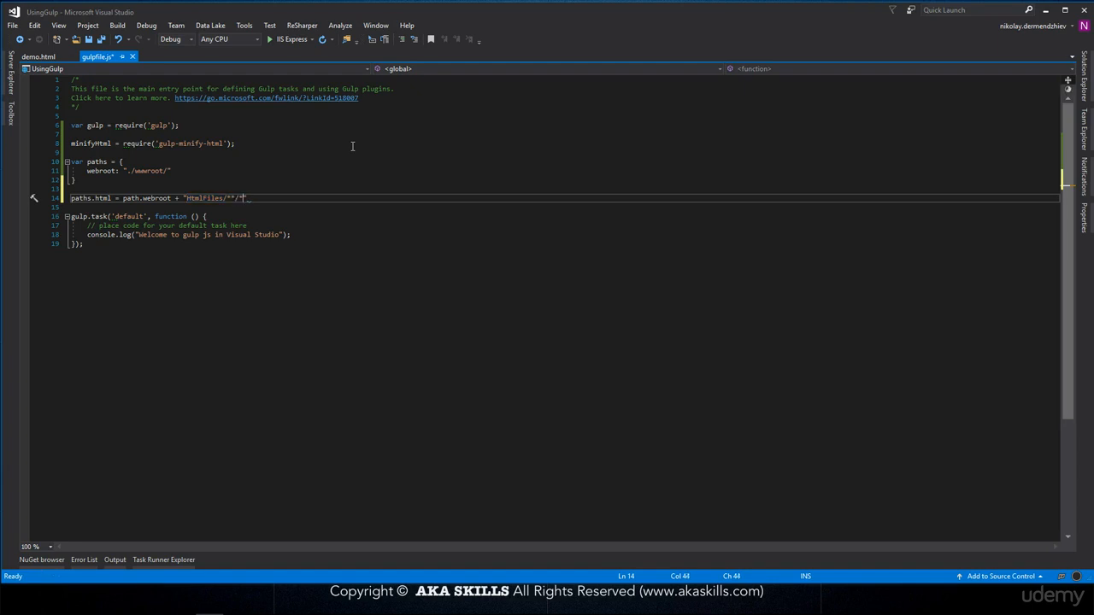
{"action": "type", "text": ".html"}
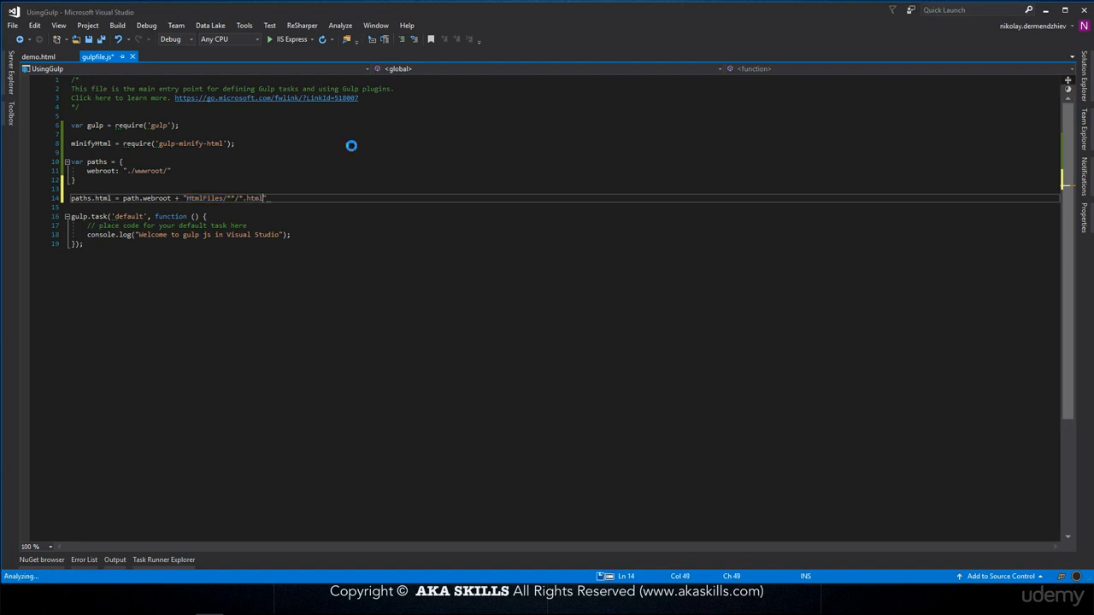
{"action": "type", "text": ";"}
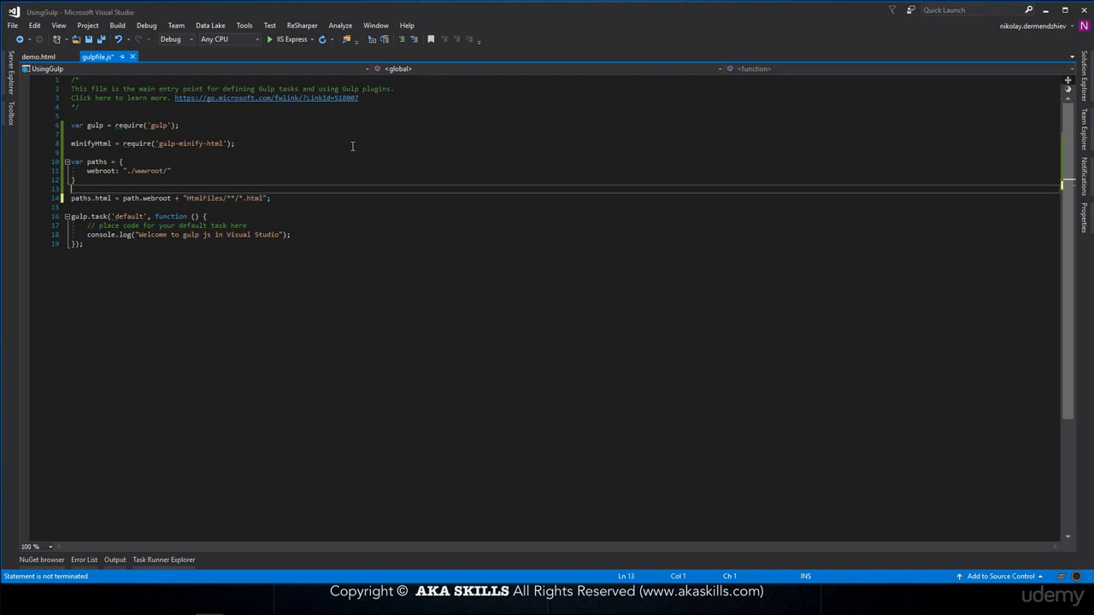
Add comments for the paths and define paths.Destination for the CompressedFiles folder.
{"action": "type", "text": "// Getting Path of"}
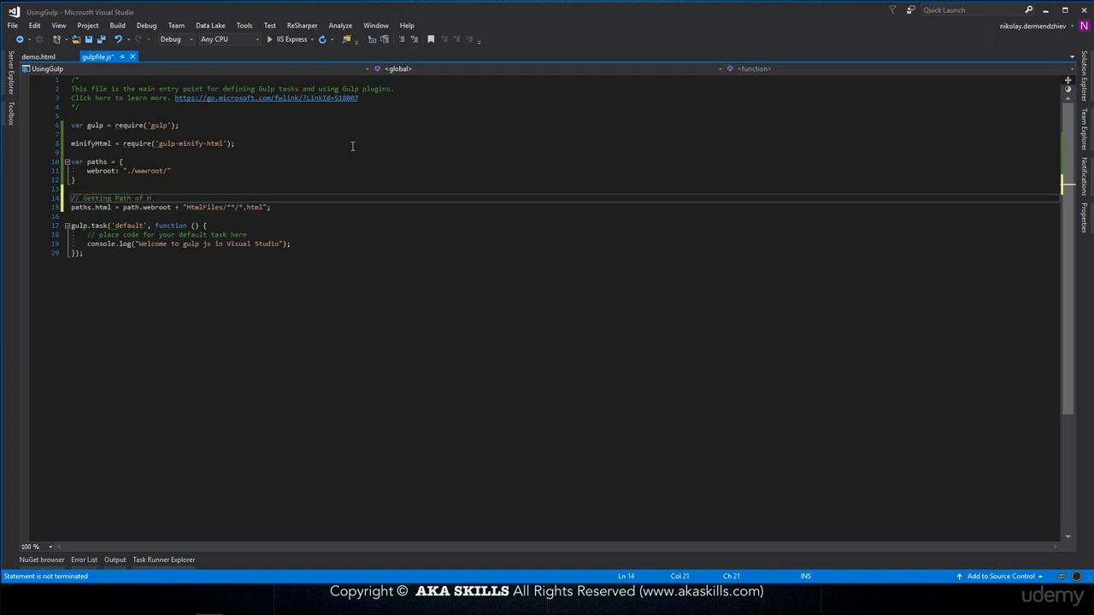
{"action": "type", "text": "HtmlFiles to"}
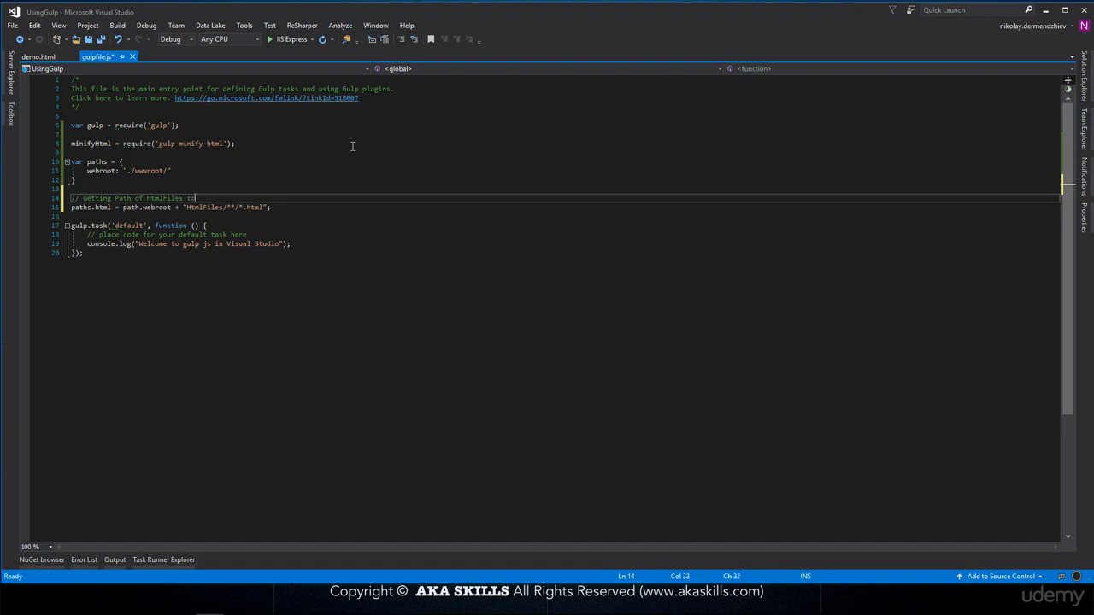
{"action": "type", "text": "Minifying"}
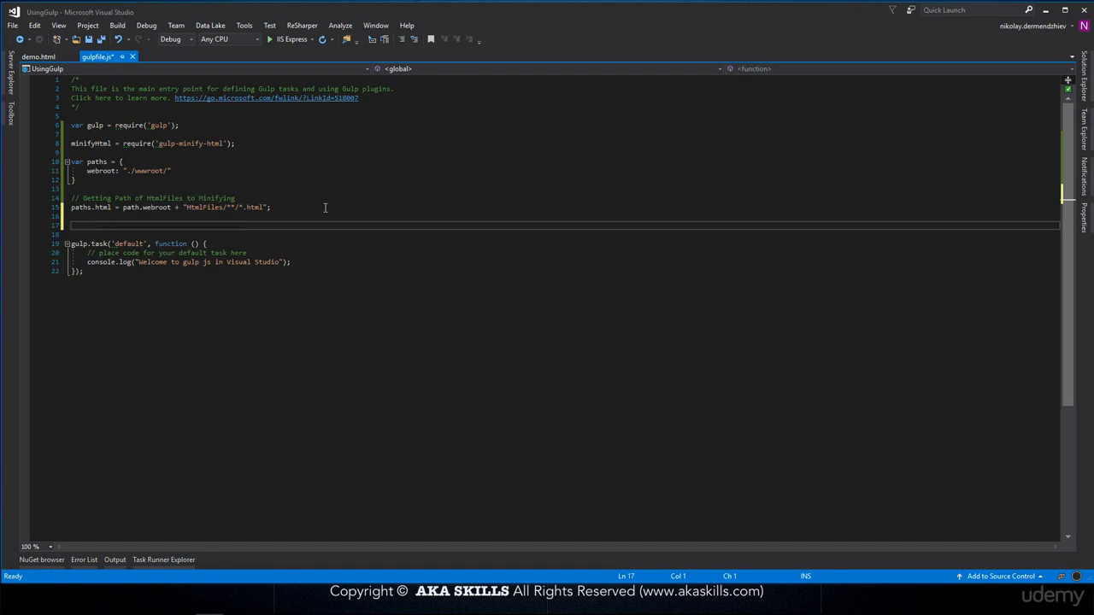
{"action": "type", "text": "// Path"}
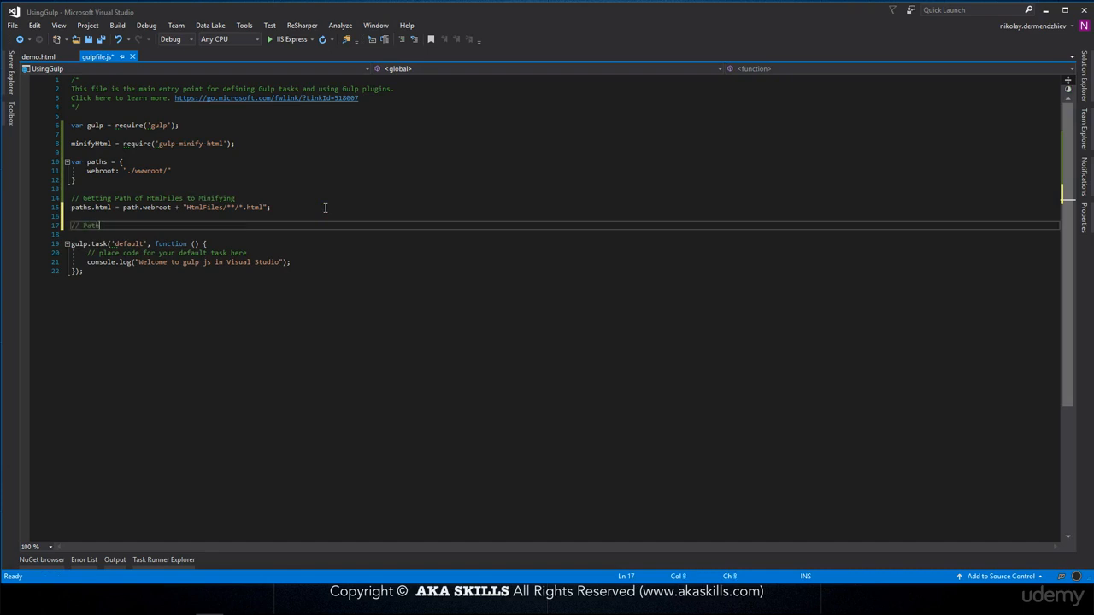
{"action": "type", "text": "to writing minified Files a"}
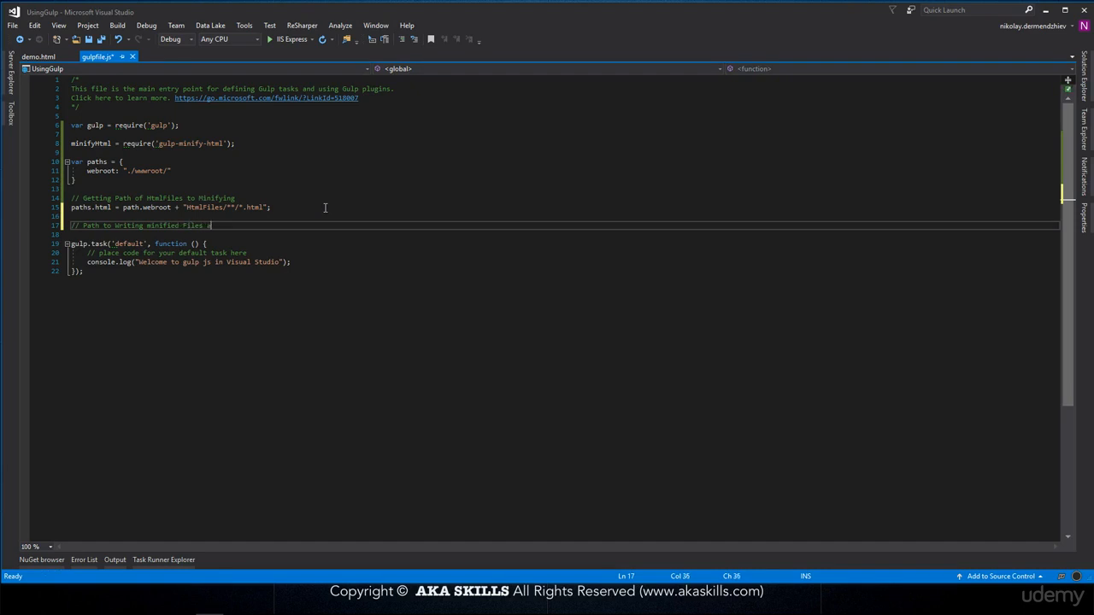
{"action": "type", "text": "fter Minifying"}
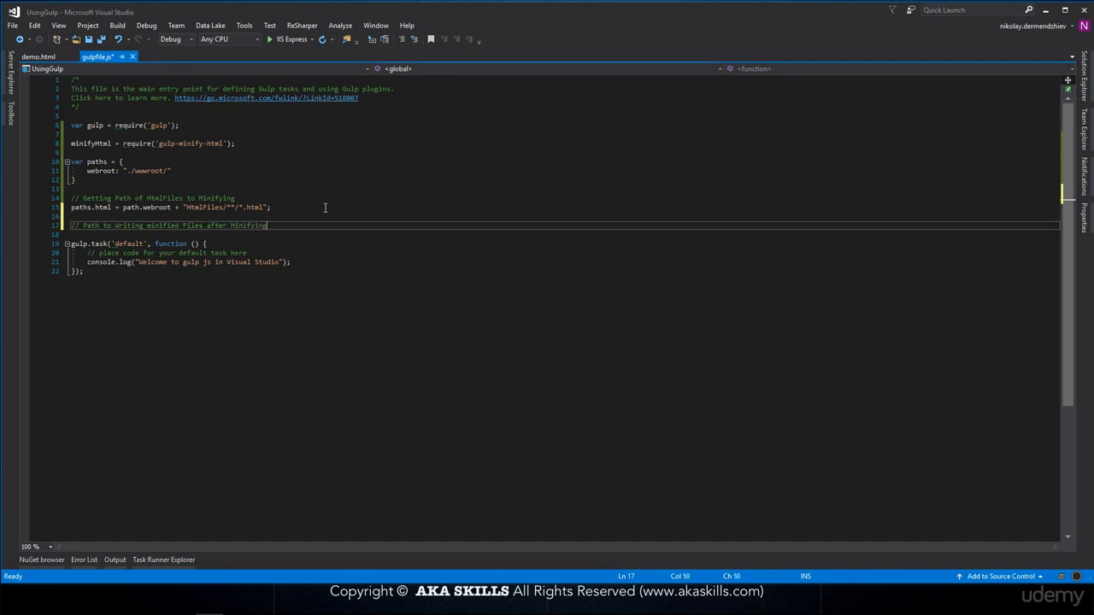
{"action": "type", "text": "path"}
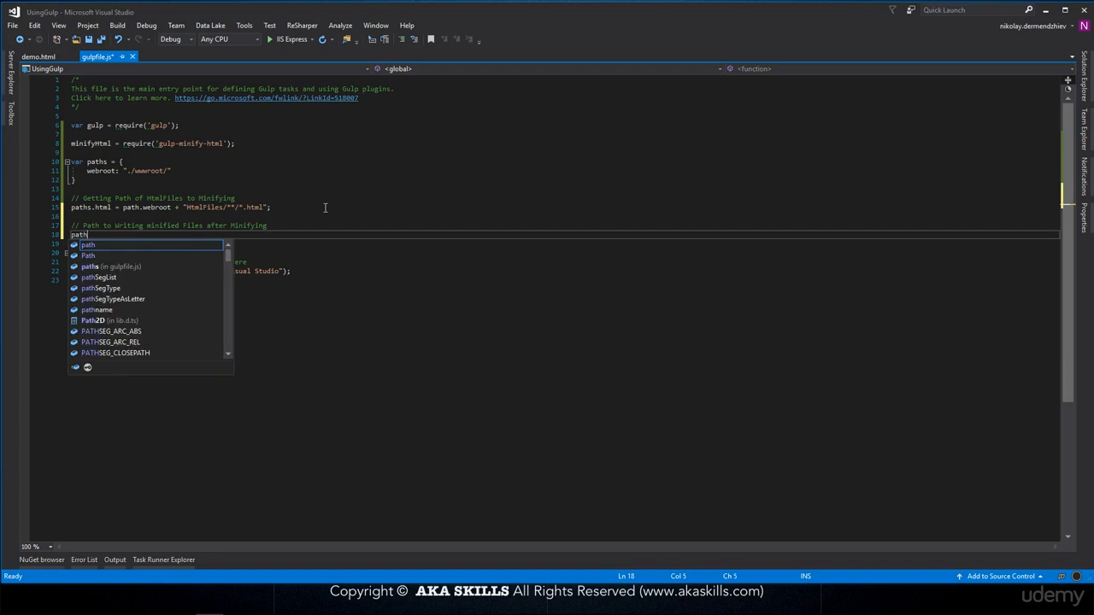
{"action": "type", "text": "s.Destination = path.webroot + \""}
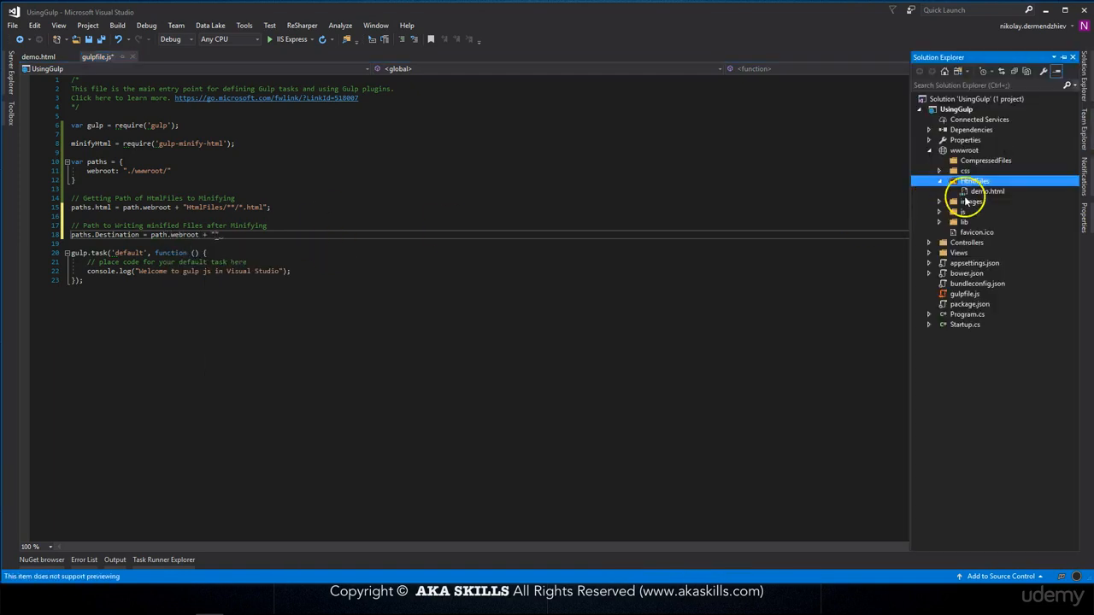
{"action": "left_click", "coordinate": [984, 161]}
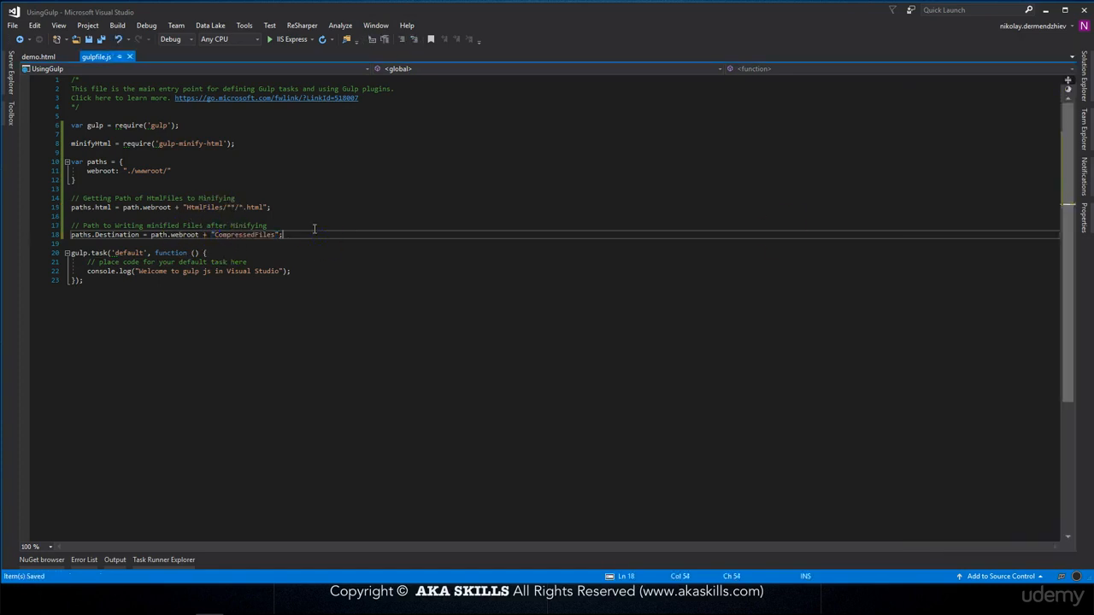
{"action": "type", "text": "gulp.task("}
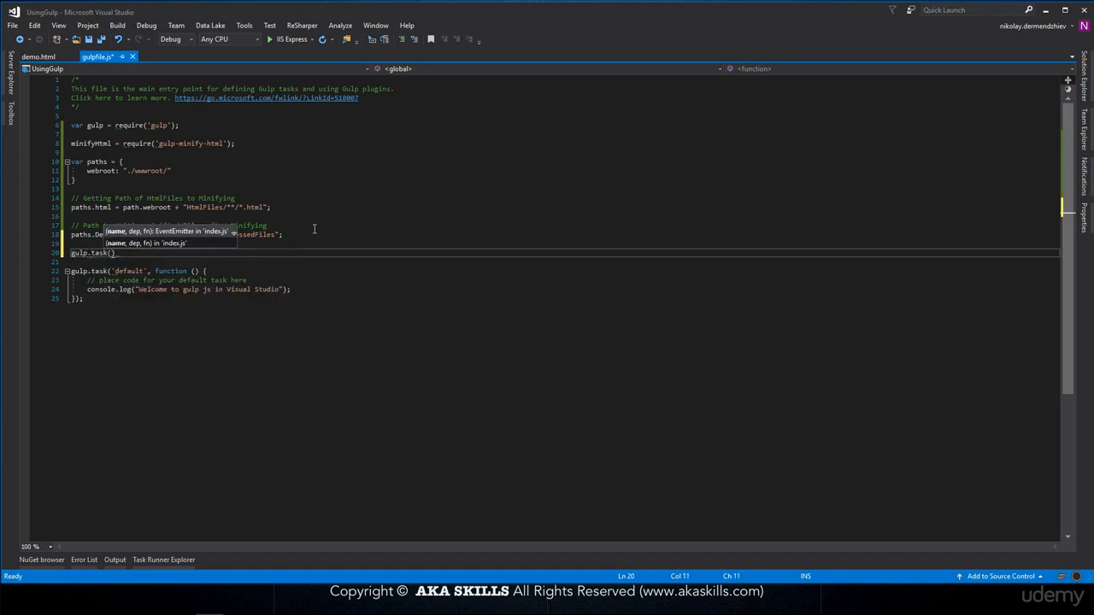
Write the 'minify-html' task piping gulp.src(paths.html) through minifyhtml() to gulp.dest(paths.Destination).
{"action": "type", "text": "'mi'"}
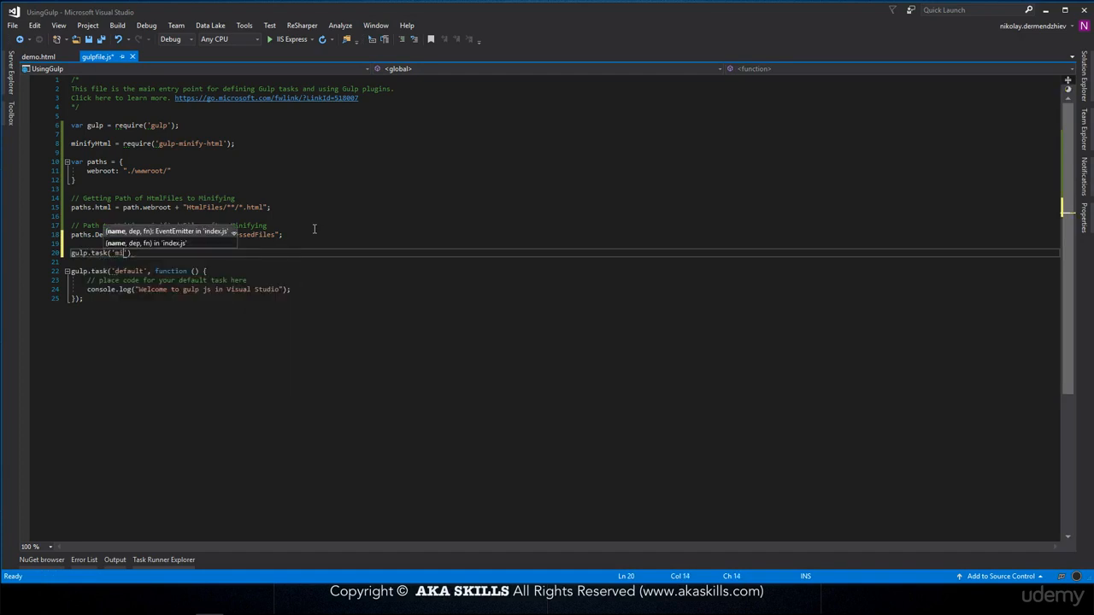
{"action": "type", "text": "inify-html"}
{"action": "type", "text": "function() {"}
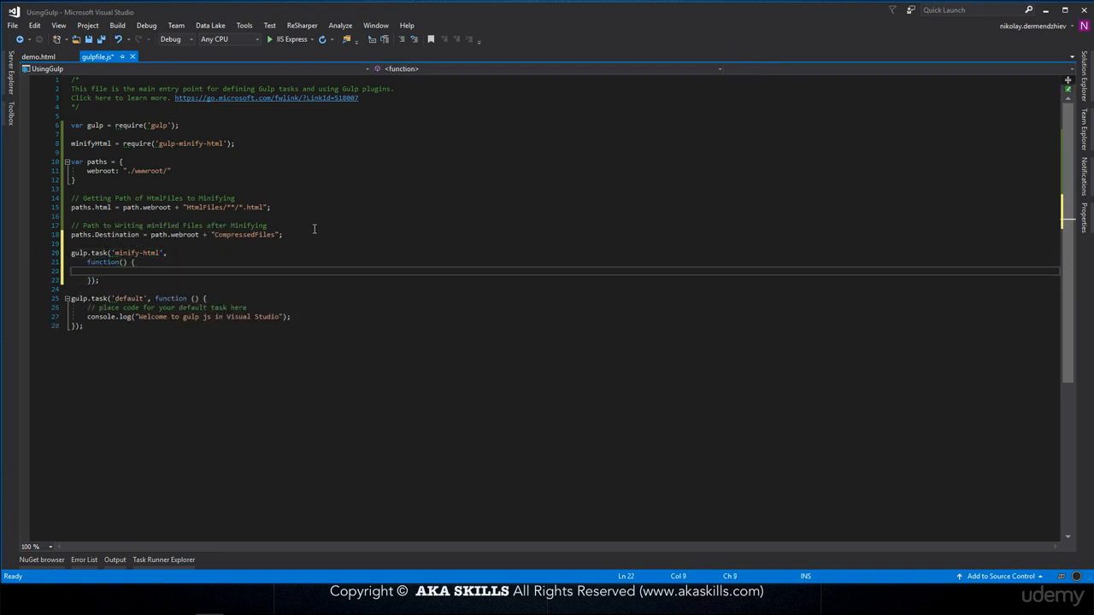
{"action": "type", "text": "gulp.src(paths.html"}
{"action": "type", "text": ".pipe(minifyHtml"}
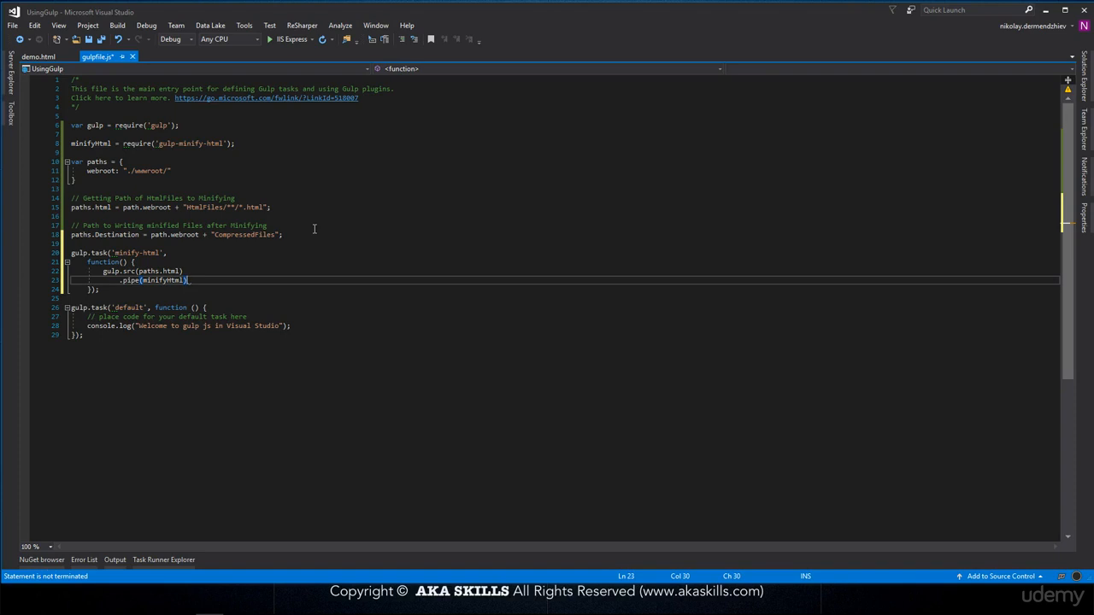
{"action": "type", "text": "()"}
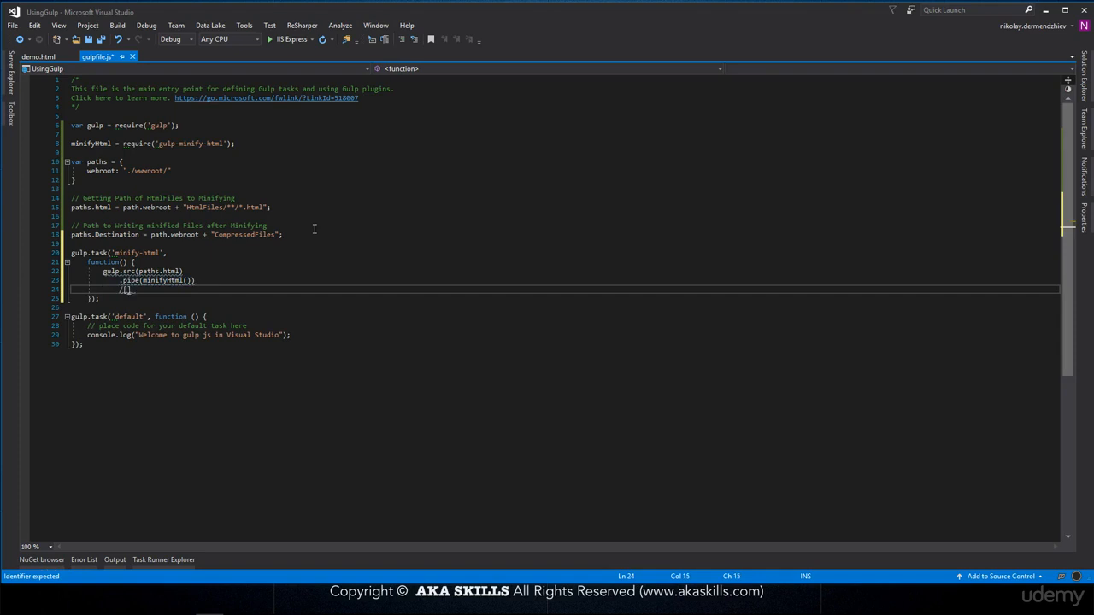
{"action": "type", "text": ".pipe"}
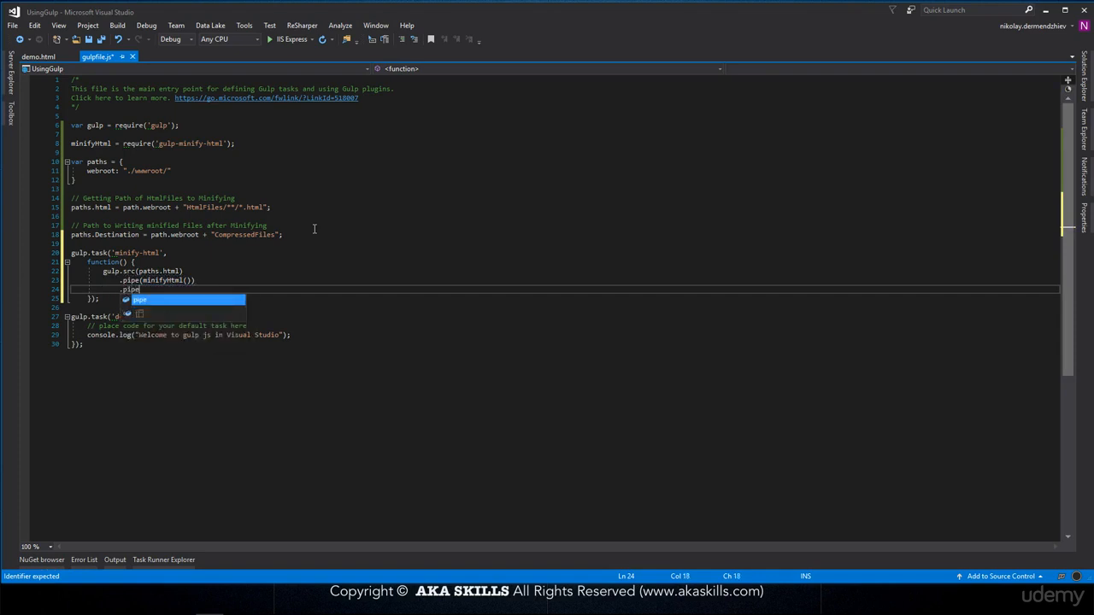
{"action": "type", "text": "(gu"}
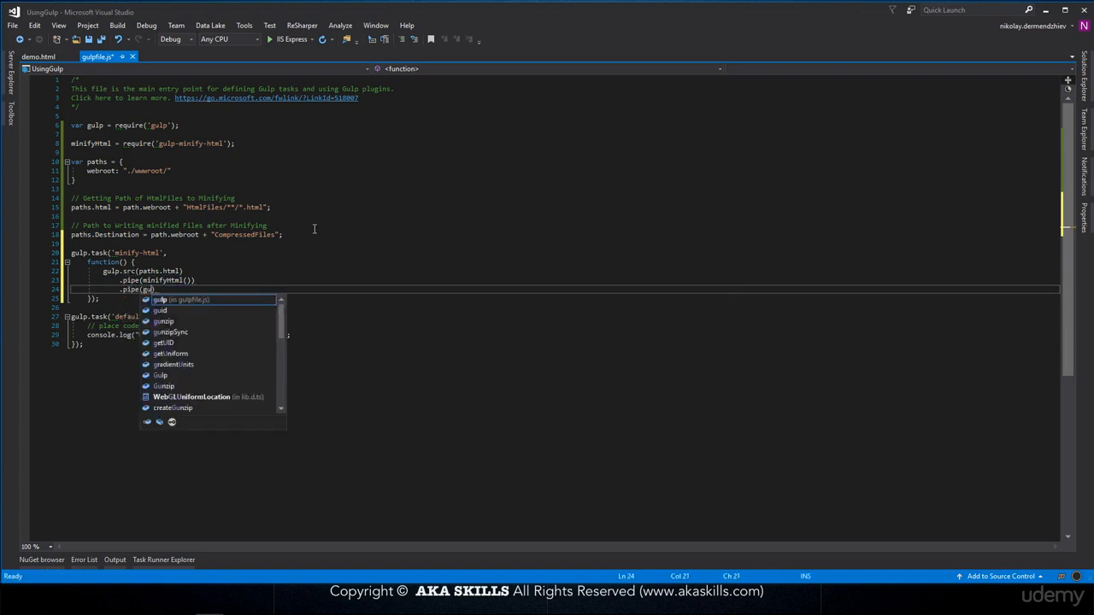
{"action": "key", "text": "Escape"}
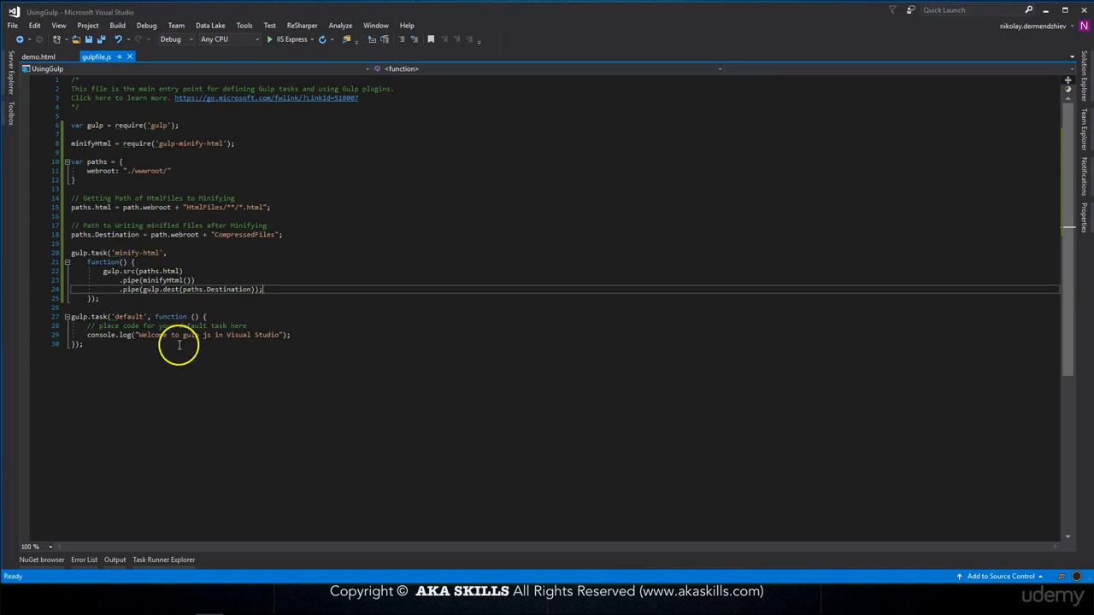
Insert // path to your files and // Minifying files comments above the task's pipeline steps.
{"action": "left_click", "coordinate": [134, 298]}
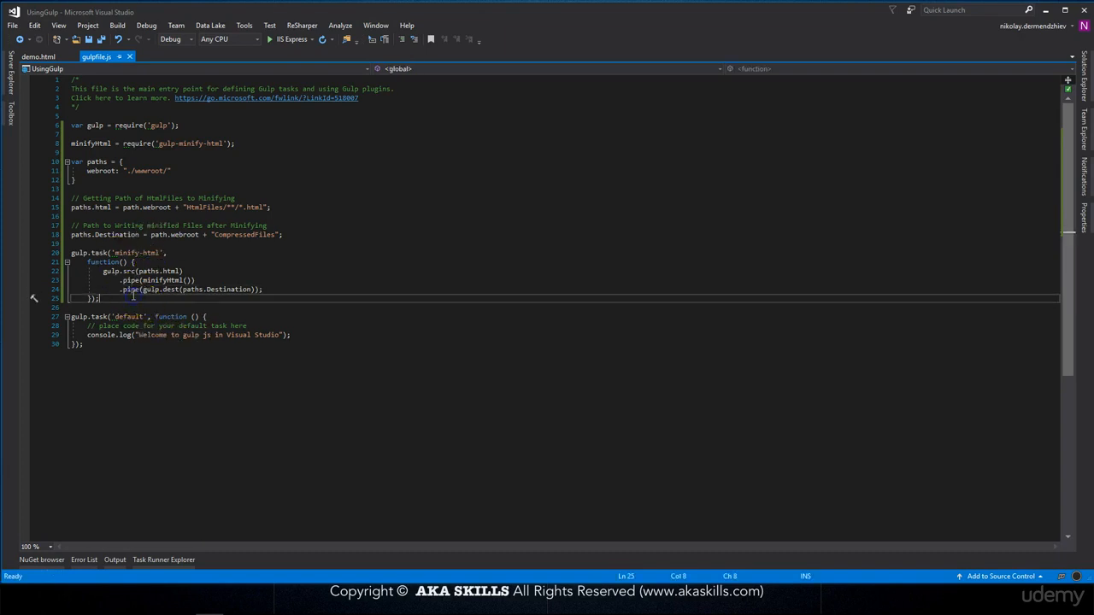
{"action": "key", "text": "enter"}
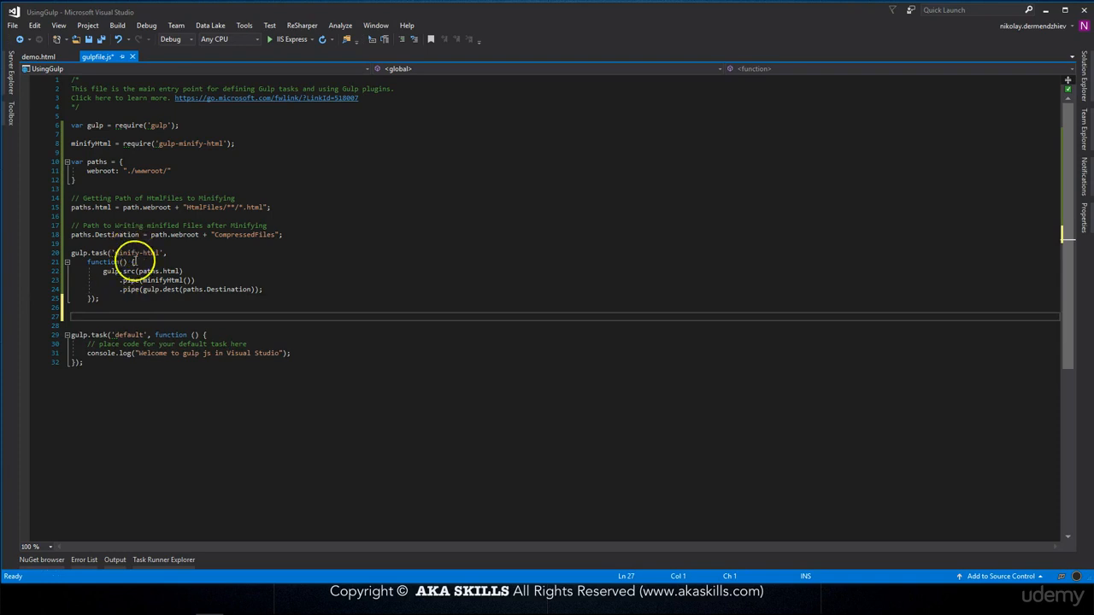
{"action": "left_click", "coordinate": [137, 262]}
{"action": "type", "text": "// p"}
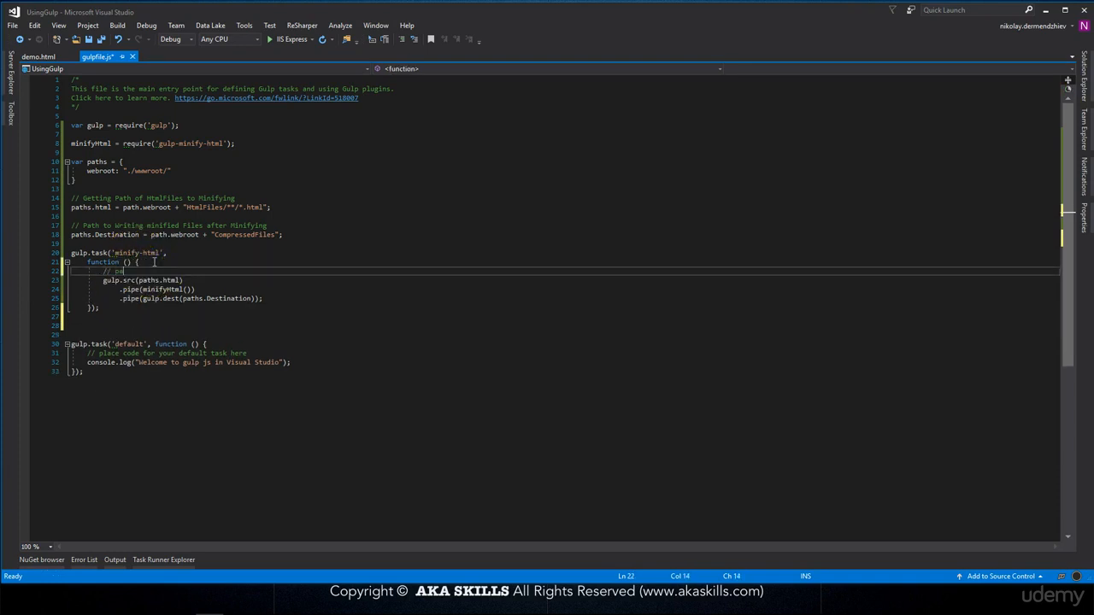
{"action": "type", "text": "ath to your files"}
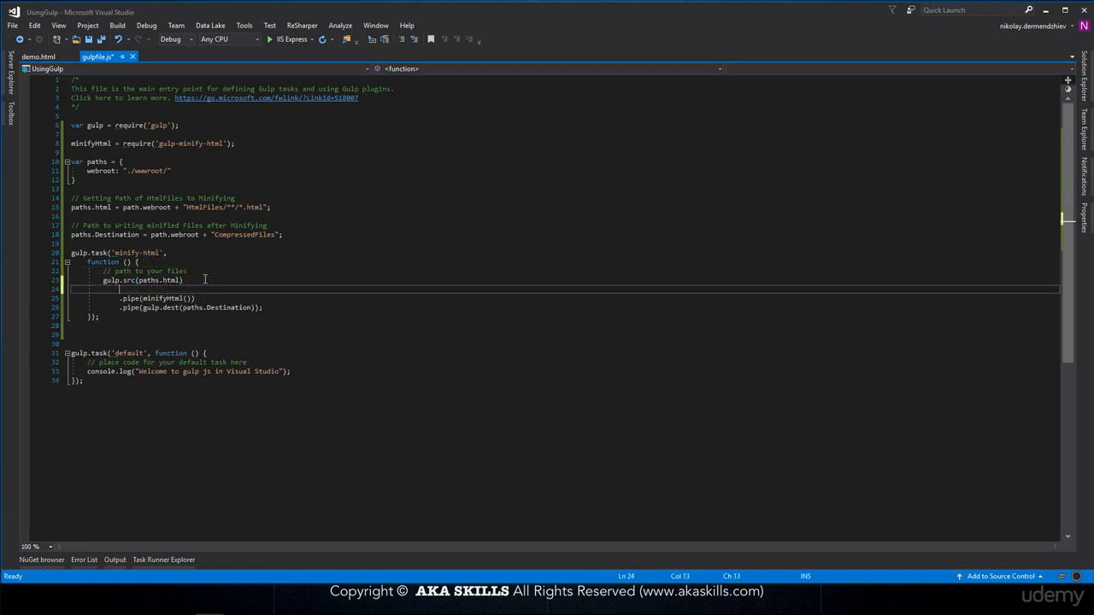
{"action": "type", "text": "// Minify"}
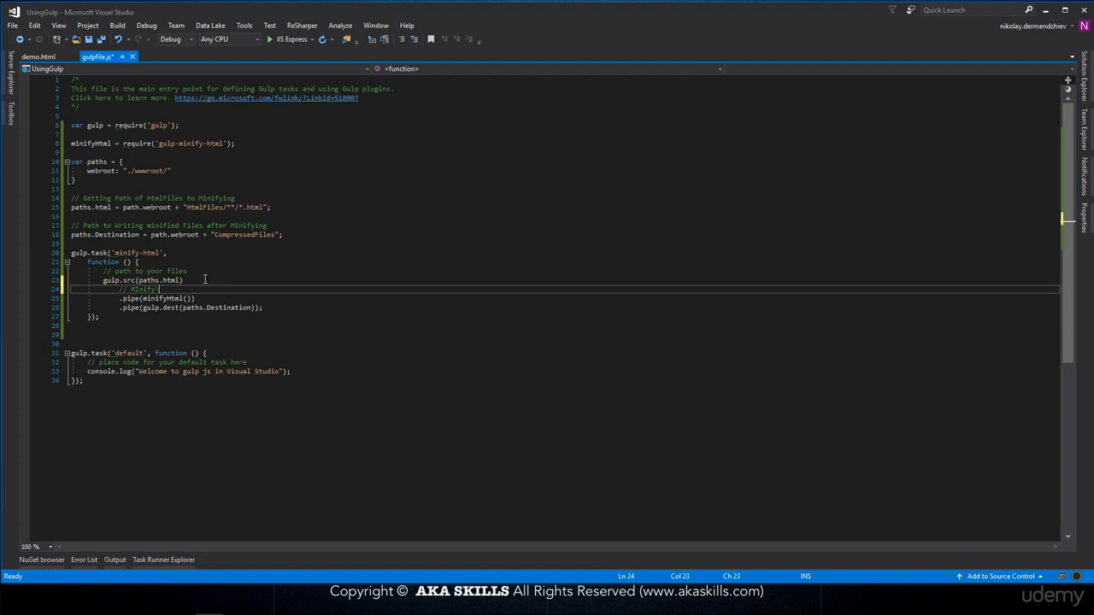
{"action": "type", "text": "ing"}
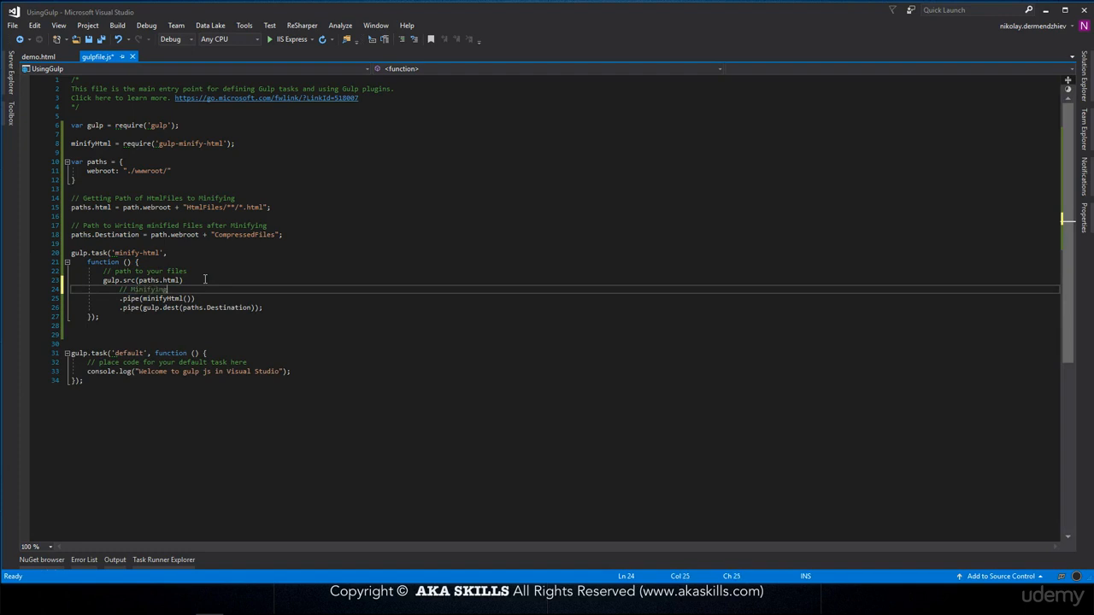
{"action": "type", "text": "files"}
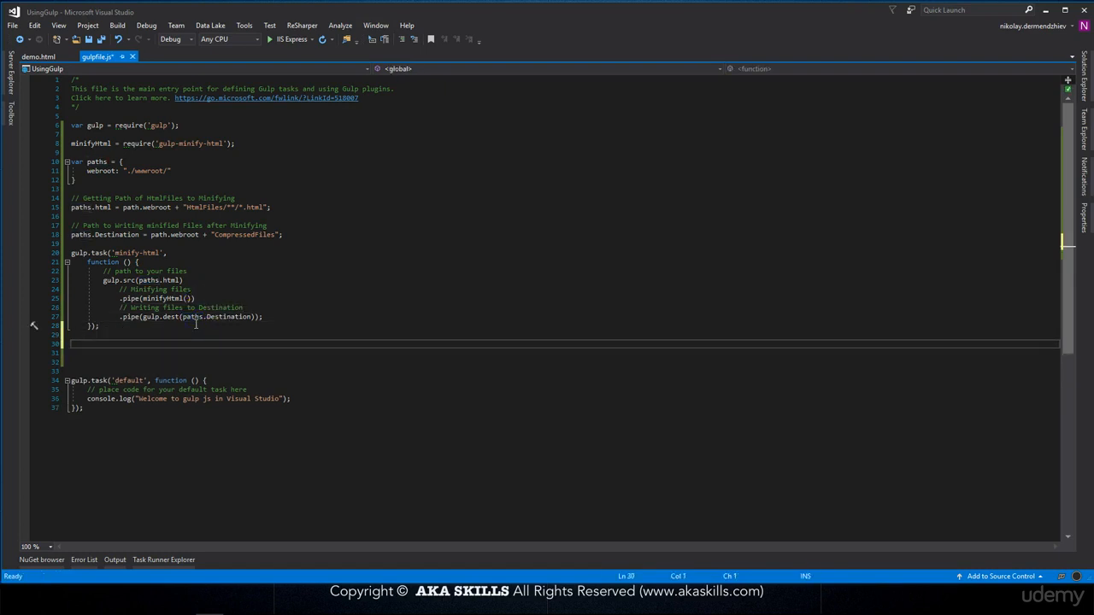
Add gulp.task('demo', ['minify-html']) with a // Main task to call for minifying html files comment.
{"action": "type", "text": "gulp.task('demo', ["}
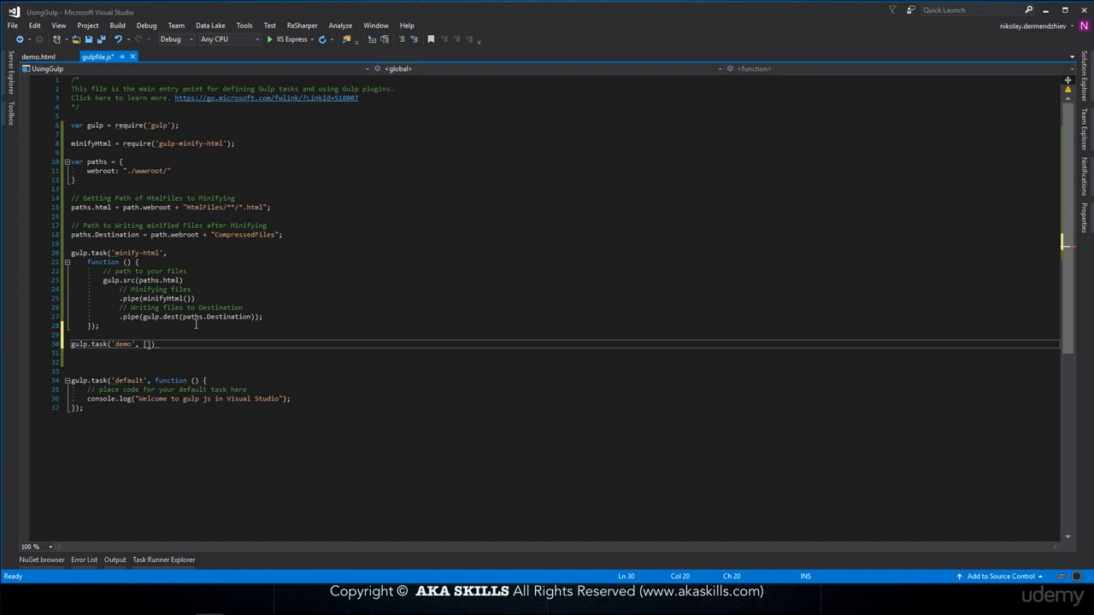
{"action": "type", "text": "'minify-html"}
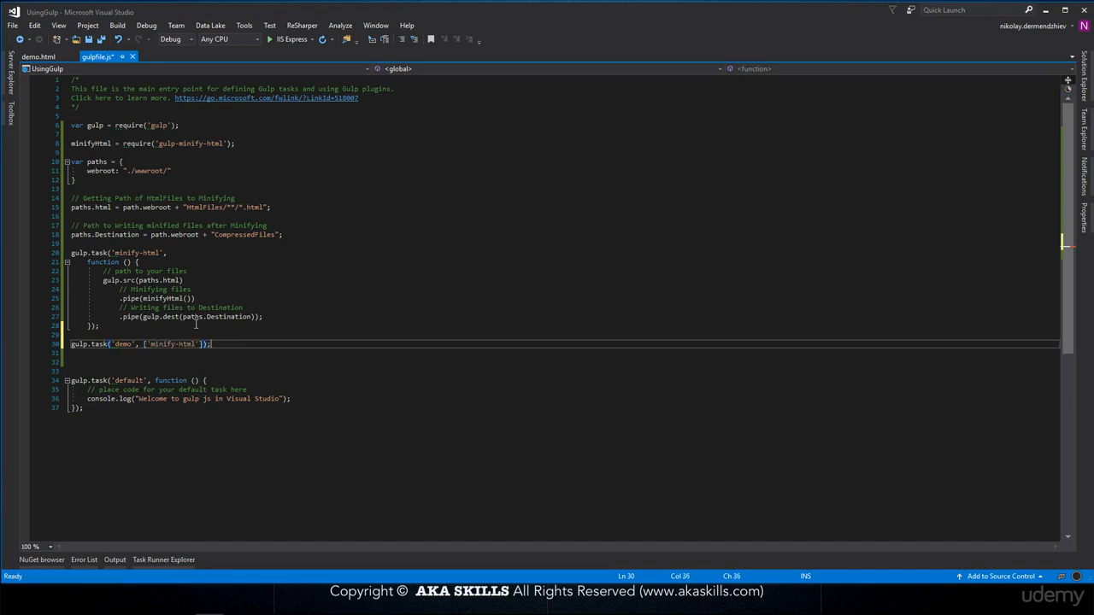
{"action": "double_click", "coordinate": [135, 253]}
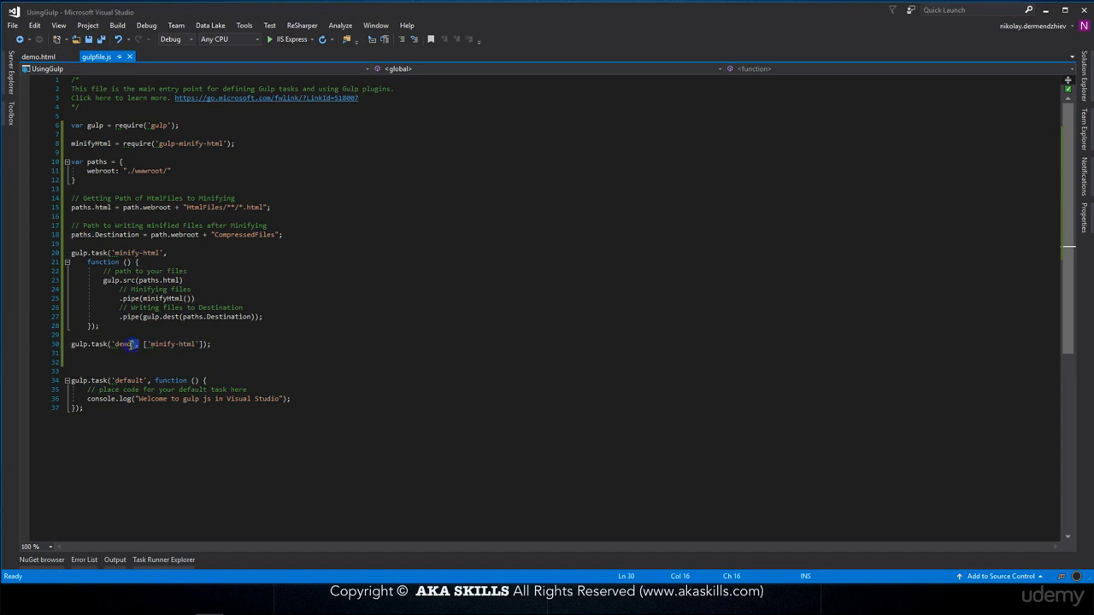
{"action": "double_click", "coordinate": [171, 343]}
{"action": "type", "text": "//"}
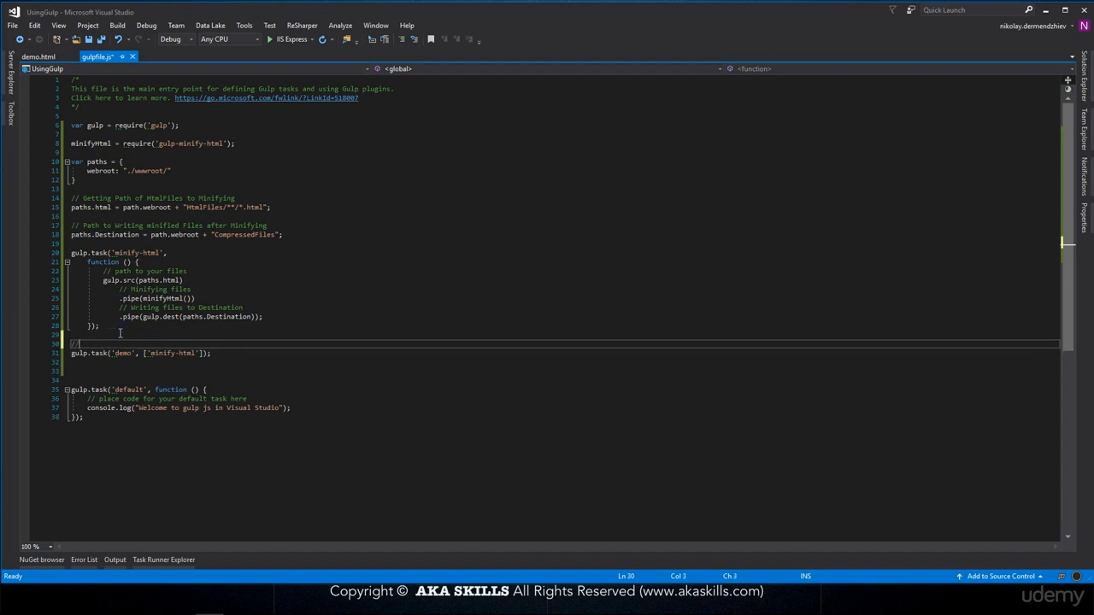
{"action": "type", "text": "Main task to call for Minifying Html f"}
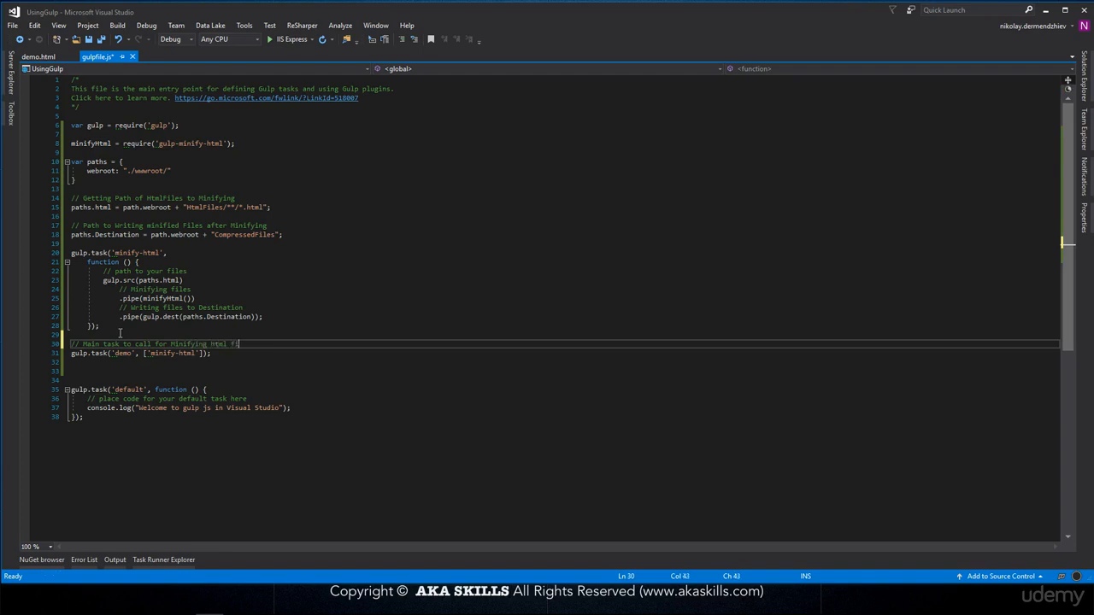
{"action": "type", "text": "iles"}
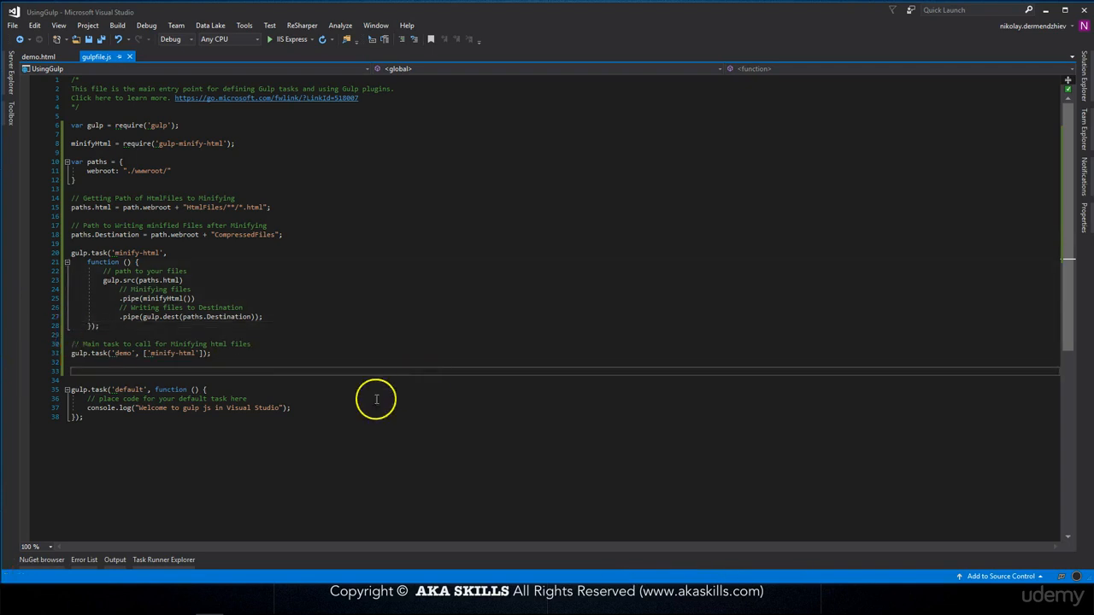
Highlight all references to the paths variable in gulpfile.js.
{"action": "left_click", "coordinate": [162, 561]}
{"action": "type", "text": "path."}
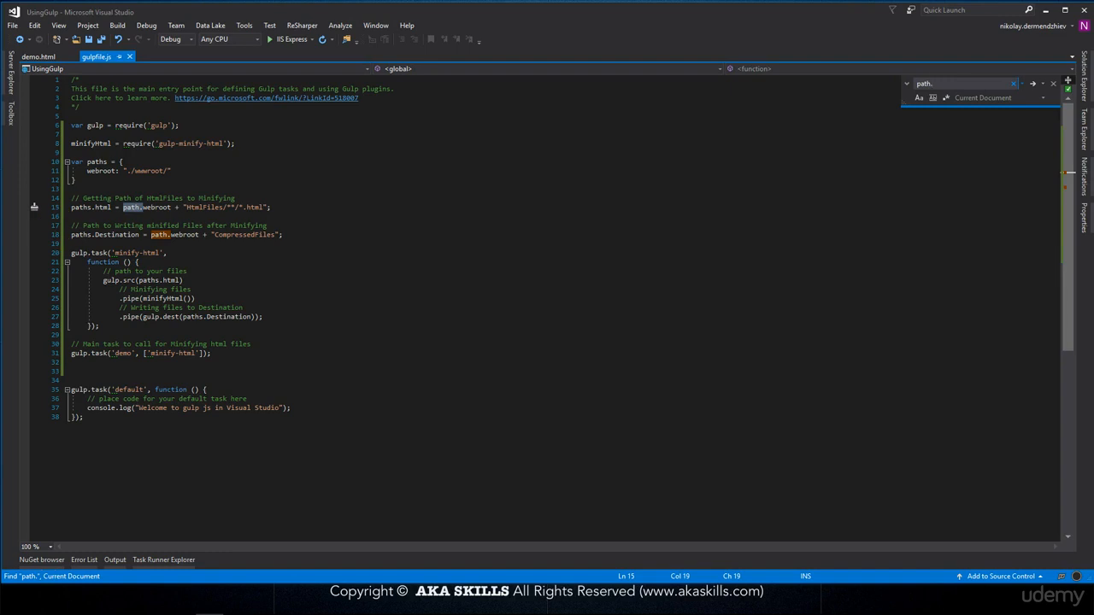
{"action": "left_click", "coordinate": [101, 161]}
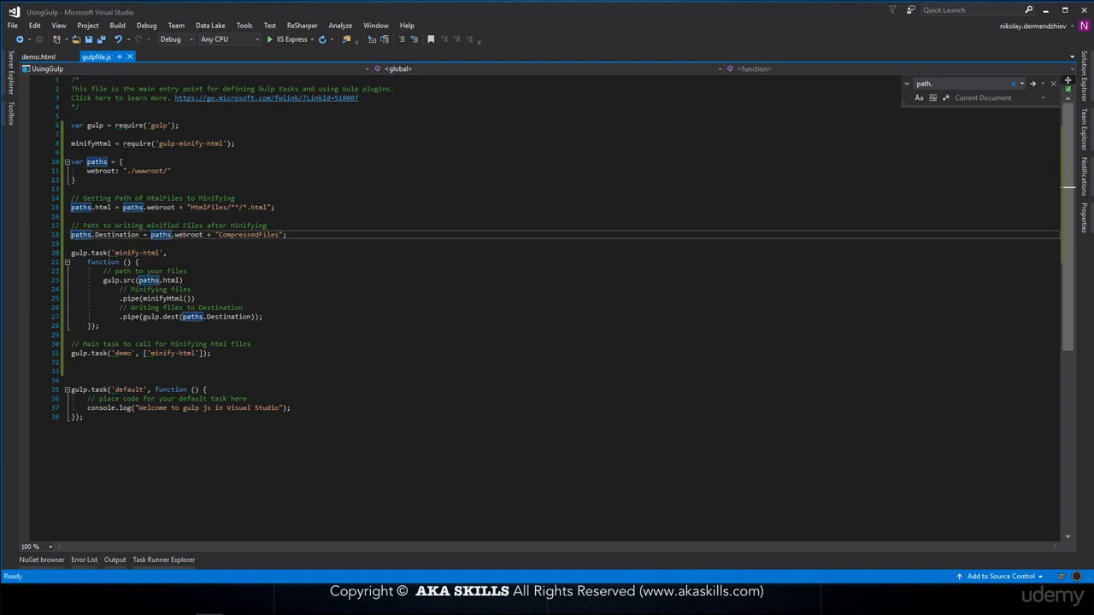
{"action": "left_click", "coordinate": [163, 561]}
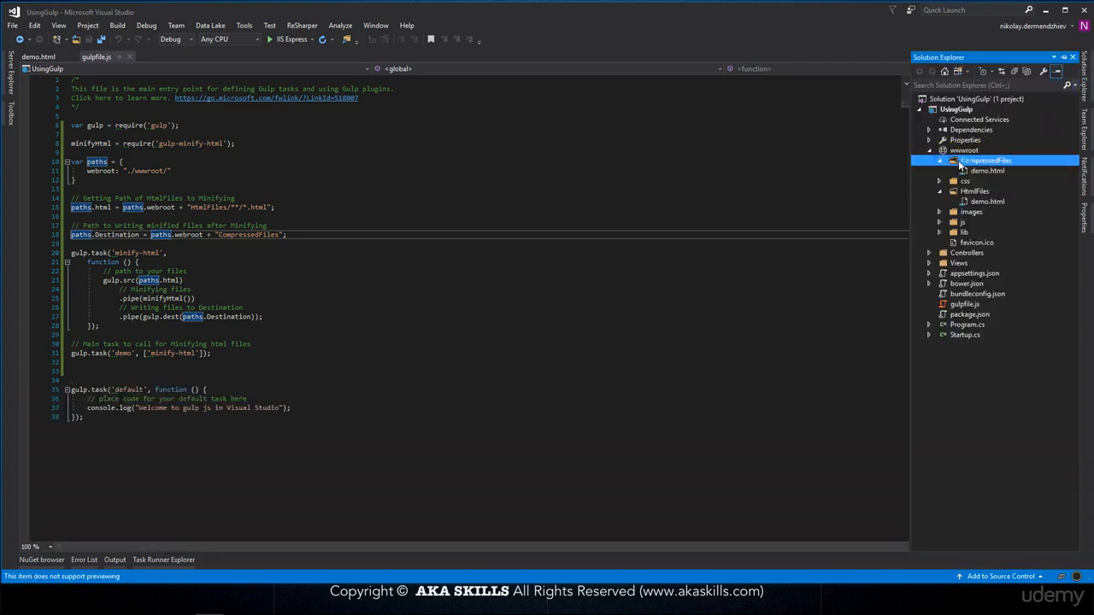
View the minified single-line CompressedFiles/demo.html, then return to gulpfile.js.
{"action": "double_click", "coordinate": [988, 171]}
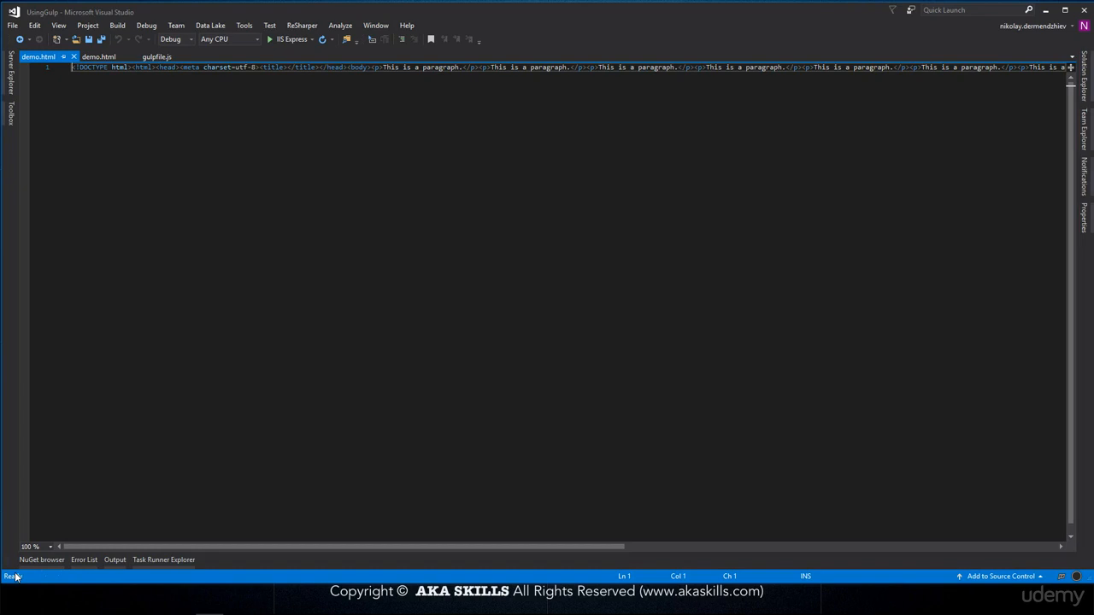
{"action": "mouse_move", "coordinate": [211, 14]}
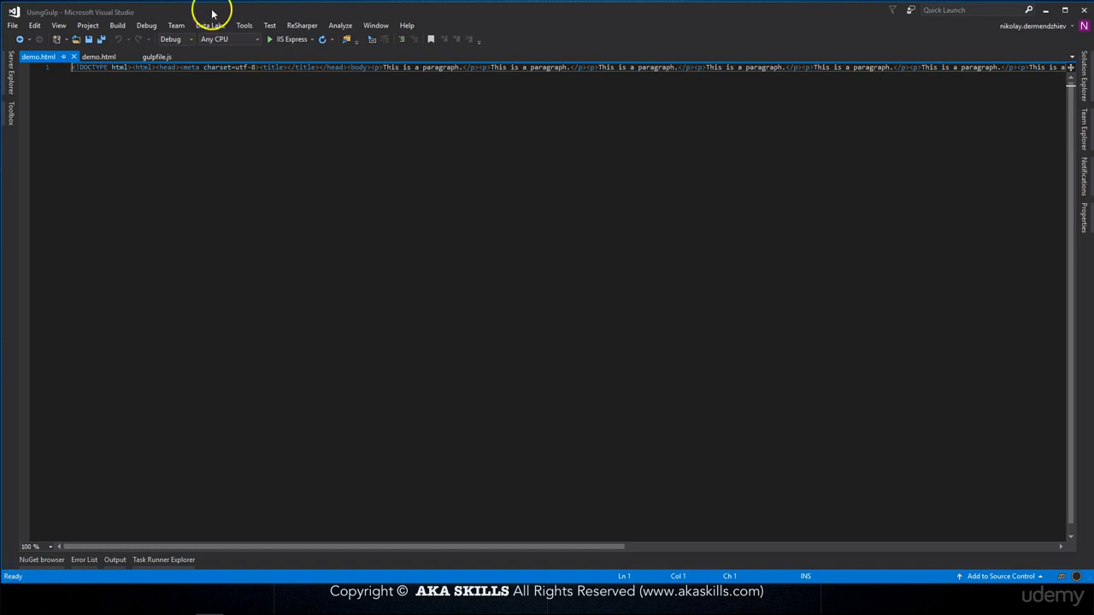
{"action": "left_click", "coordinate": [157, 57]}
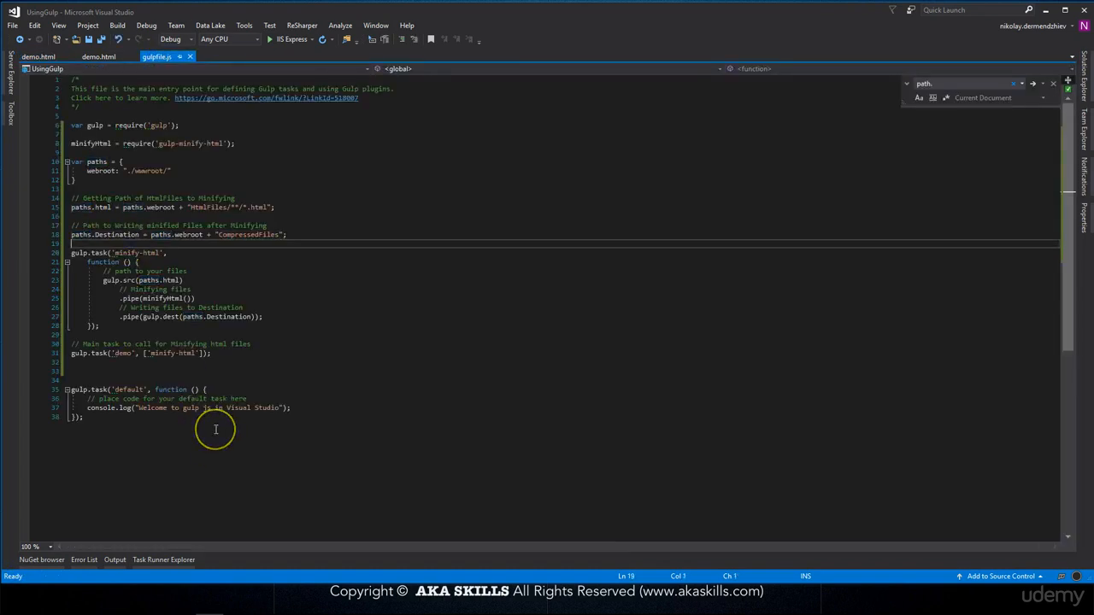